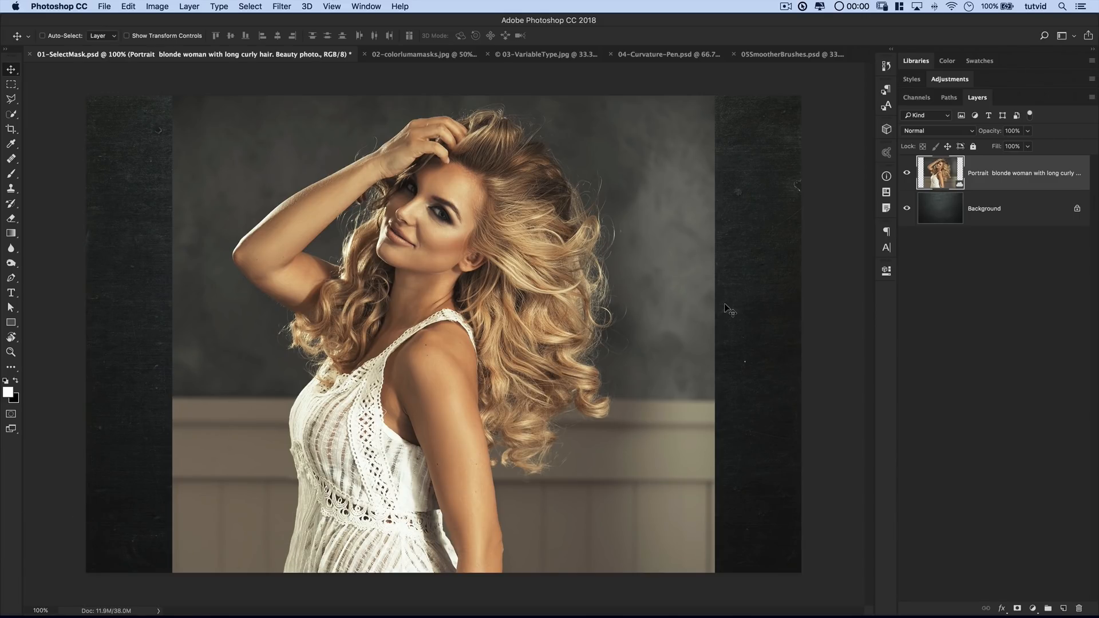
mouse_move(447, 134)
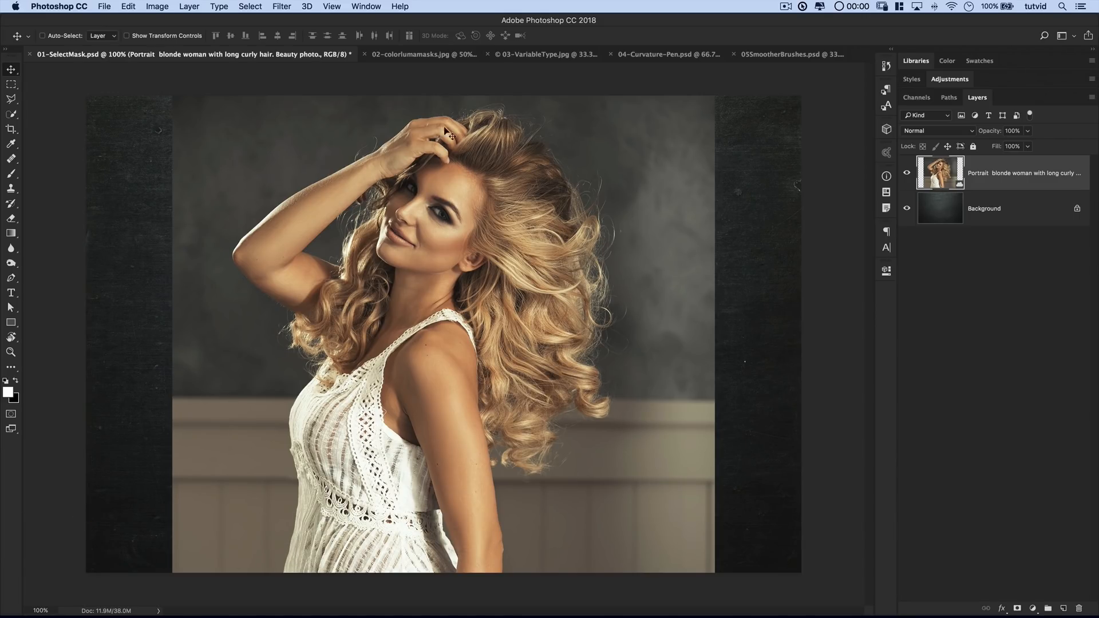
Open the Select menu twice to browse its selection commands for the portrait.
click(249, 6)
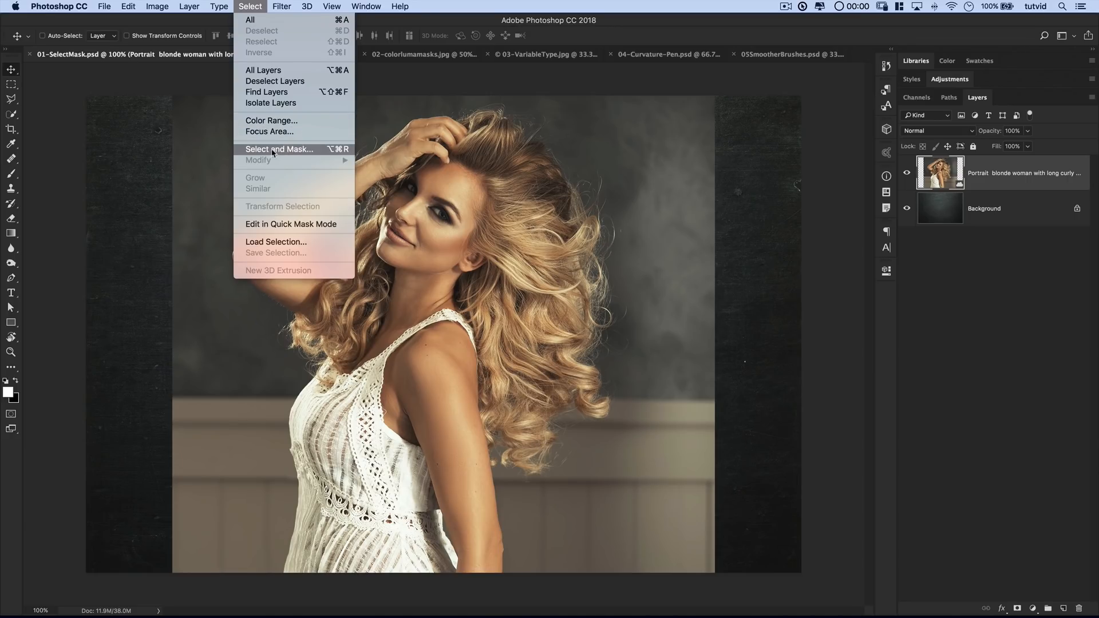
mouse_move(315, 156)
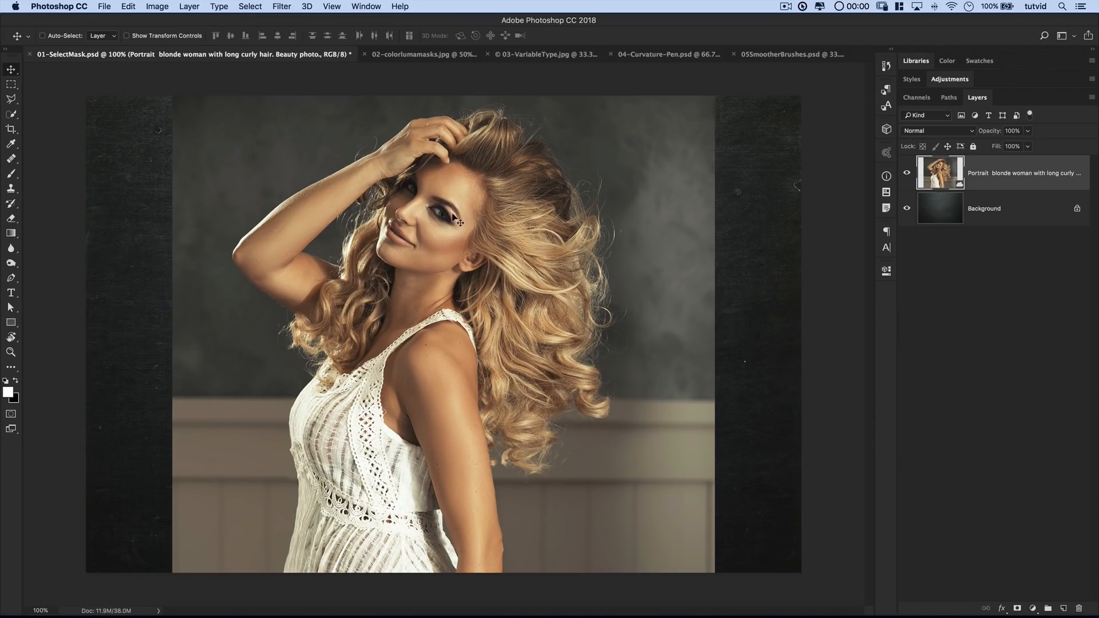
mouse_move(286, 327)
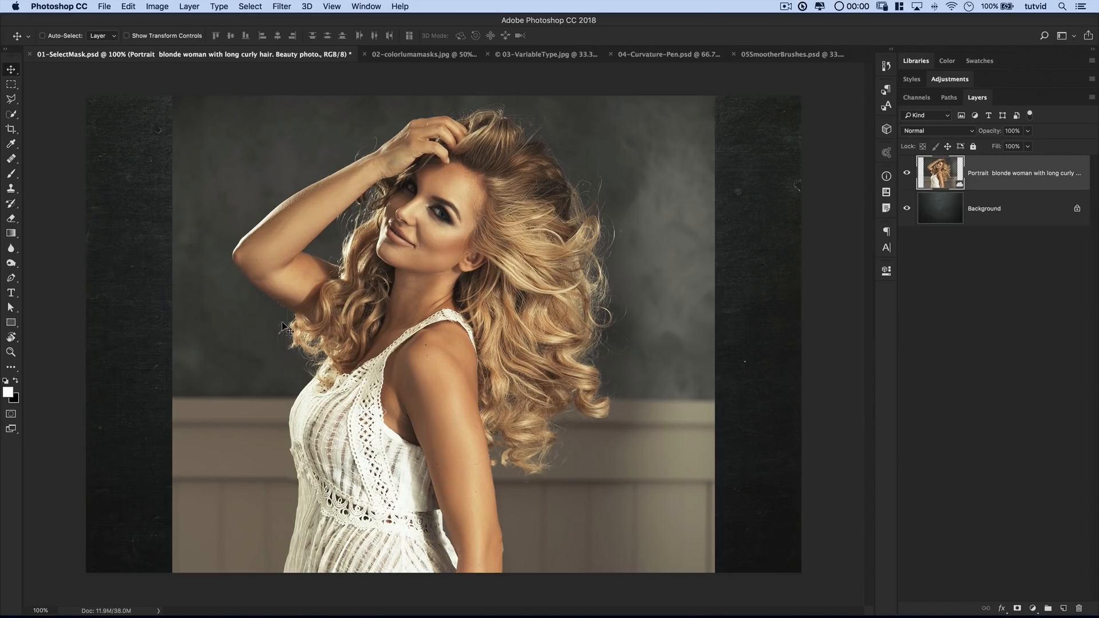
mouse_move(365, 399)
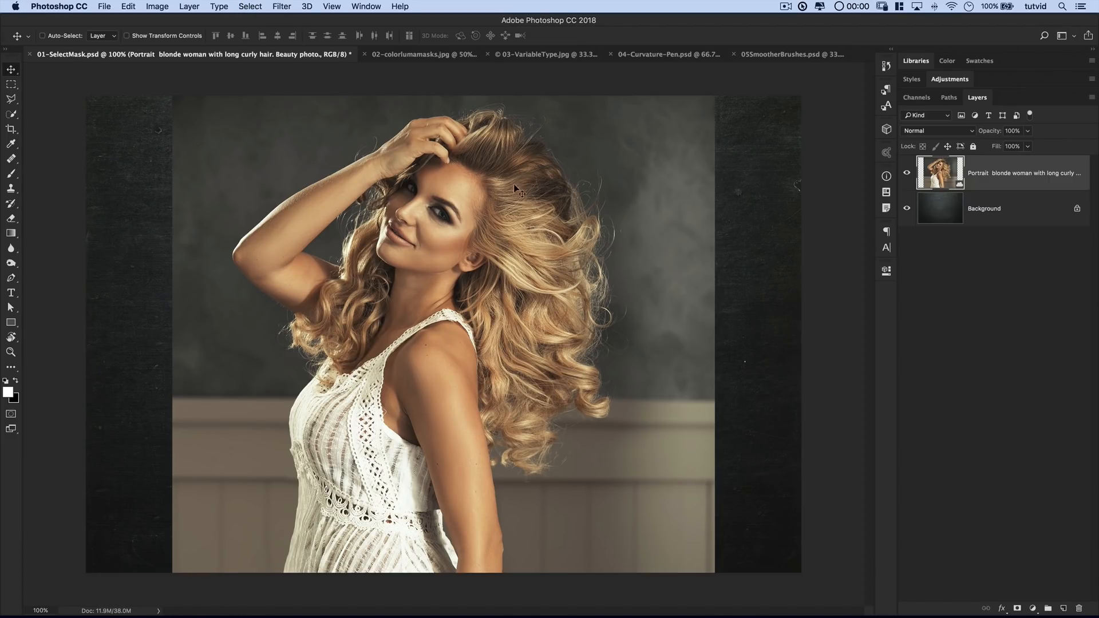
click(249, 7)
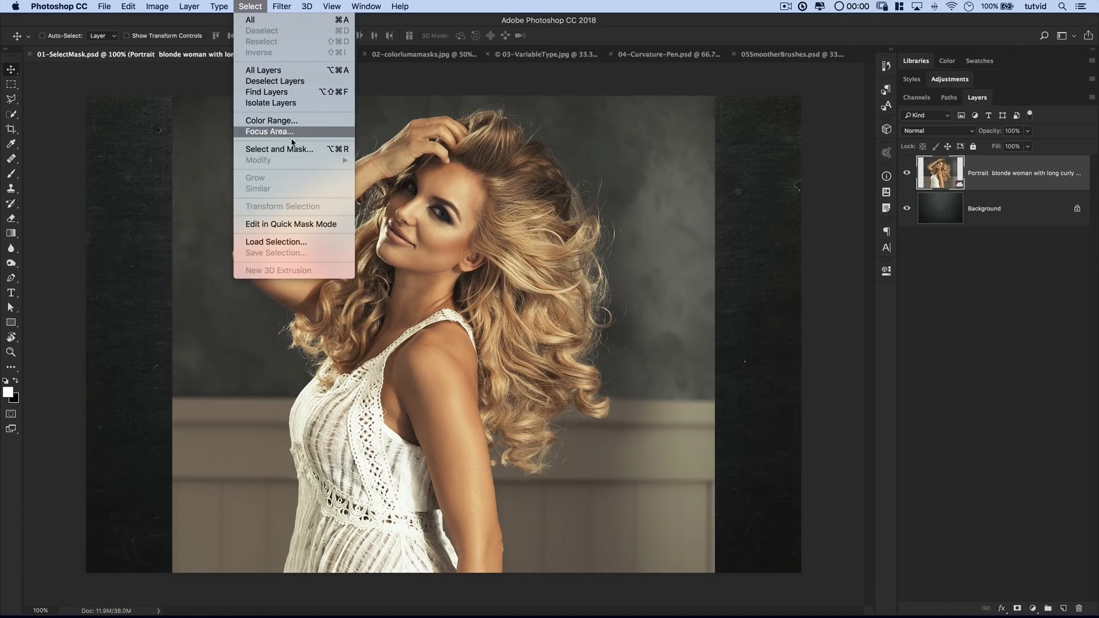
Open Select and Mask and preview the selection in Overlay view mode.
click(279, 149)
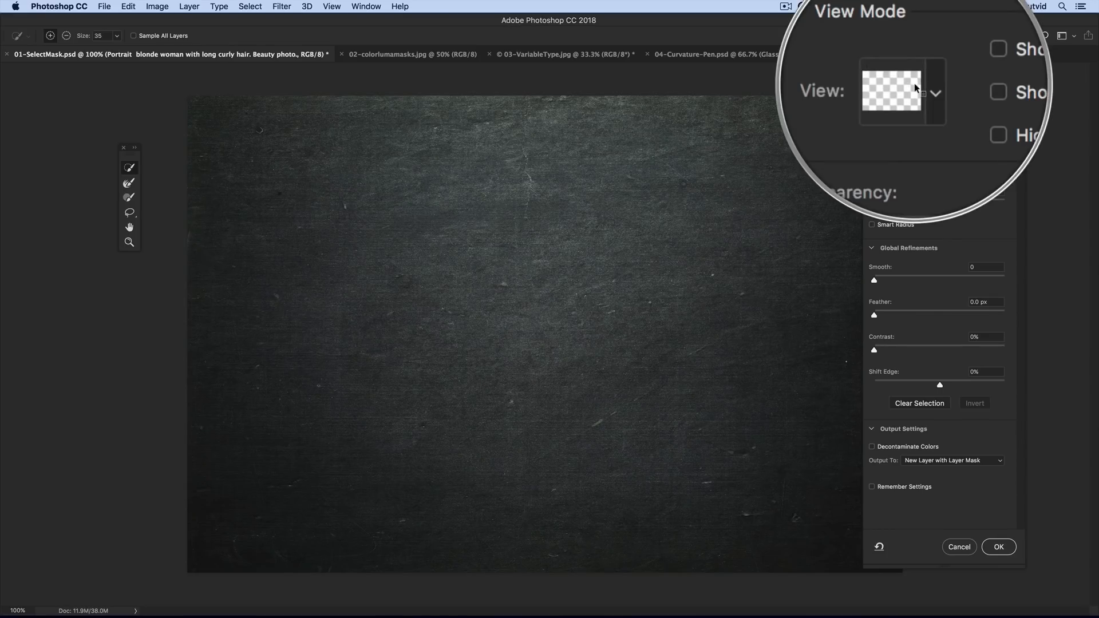
click(919, 85)
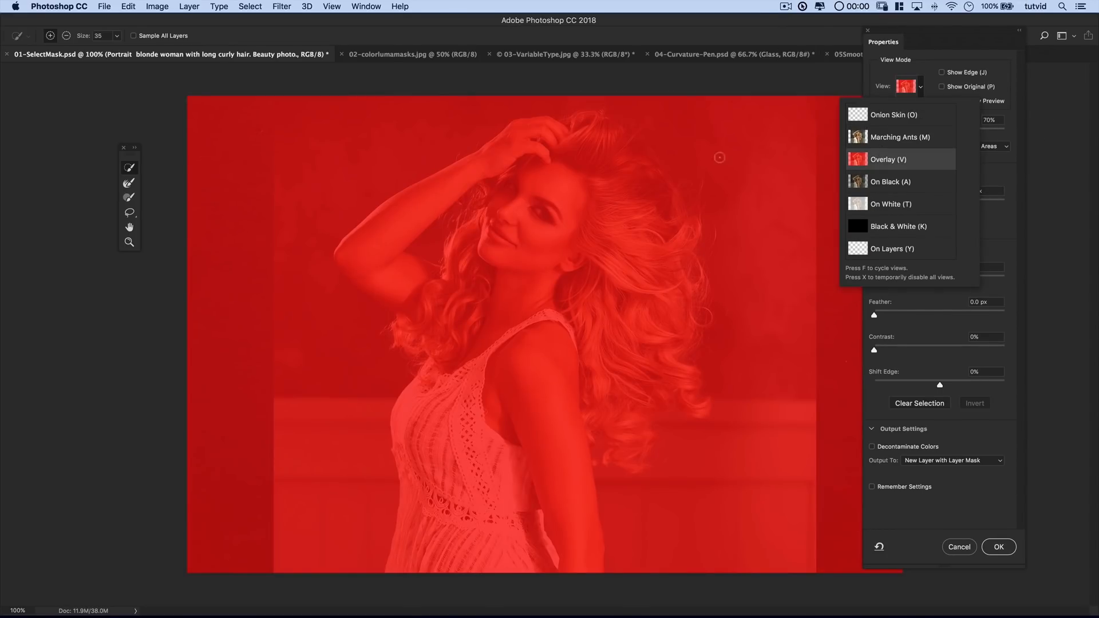
click(888, 159)
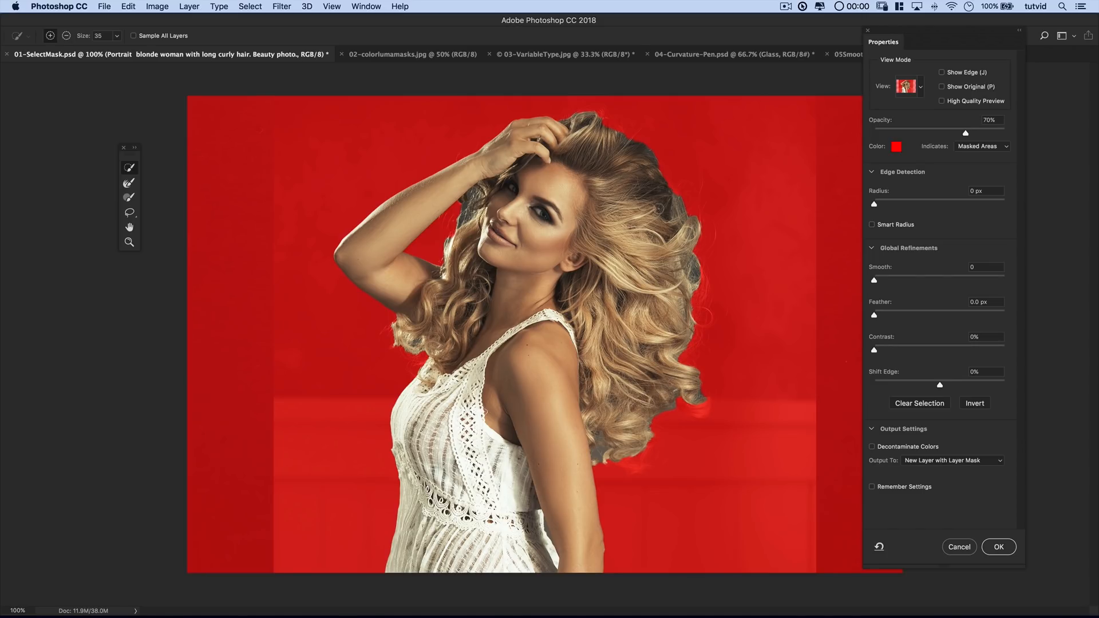
mouse_move(726, 226)
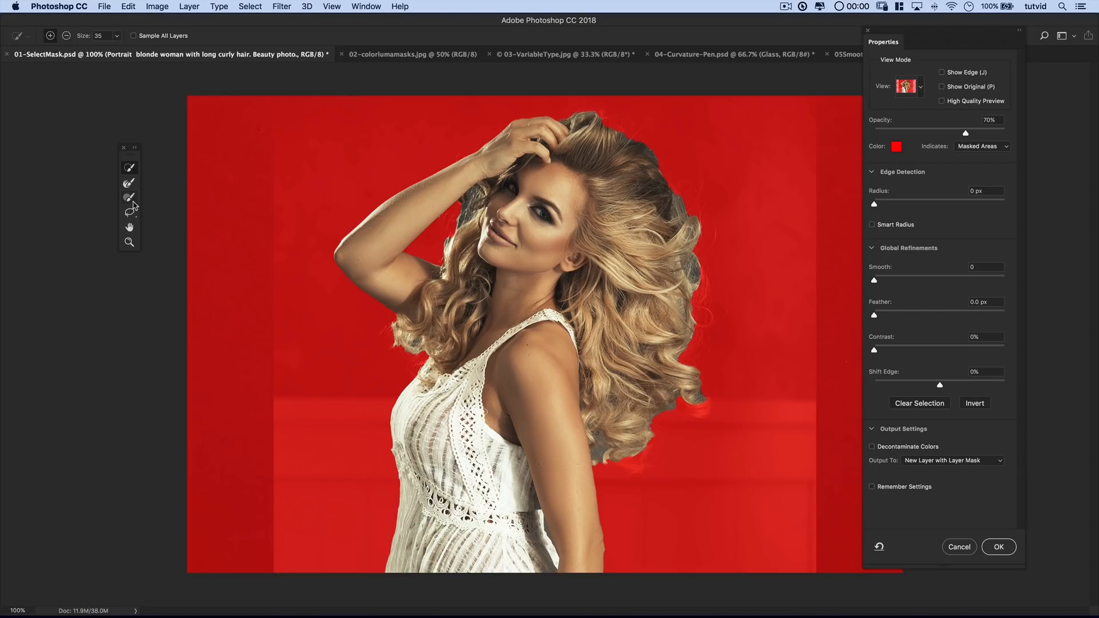
Brush the hair with a smaller Refine Edge Brush and output to New Layer with Layer Mask.
click(129, 183)
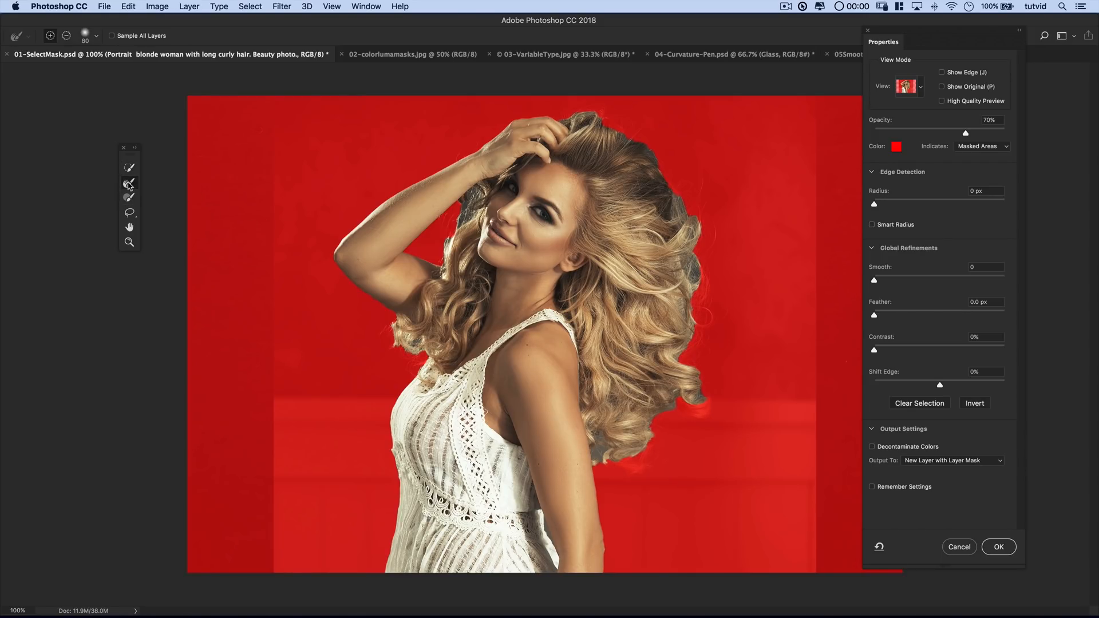
mouse_move(129, 183)
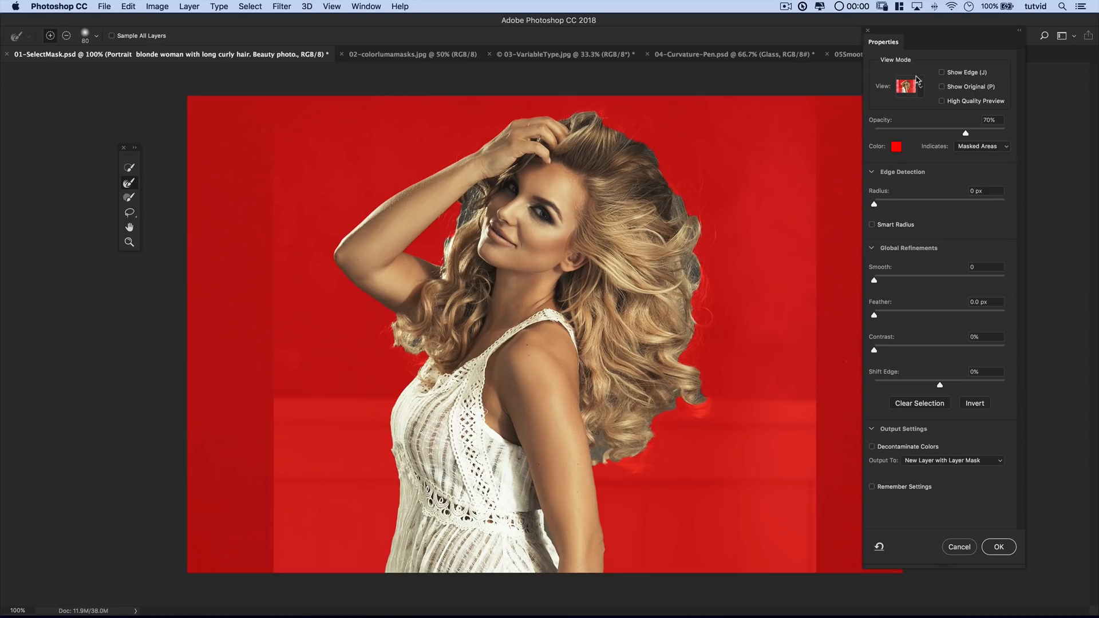
click(906, 85)
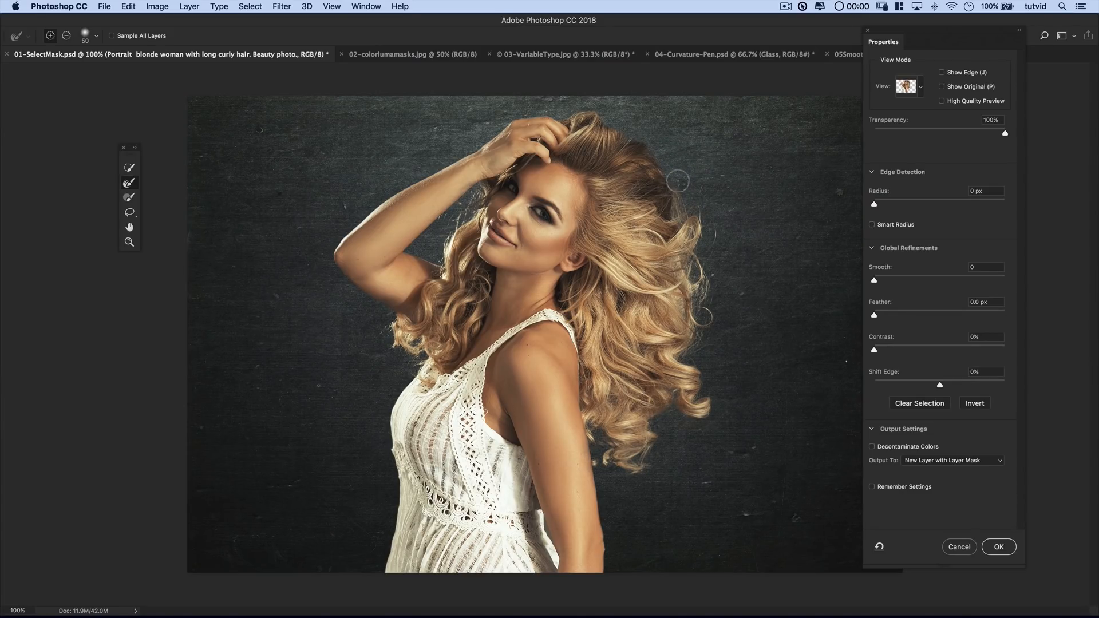
key([)
text(1)
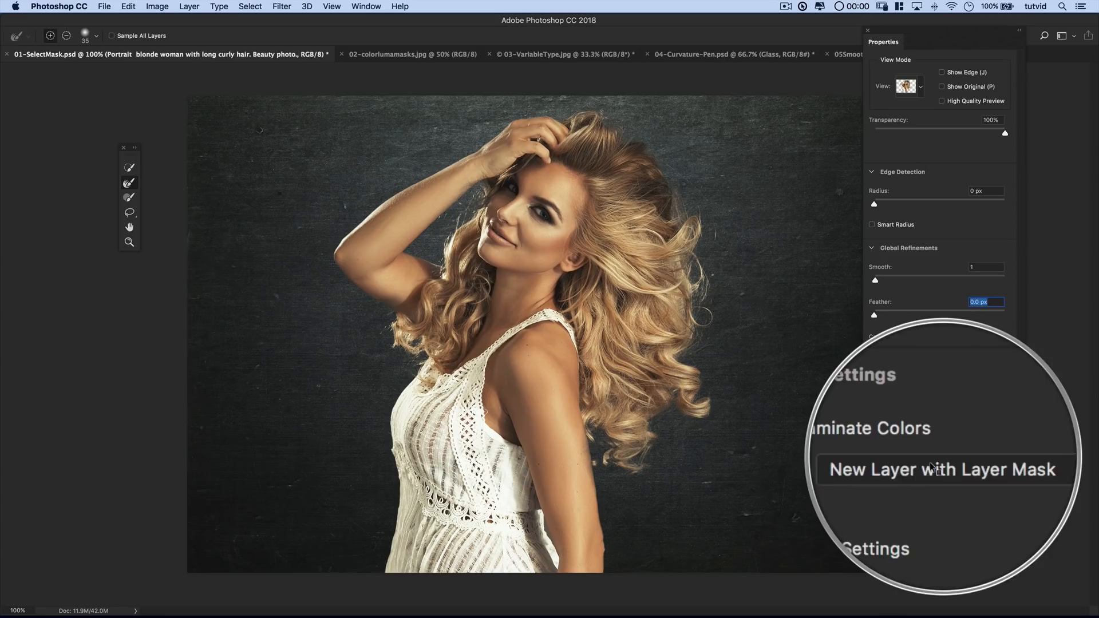
click(951, 460)
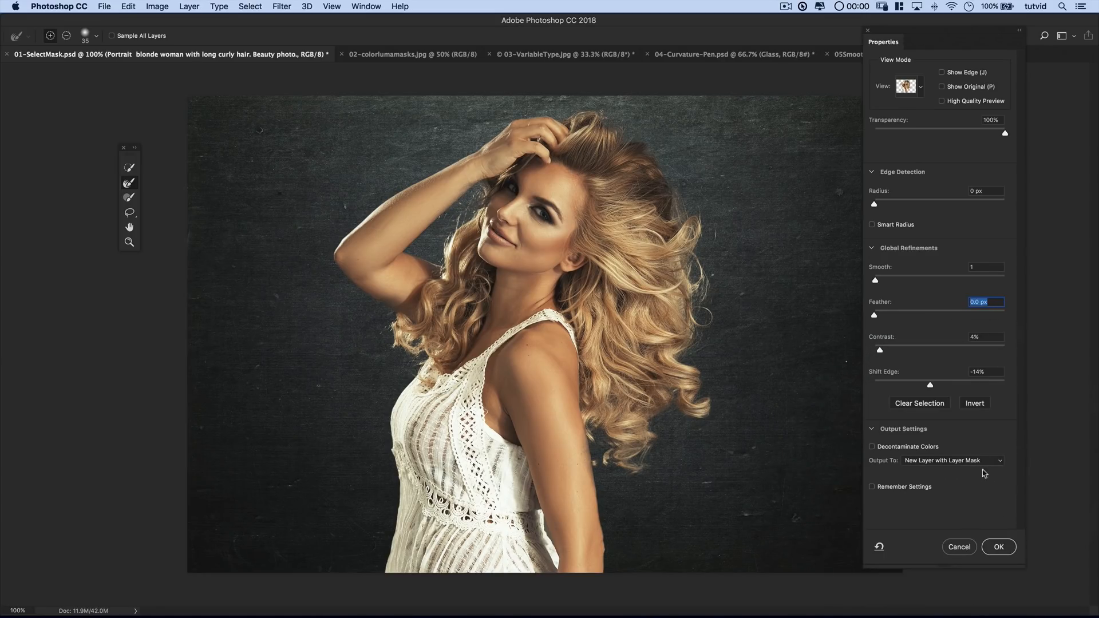
Apply Select and Mask with OK and target the new layer's mask thumbnail.
click(998, 547)
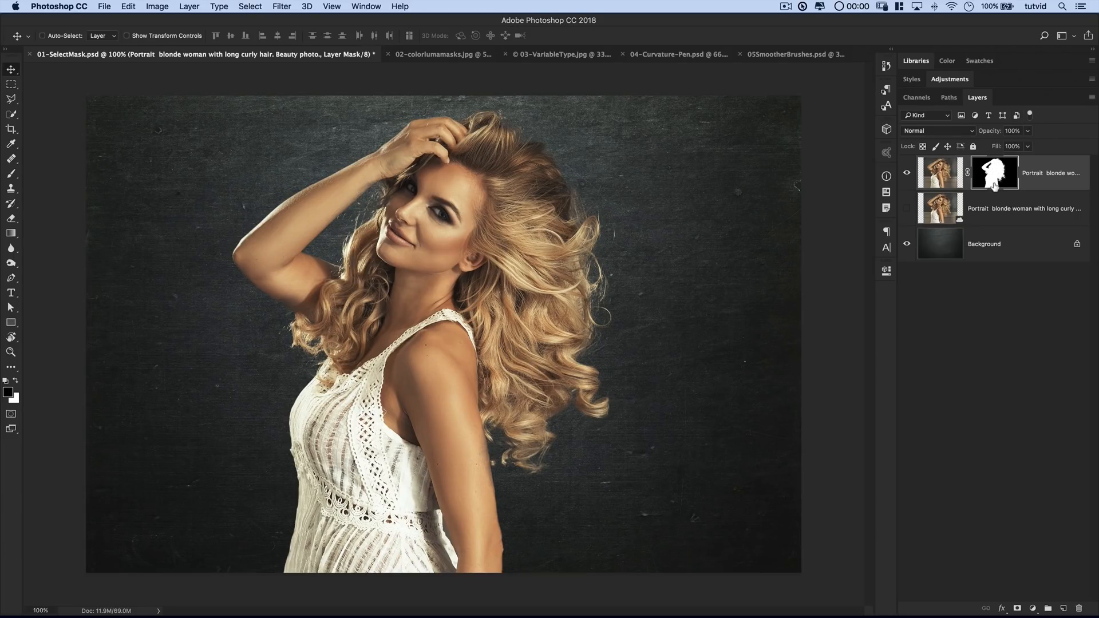
click(992, 172)
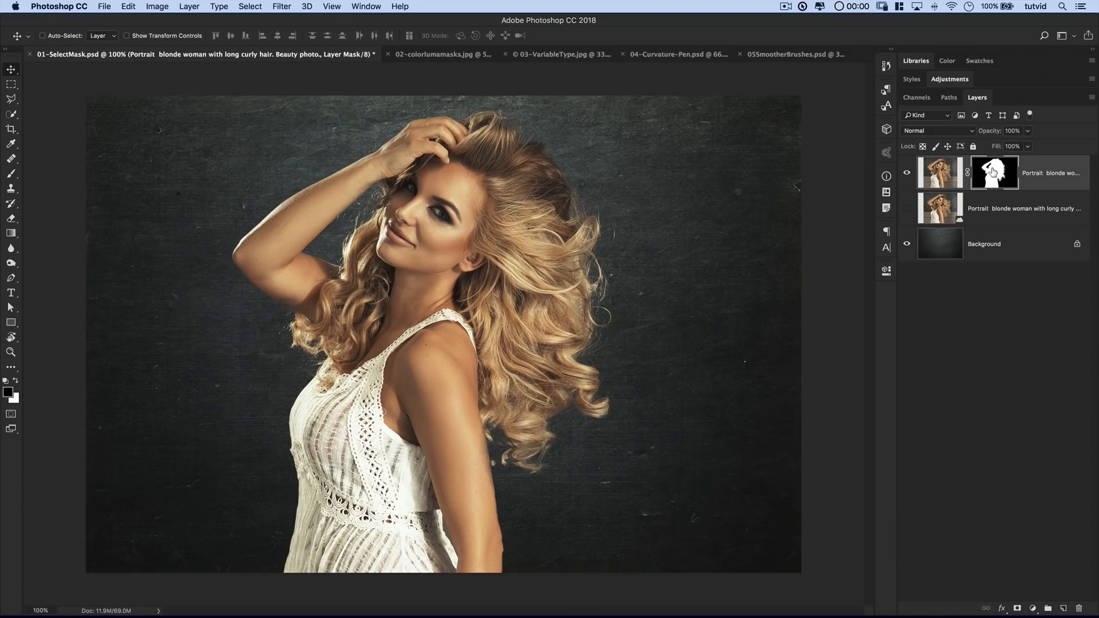
mouse_move(435, 385)
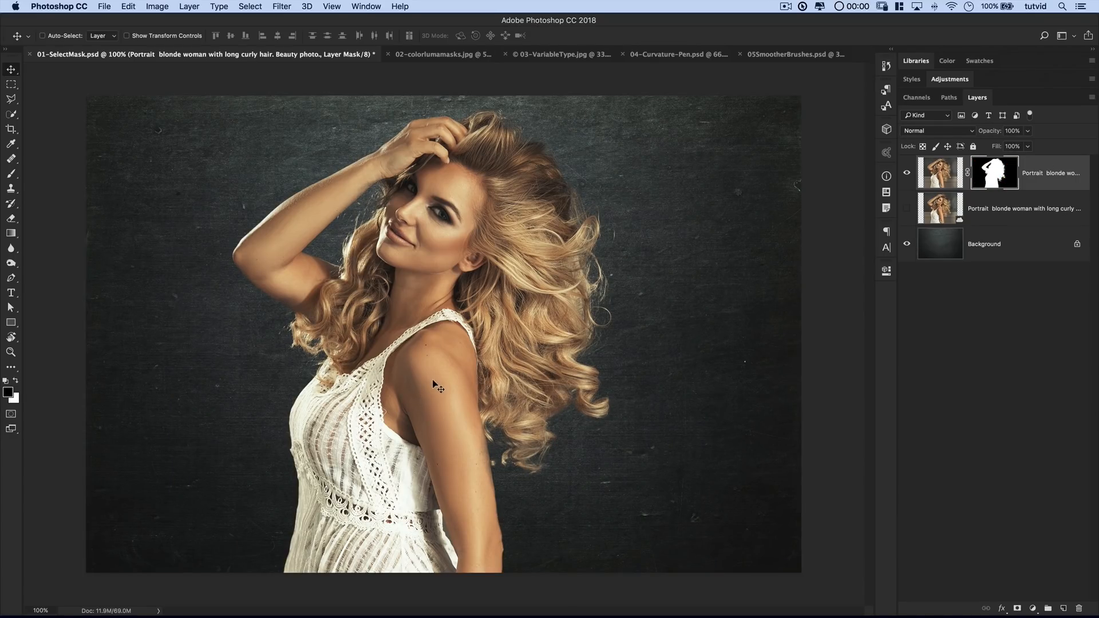
mouse_move(482, 102)
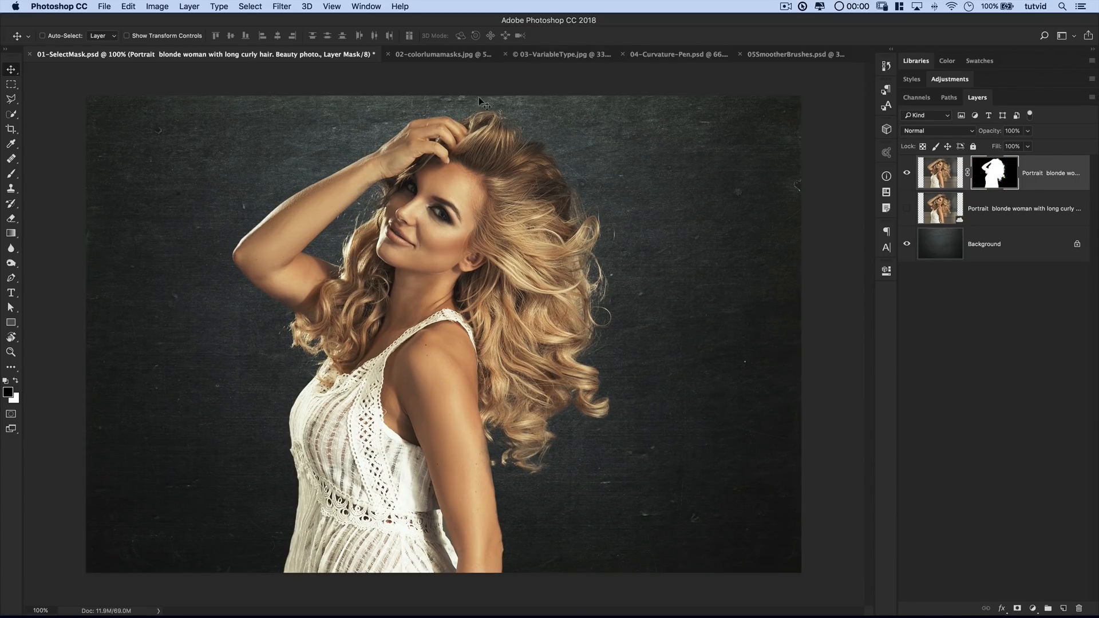
mouse_move(481, 246)
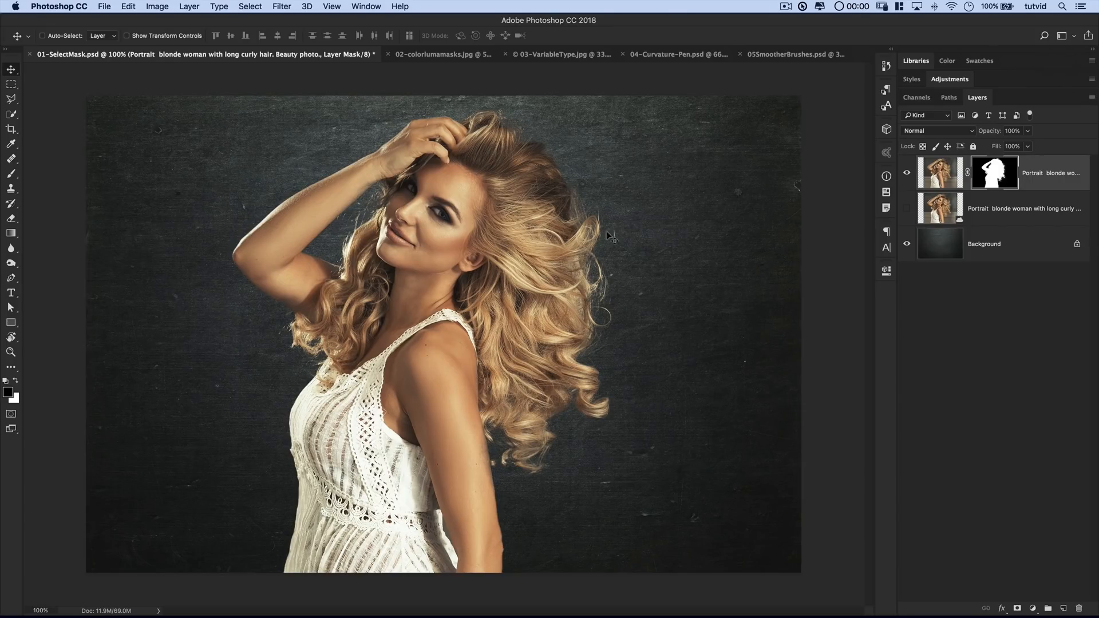
mouse_move(583, 320)
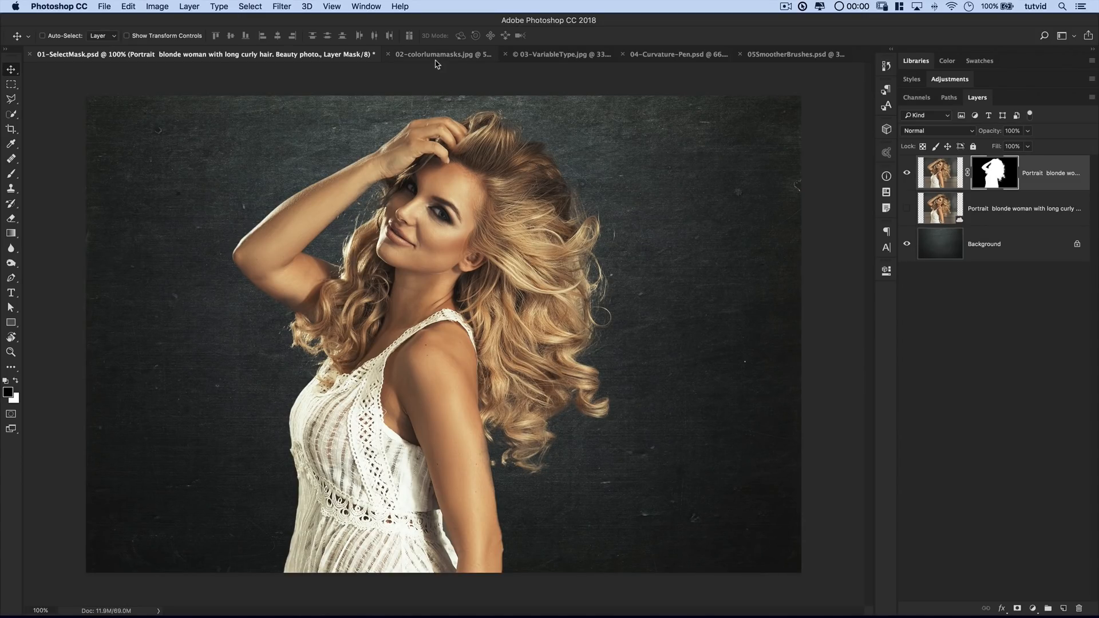
mouse_move(436, 54)
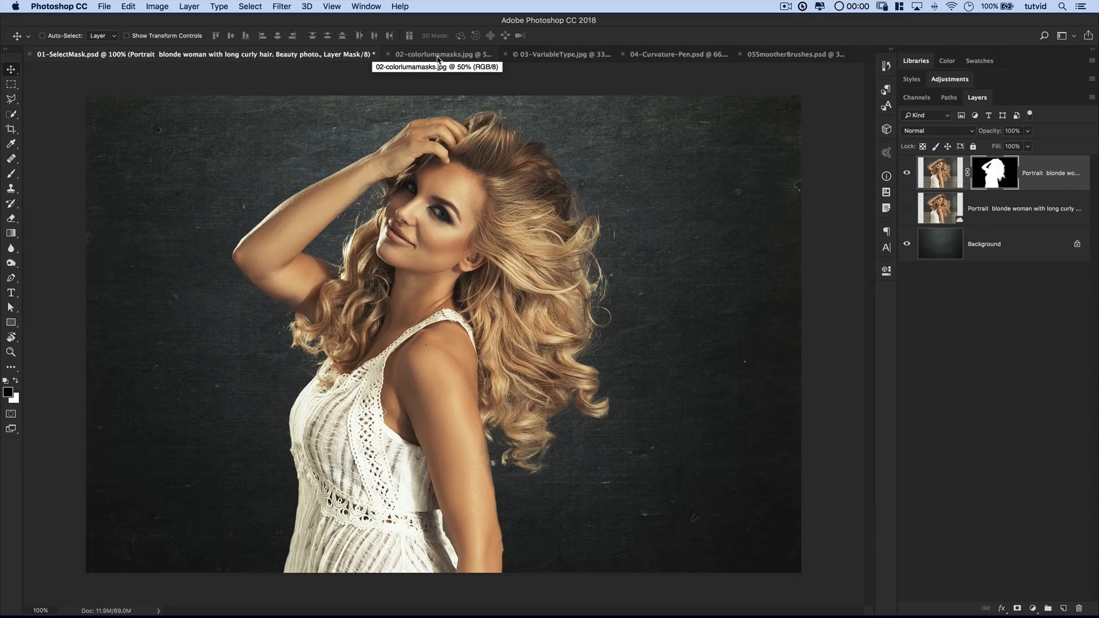
Switch to 02-colorlumamasks.jpg and bring up the Camera Raw filter.
click(435, 54)
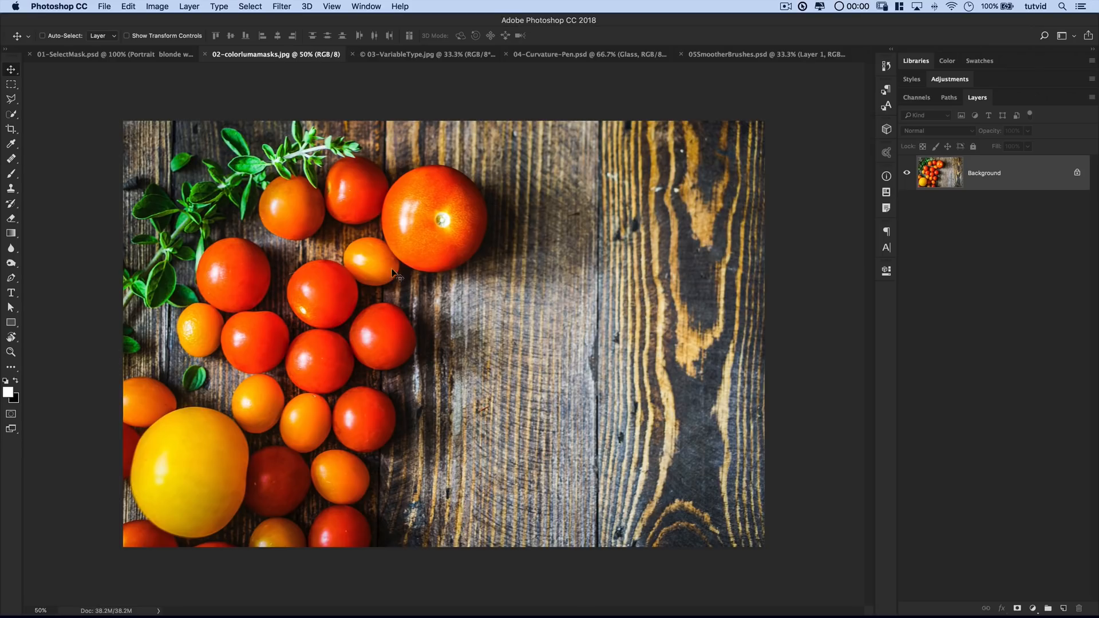
mouse_move(368, 214)
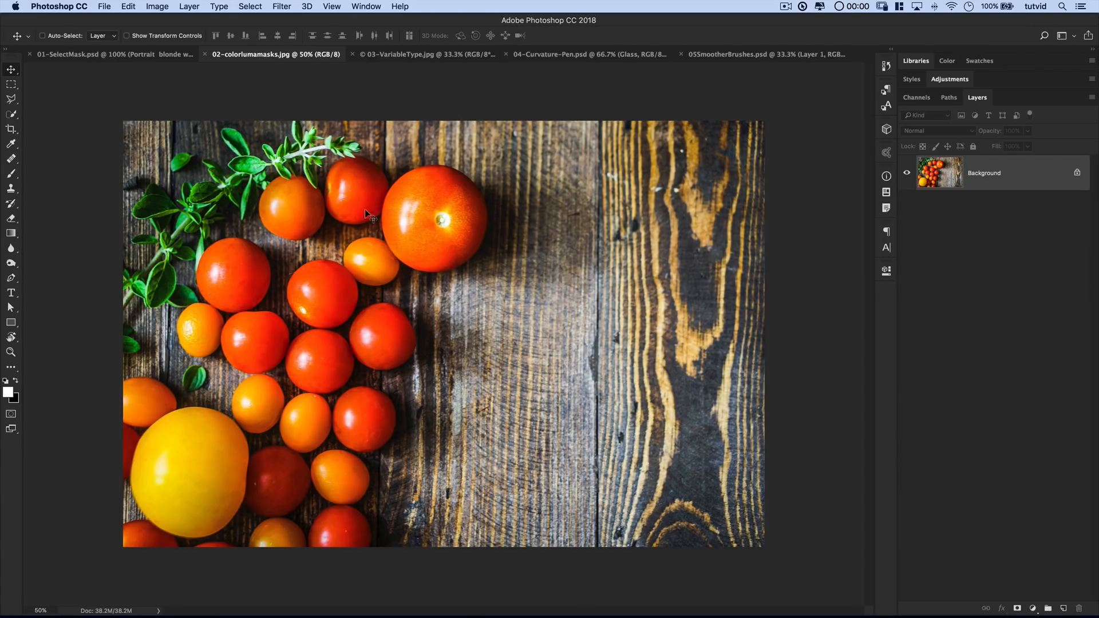
click(281, 6)
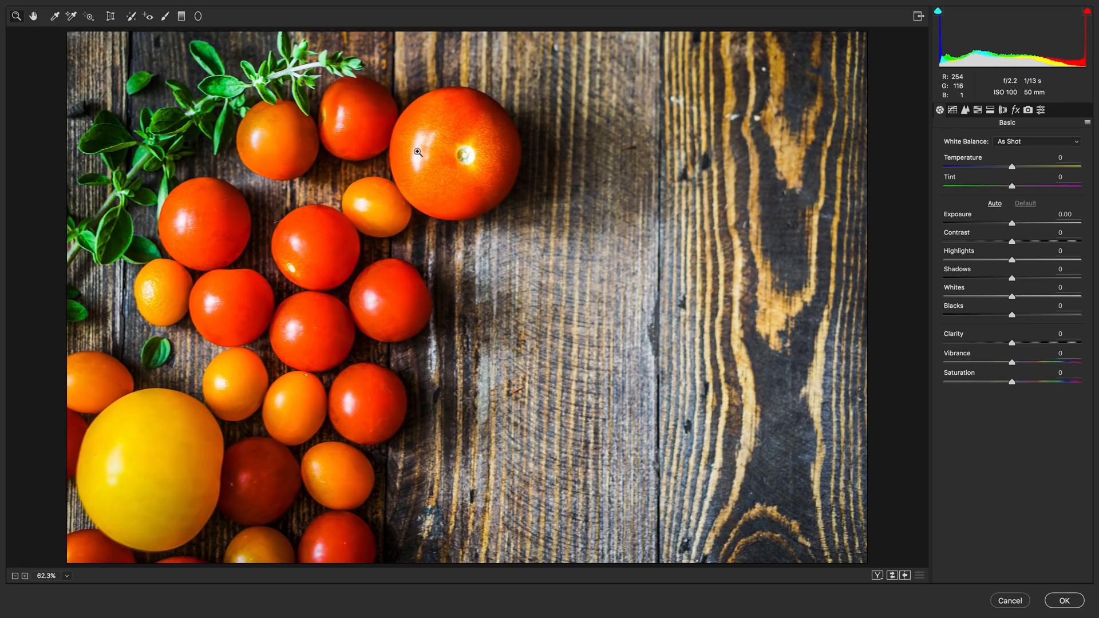
mouse_move(413, 378)
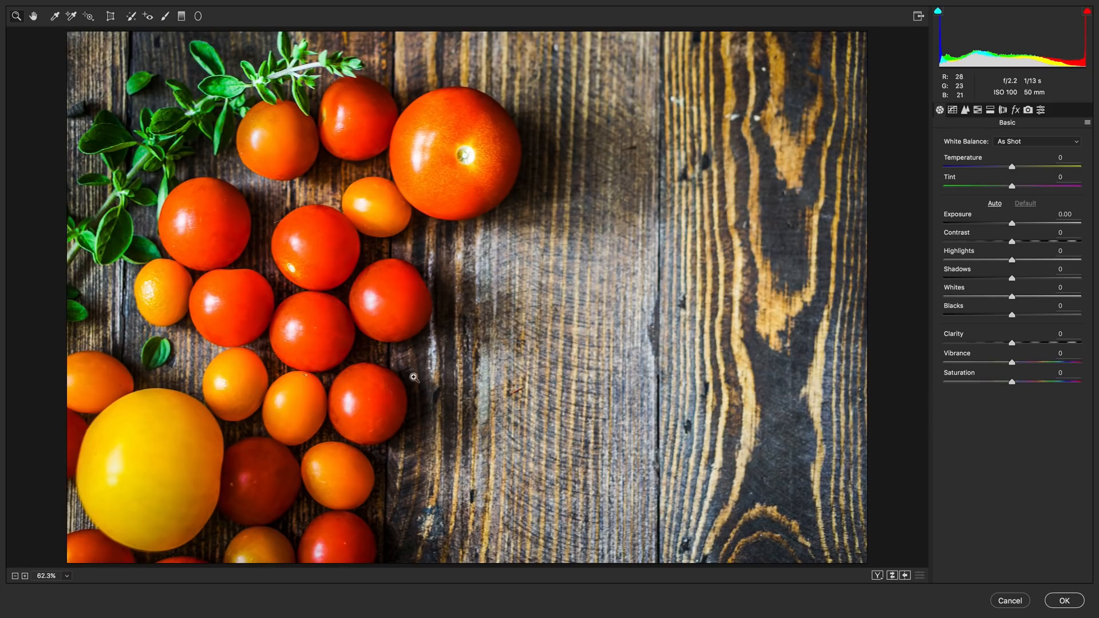
mouse_move(394, 311)
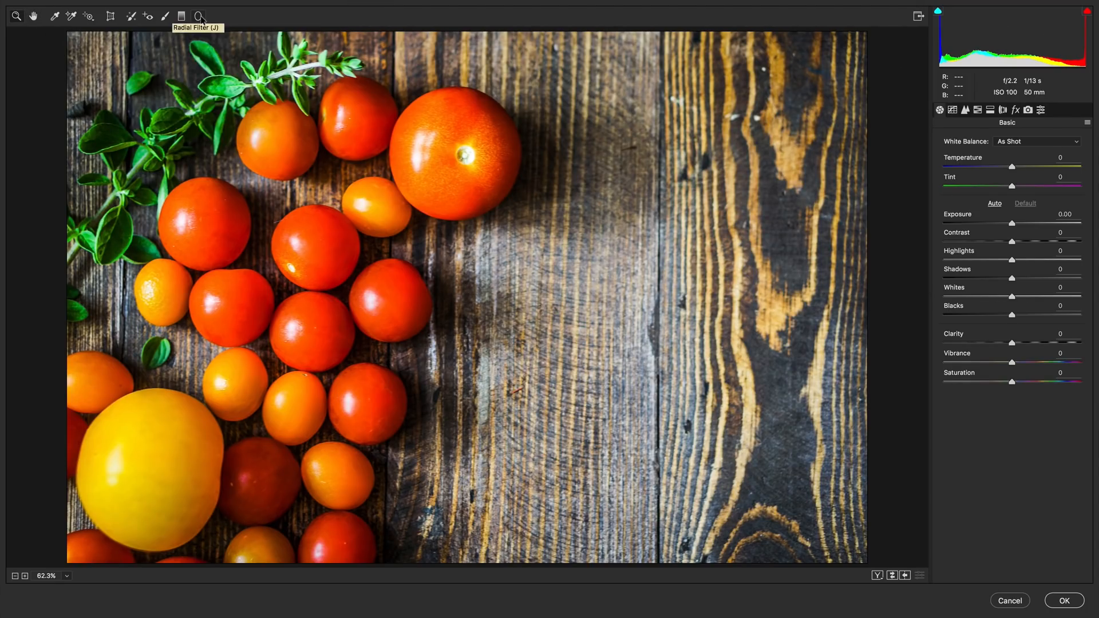
Drag a Radial Filter ellipse over the tomatoes and expand the Range Mask options.
click(200, 16)
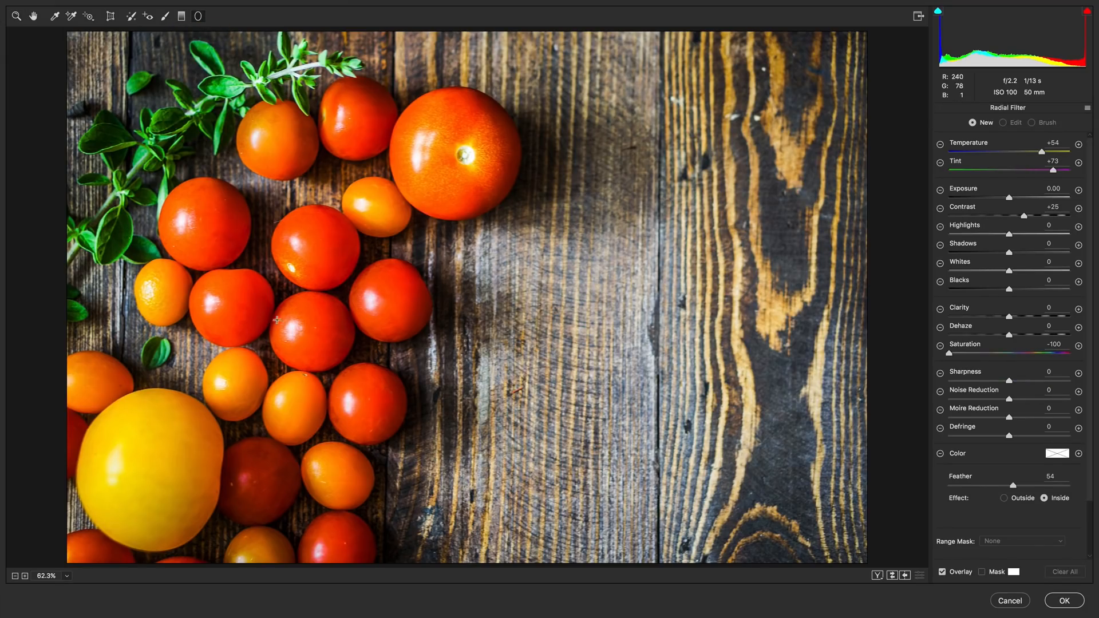
drag(277, 319, 418, 151)
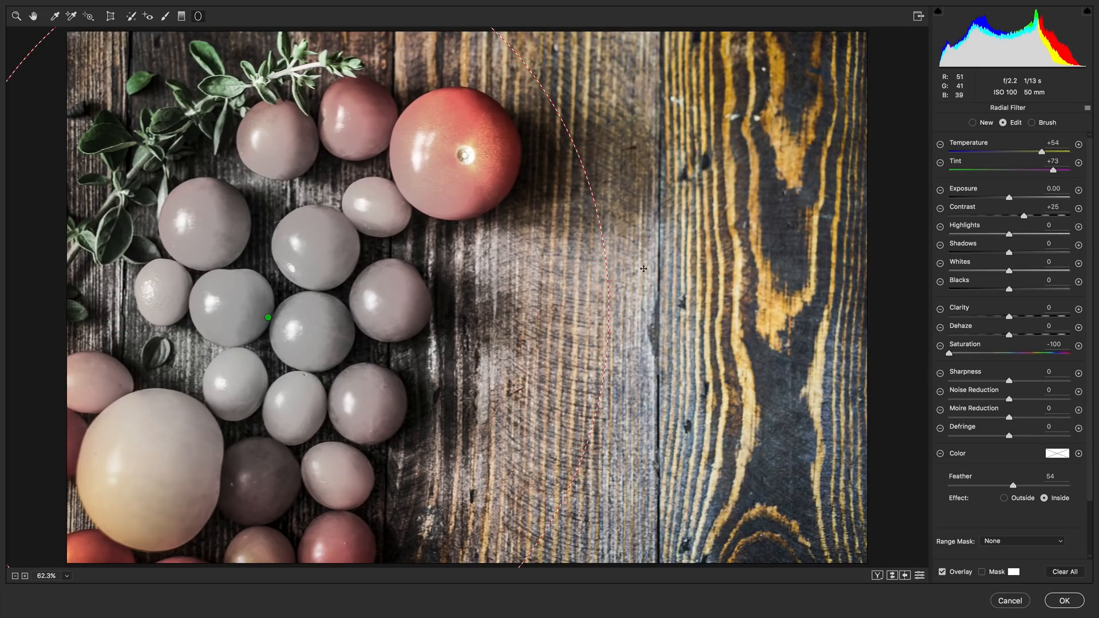
mouse_move(983, 520)
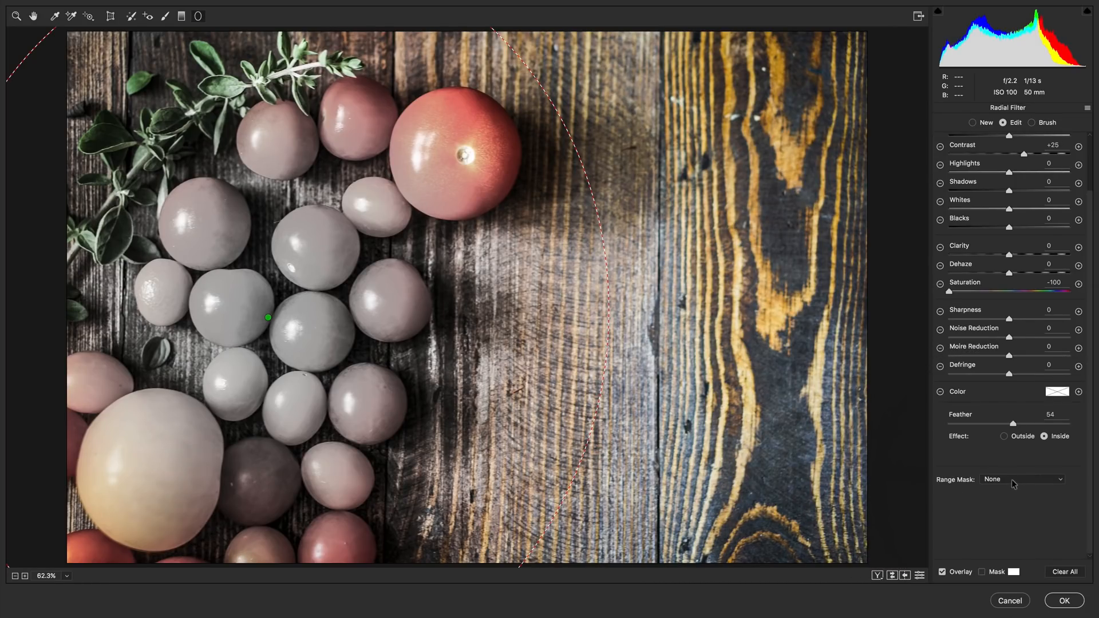
click(1023, 479)
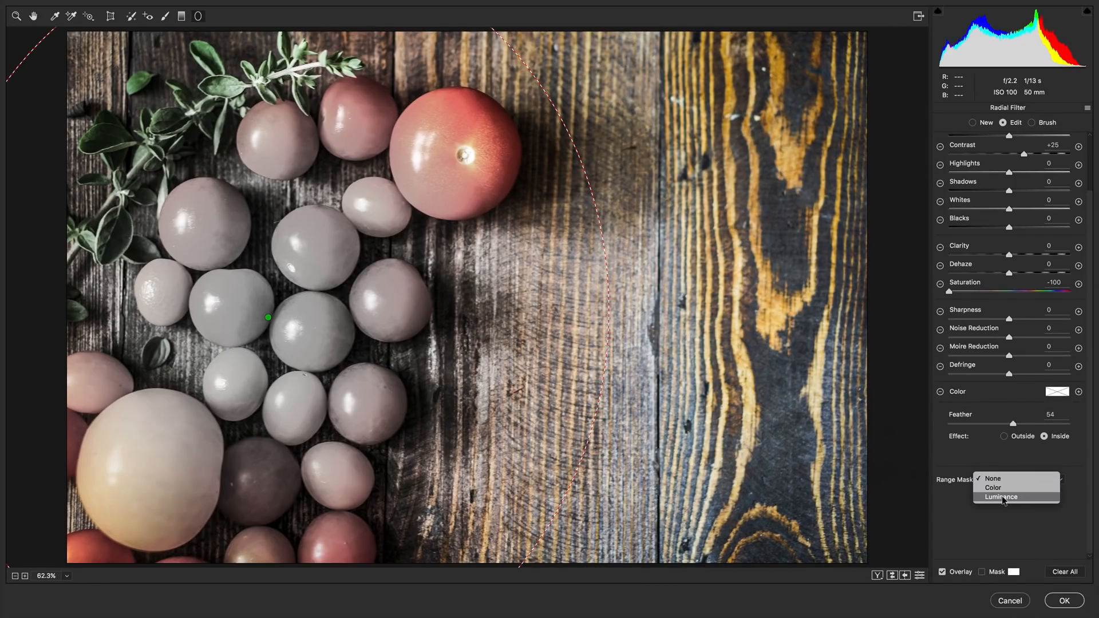
Set Range Mask to Color, sample a tomato, and tune Color Range to about 84.
click(993, 487)
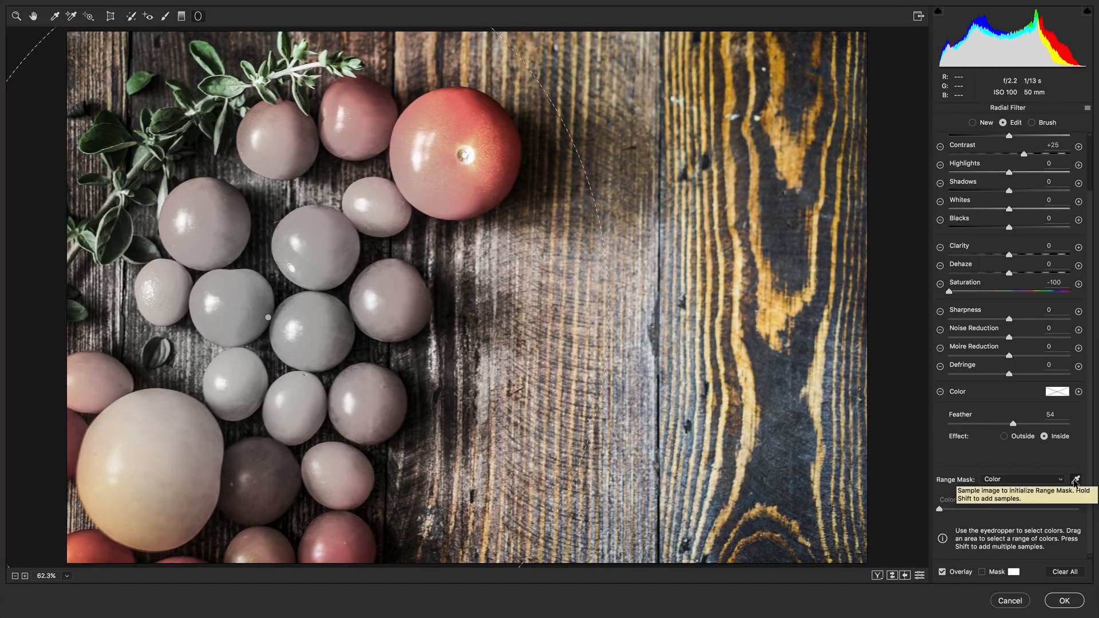
click(417, 147)
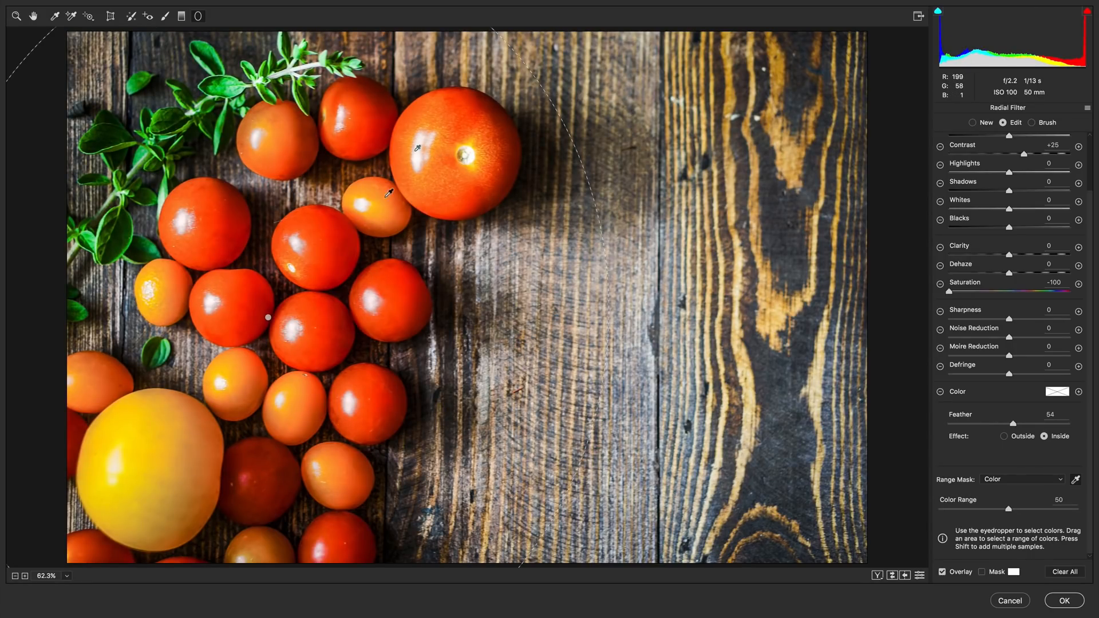
mouse_move(178, 436)
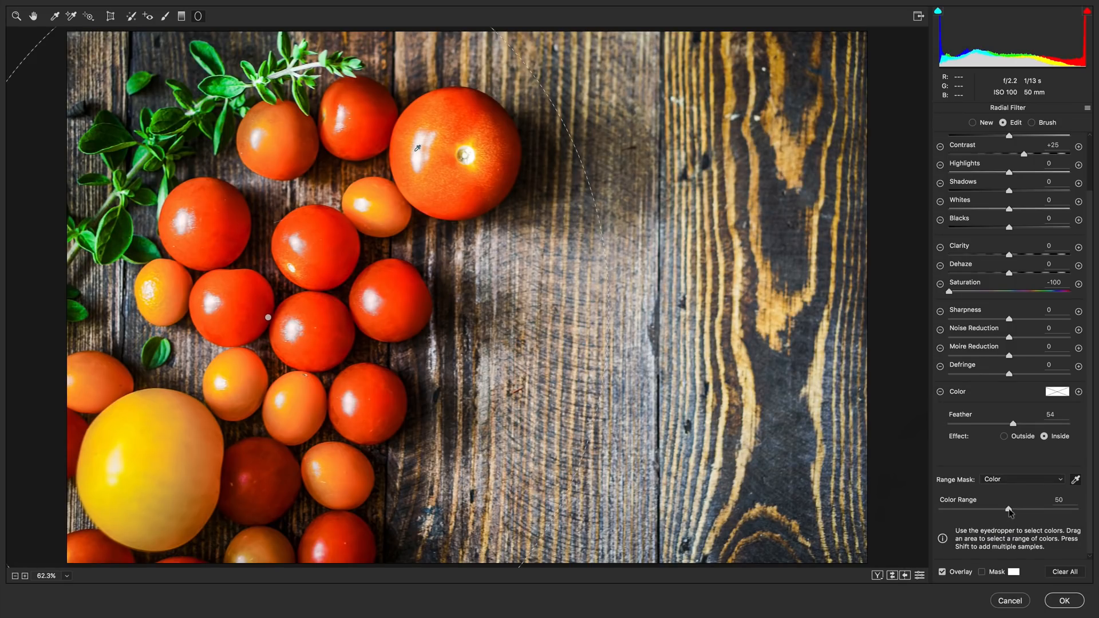
drag(1009, 510, 1044, 509)
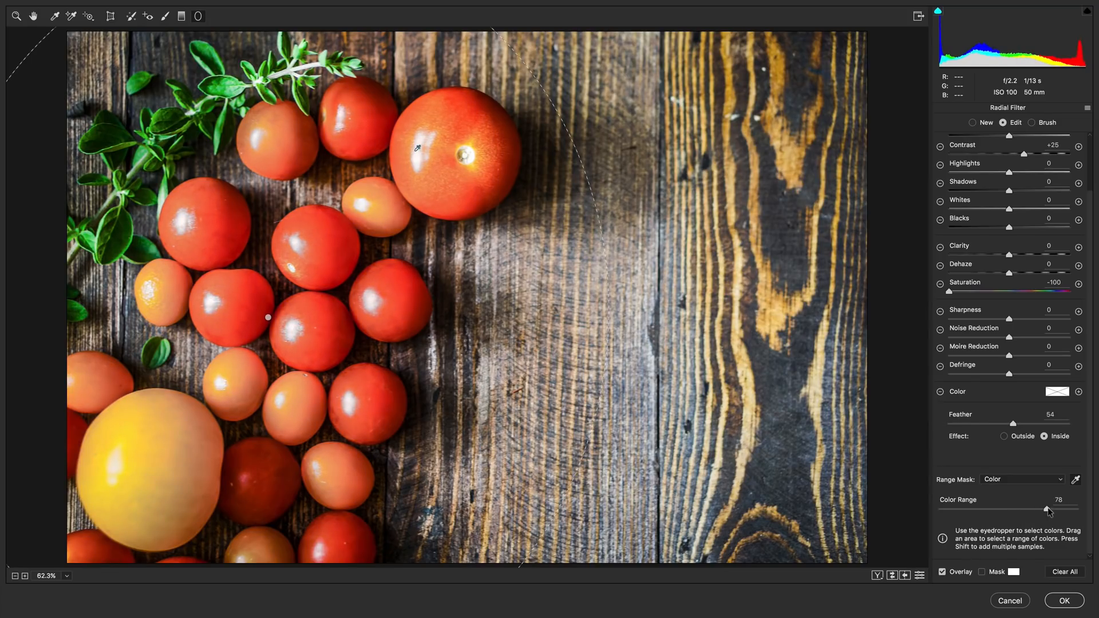
drag(1046, 510, 1049, 509)
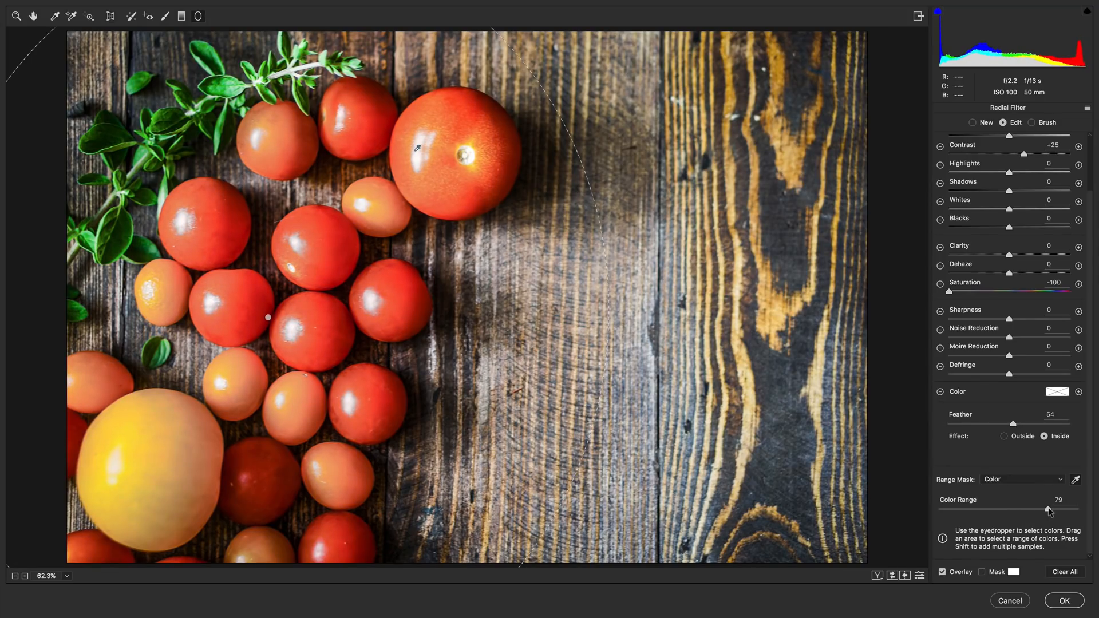
drag(1050, 509, 1002, 508)
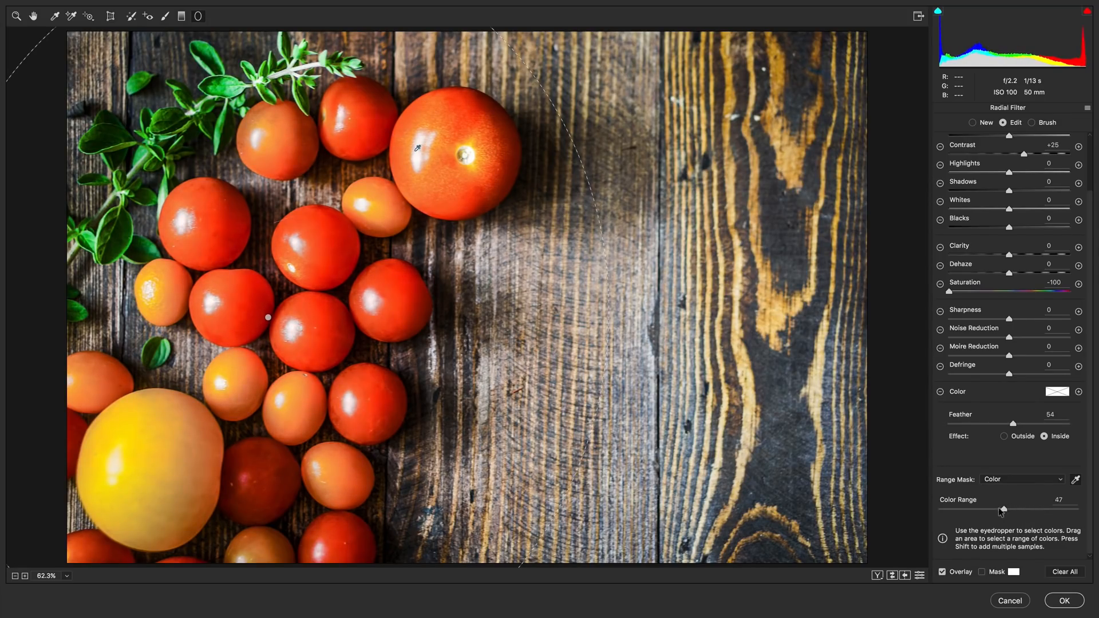
drag(1002, 509, 970, 509)
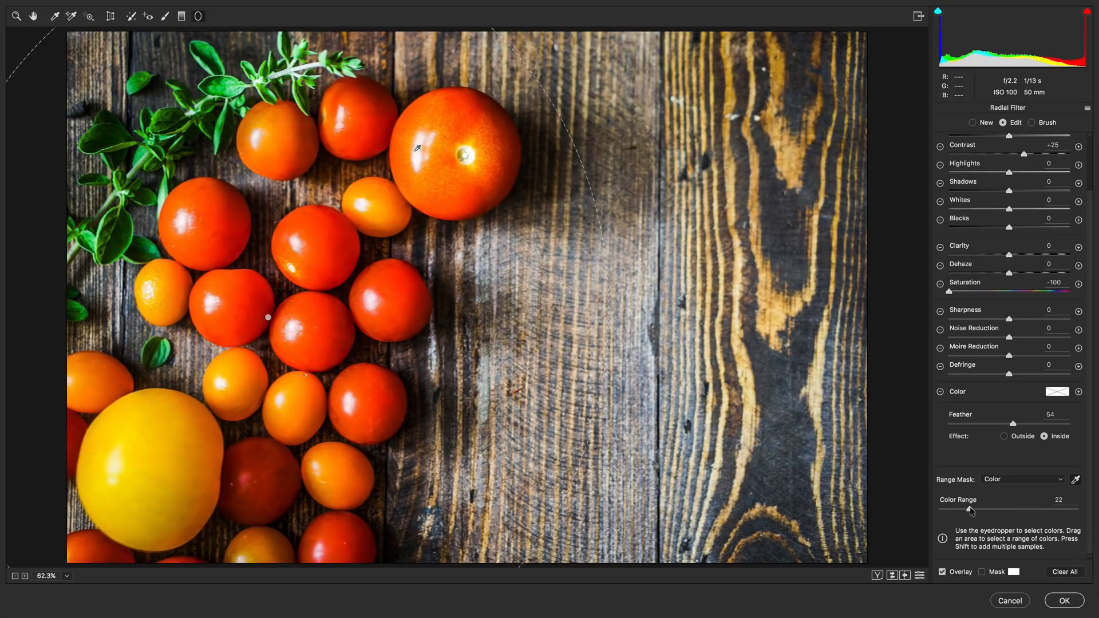
drag(970, 509, 1008, 509)
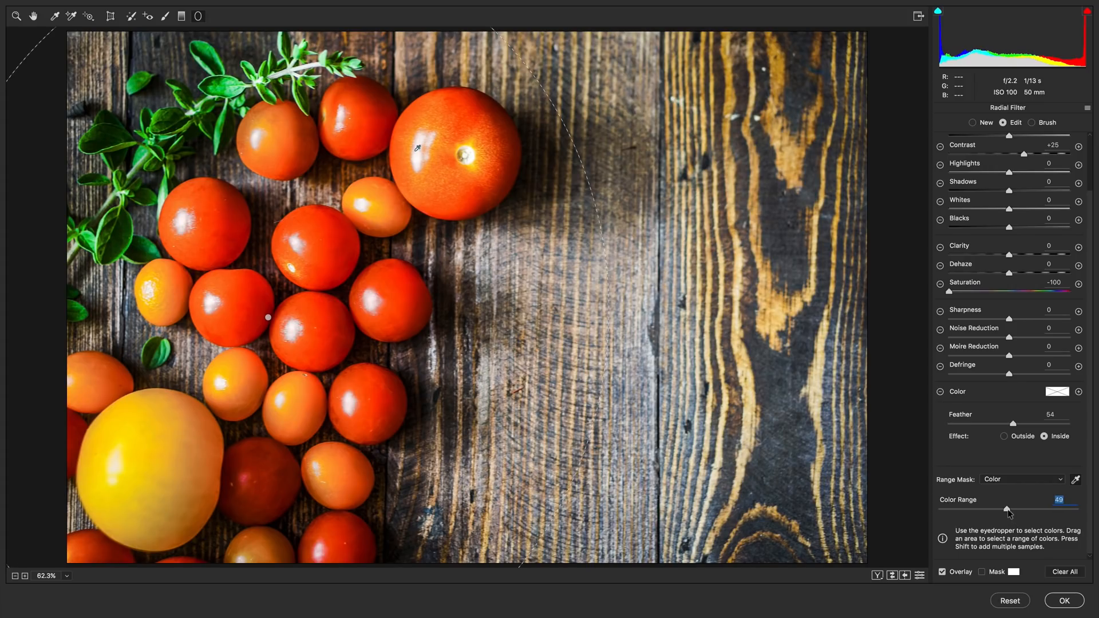
drag(1007, 509, 1040, 510)
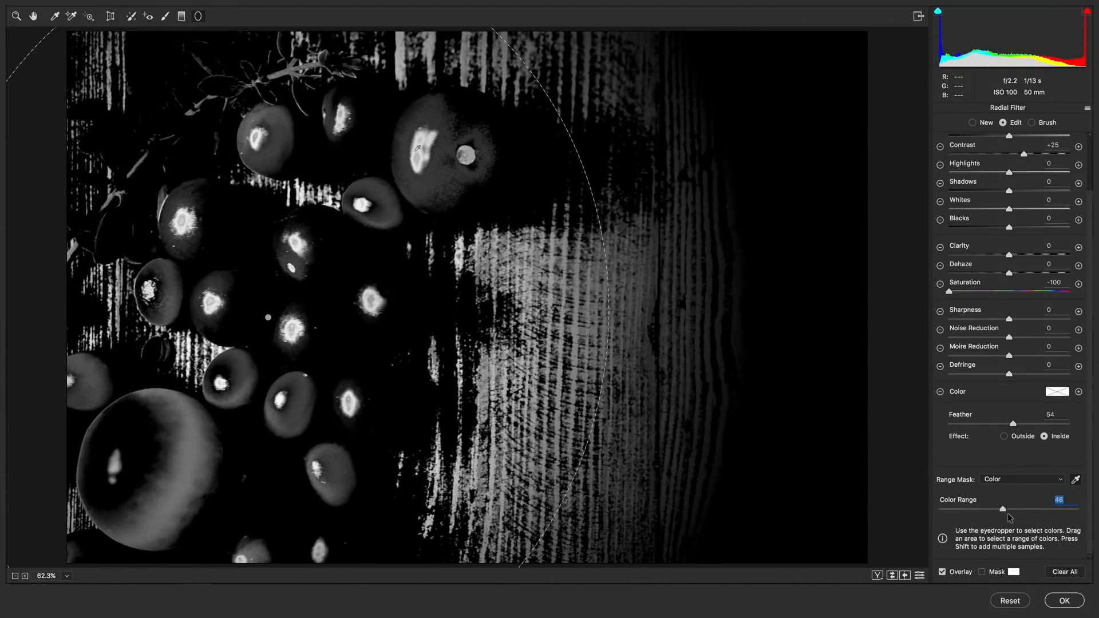
drag(1002, 508, 1058, 508)
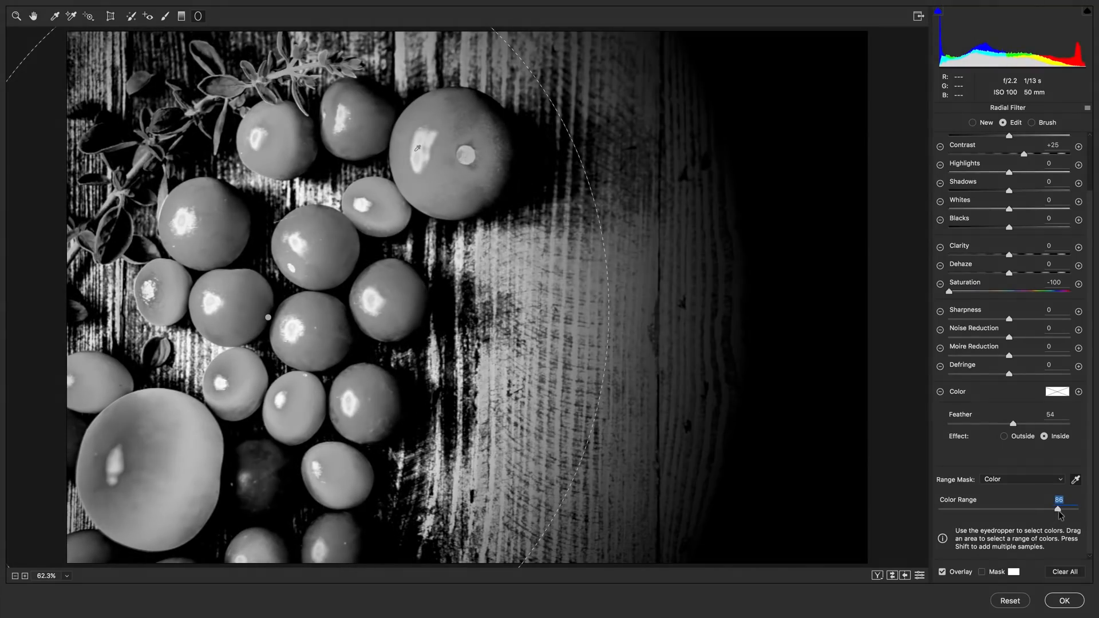
drag(1060, 508, 1053, 509)
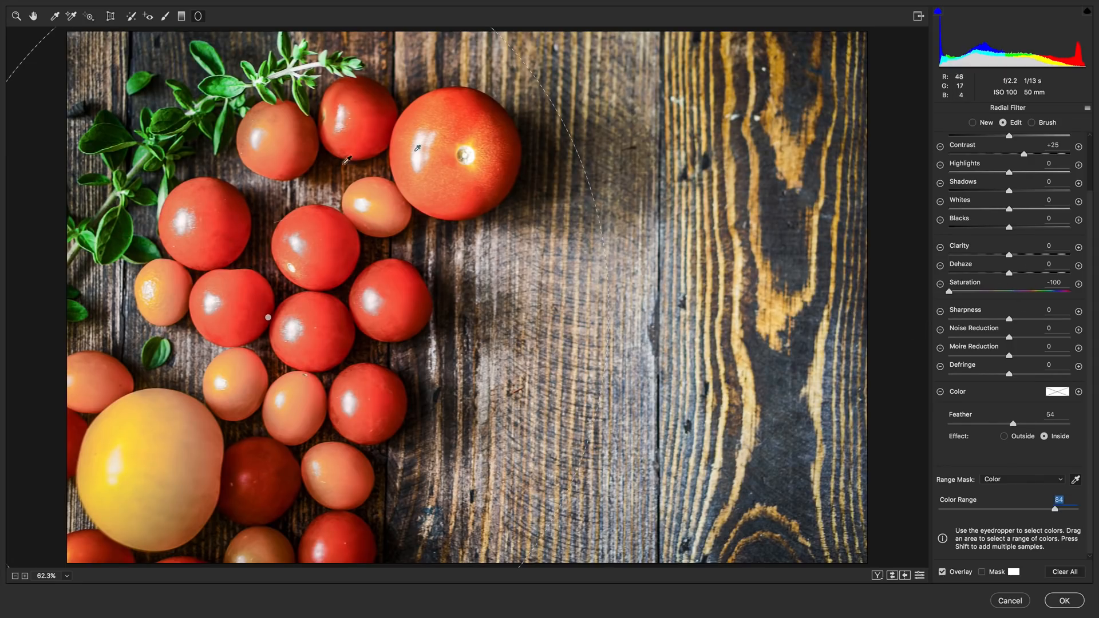
mouse_move(324, 477)
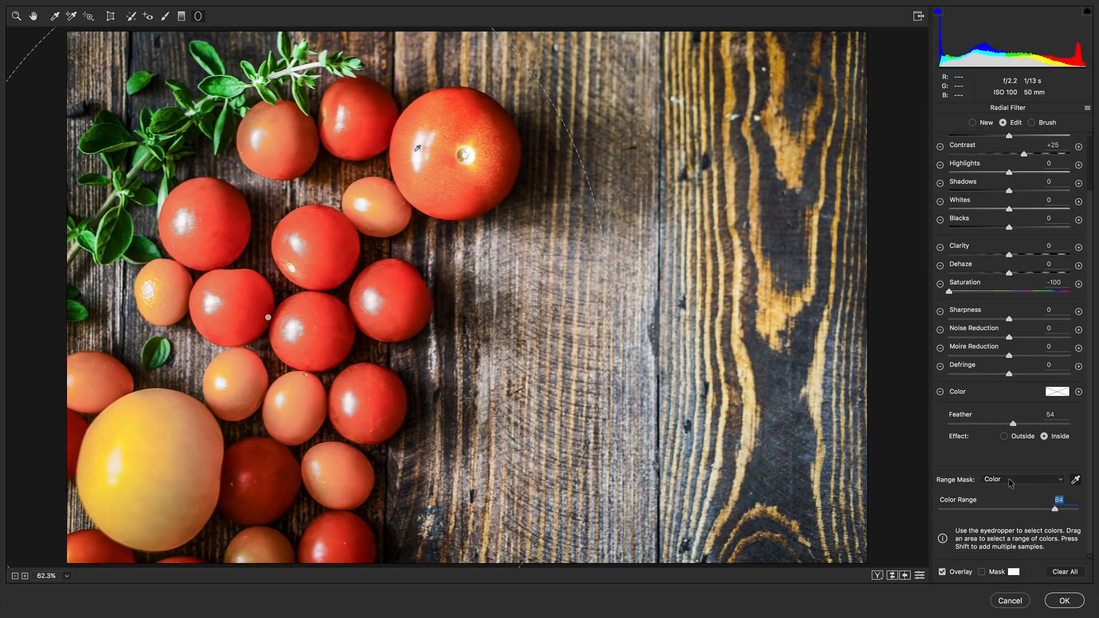
Trial a Luminance range mask with adjusted lower and upper limits, then set Range Mask to None.
click(1023, 478)
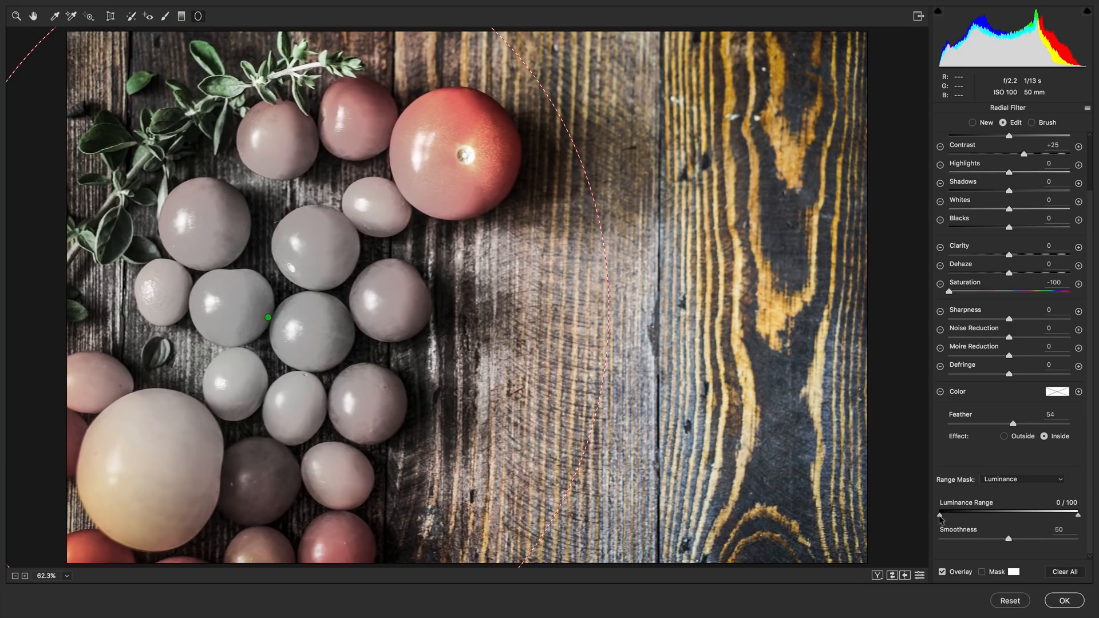
drag(939, 516, 982, 516)
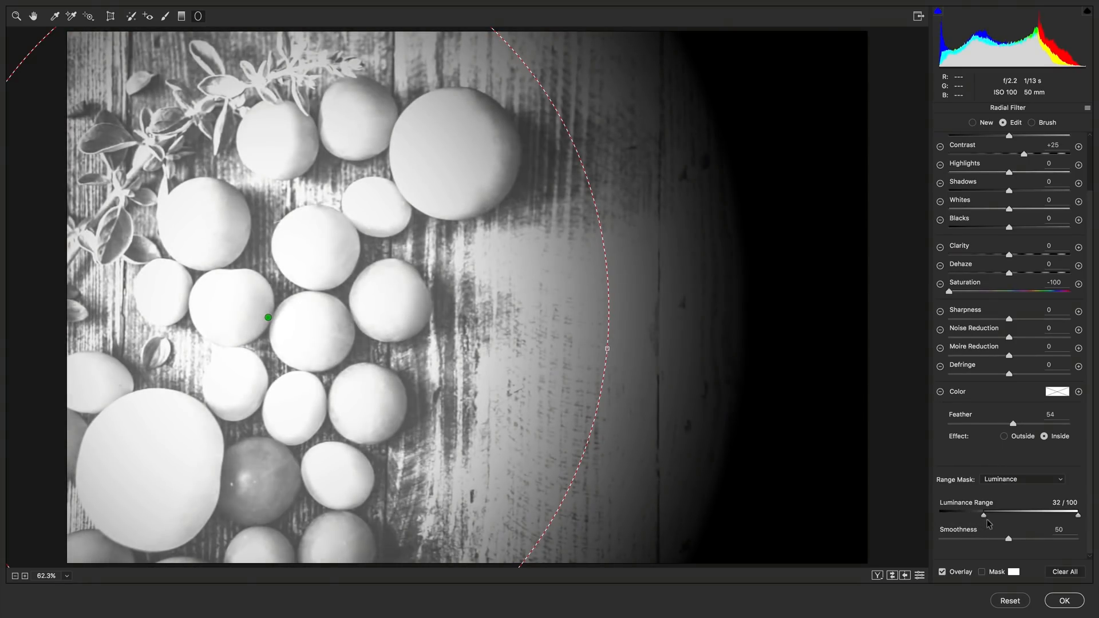
drag(983, 515, 1021, 515)
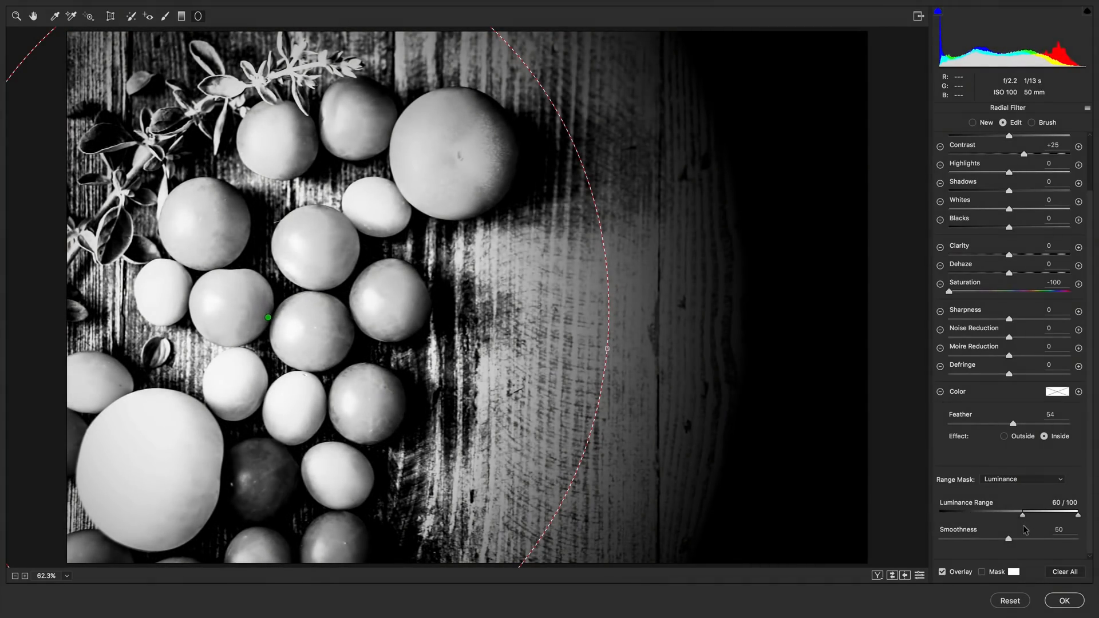
drag(1022, 515, 1030, 515)
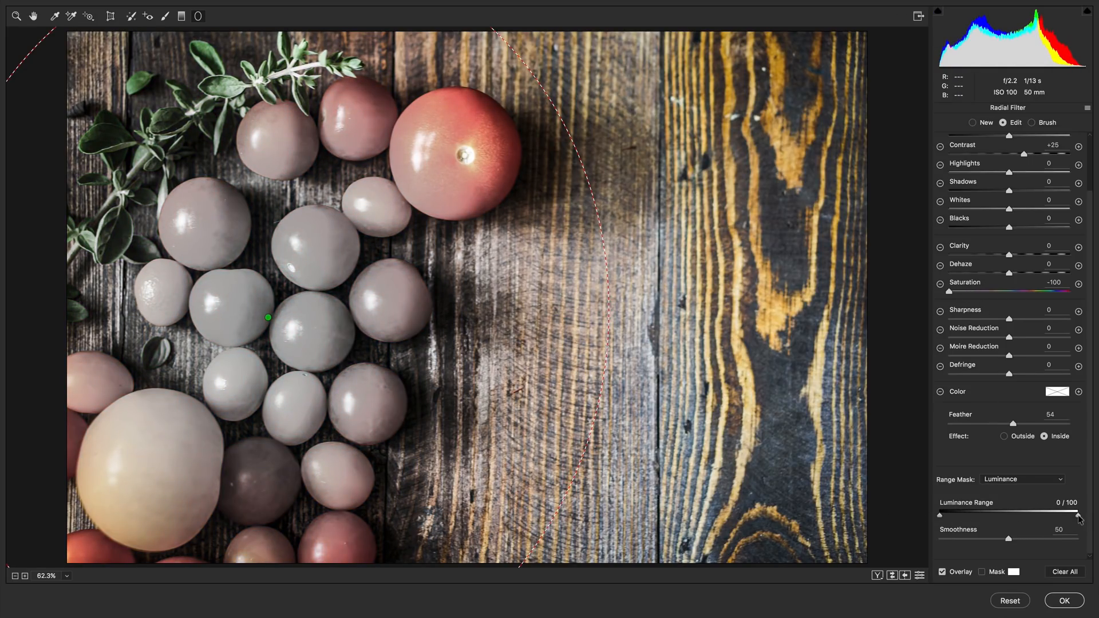
drag(1076, 516, 1021, 516)
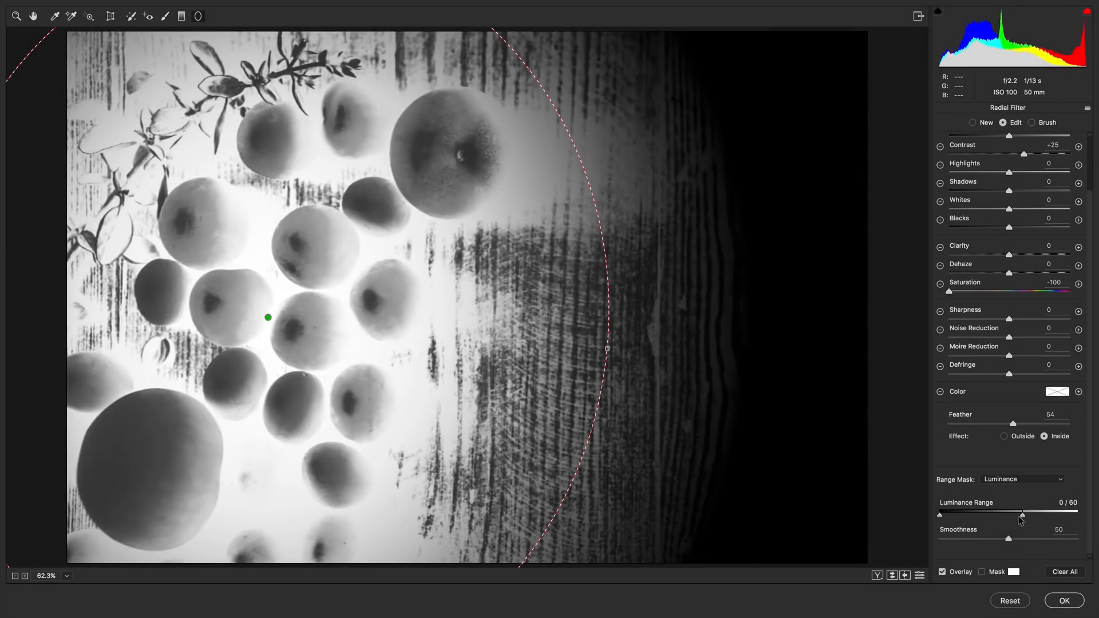
drag(1021, 514, 1008, 514)
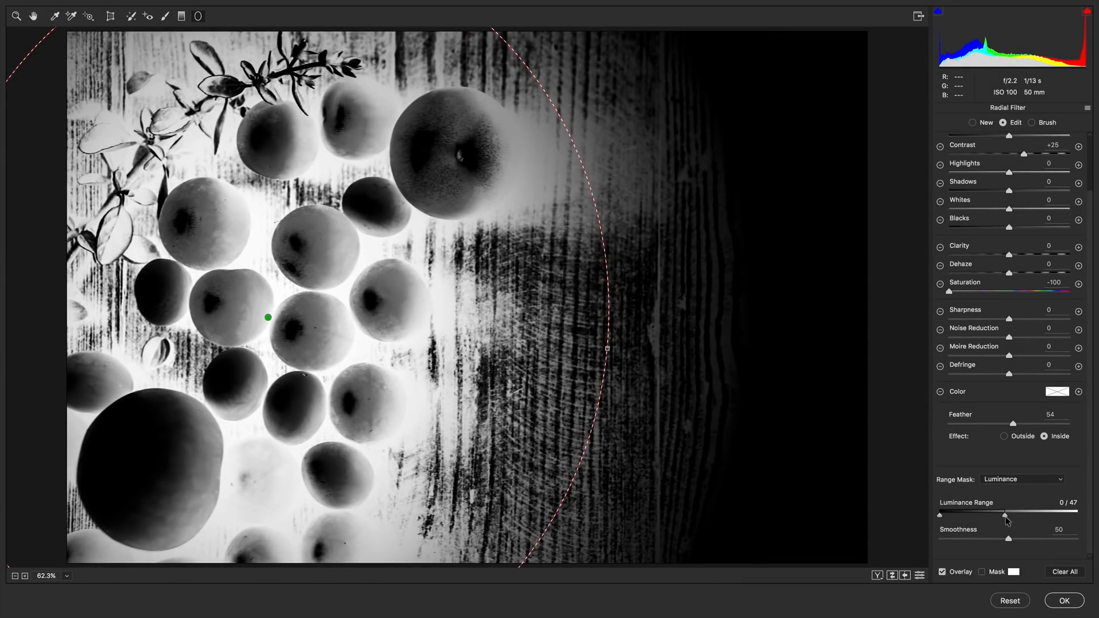
drag(1005, 516, 1001, 517)
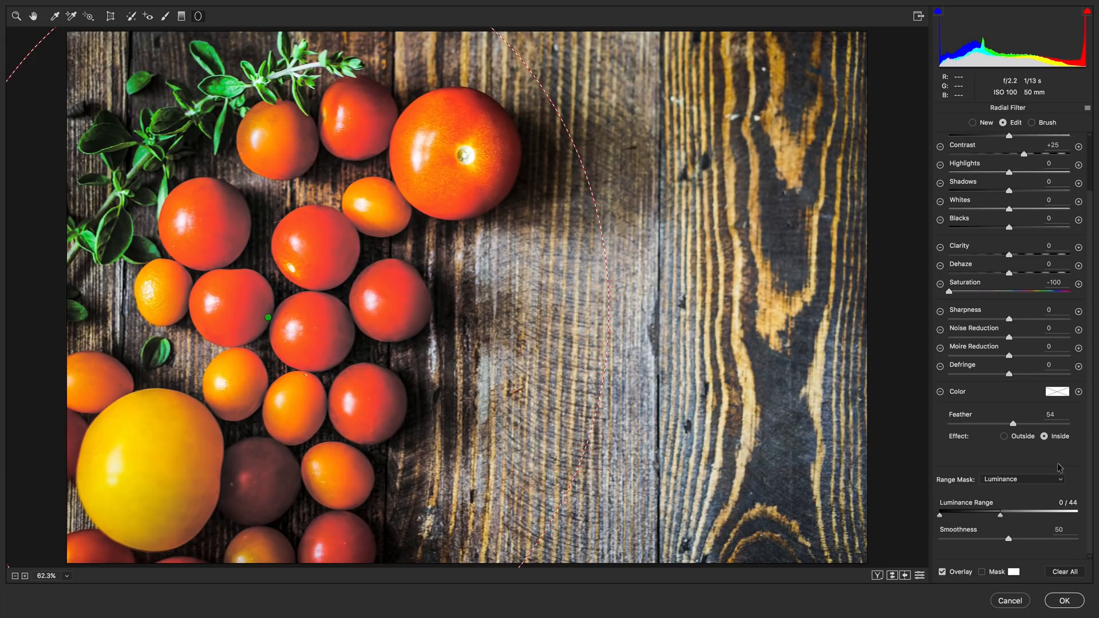
click(1021, 480)
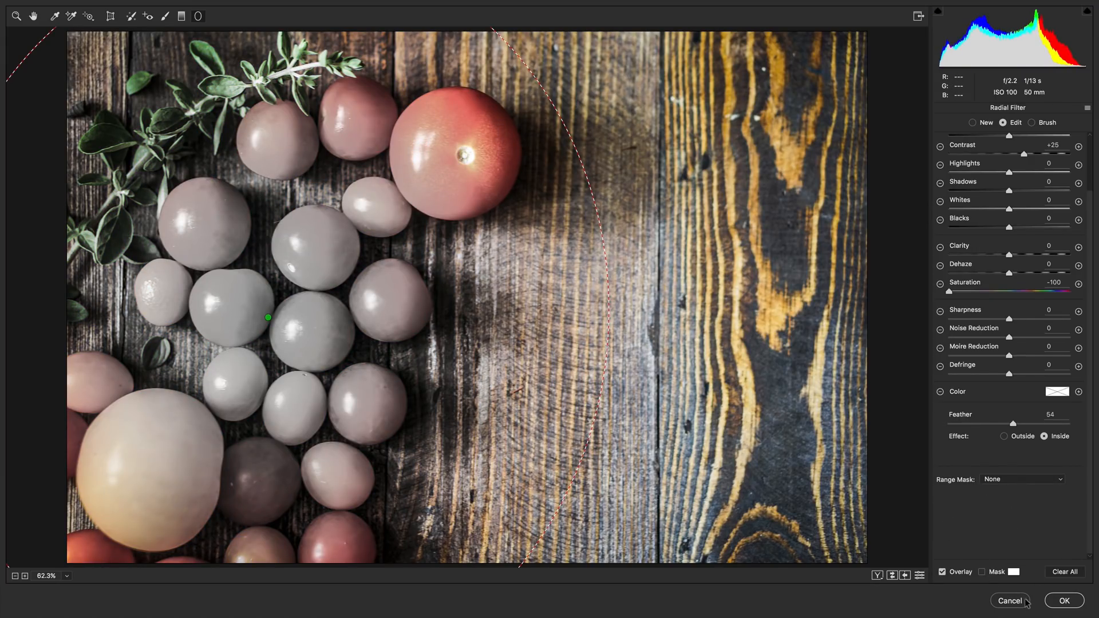
Cancel the Camera Raw dialog, discarding the radial adjustment.
click(1008, 601)
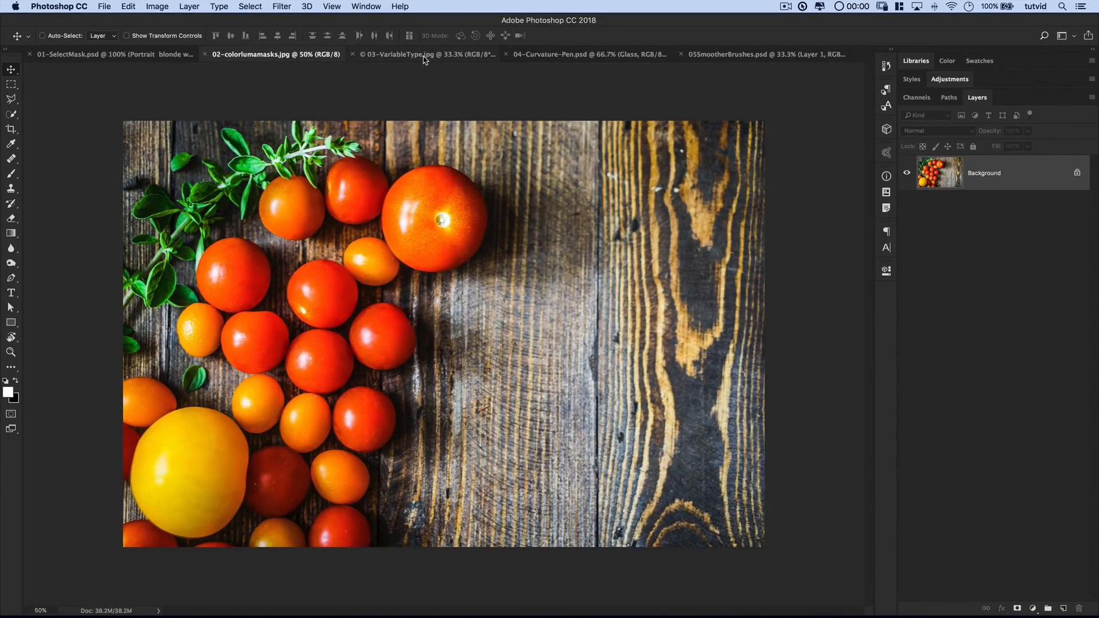
mouse_move(443, 79)
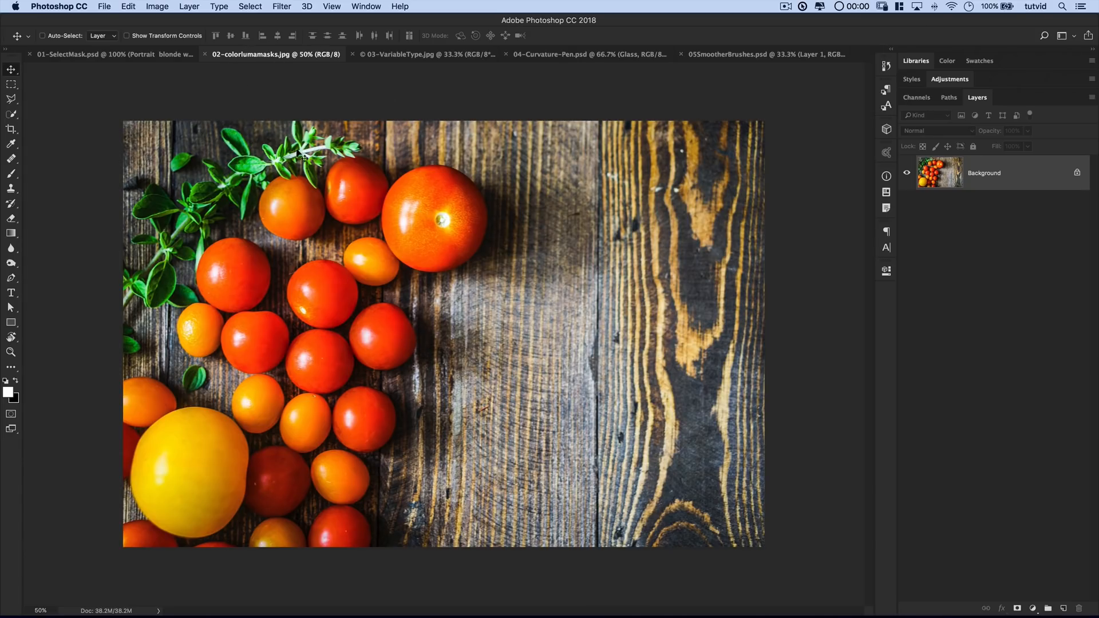
mouse_move(284, 53)
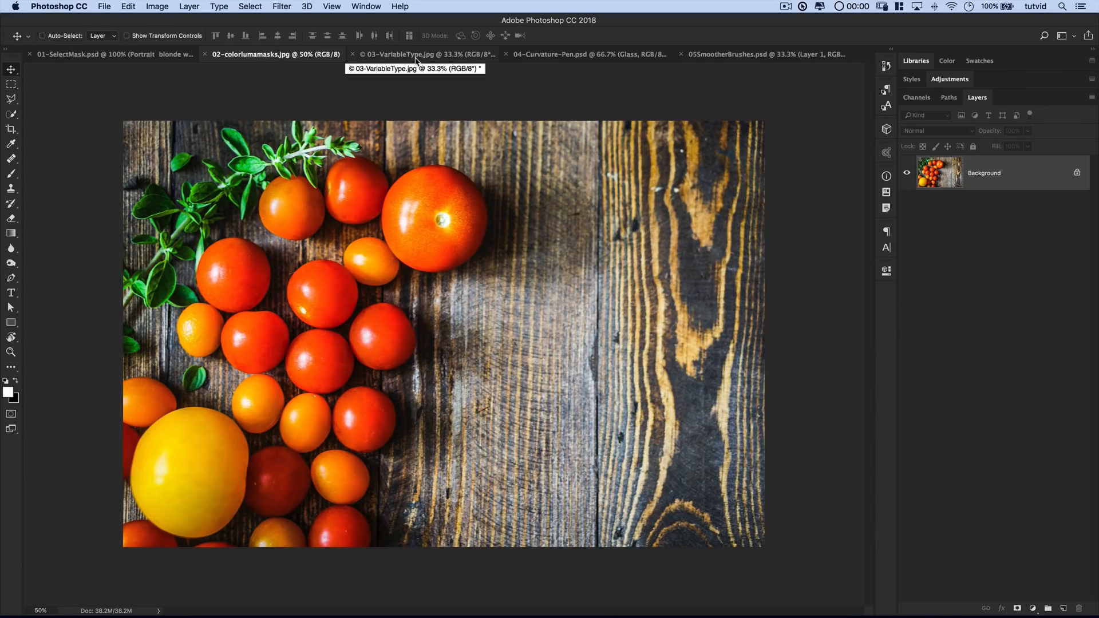
On 03-VariableType.jpg, type 'POSTCARD' and move it down near the bottom centre.
click(420, 54)
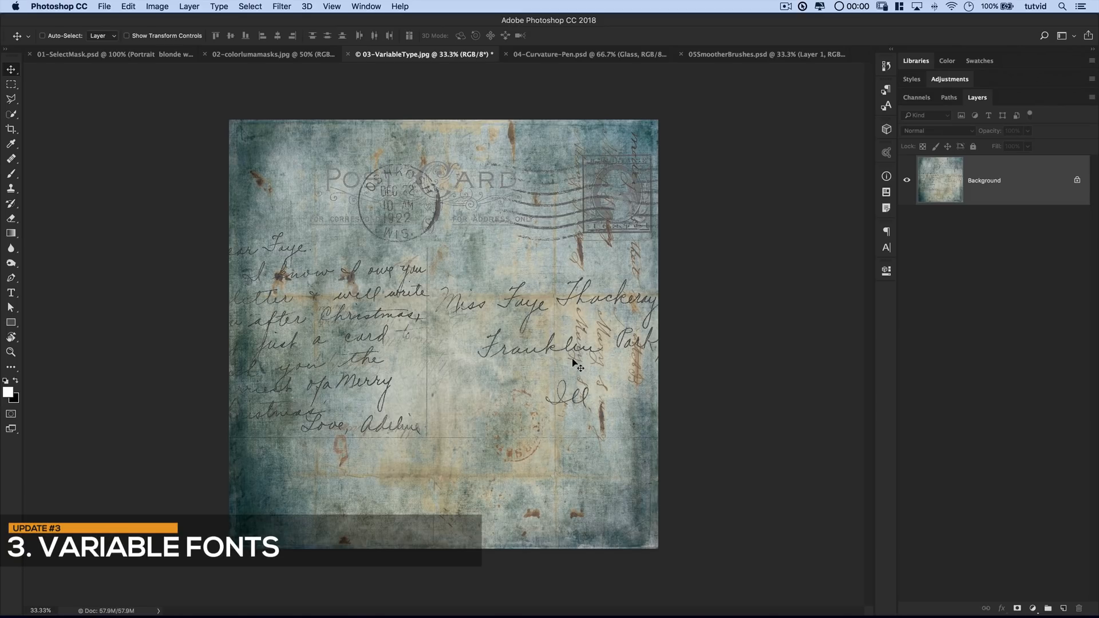
mouse_move(701, 251)
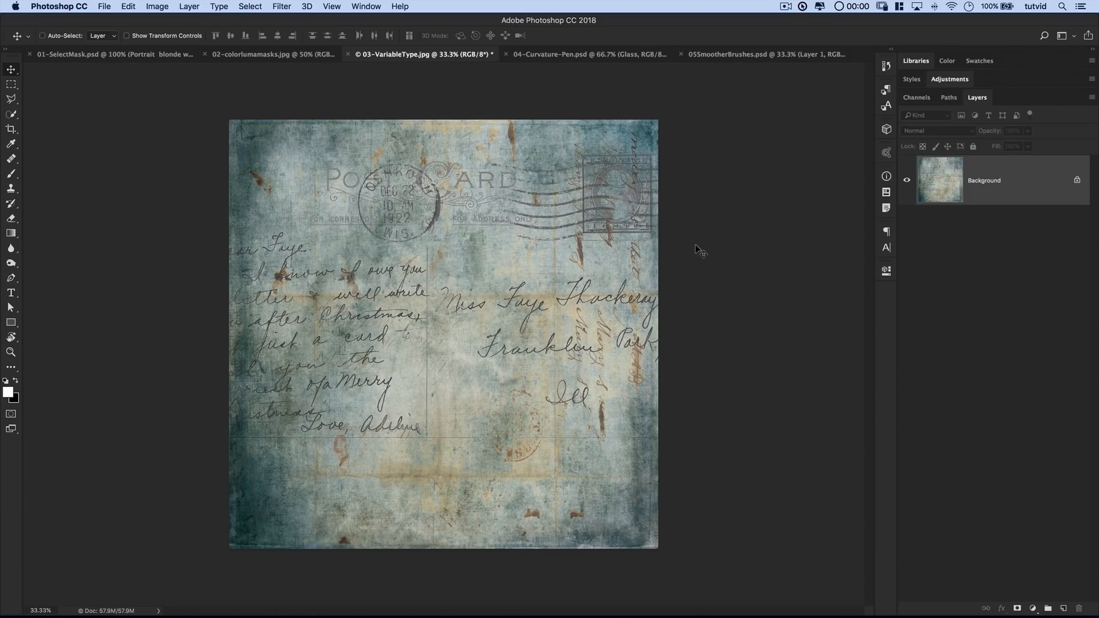
mouse_move(741, 298)
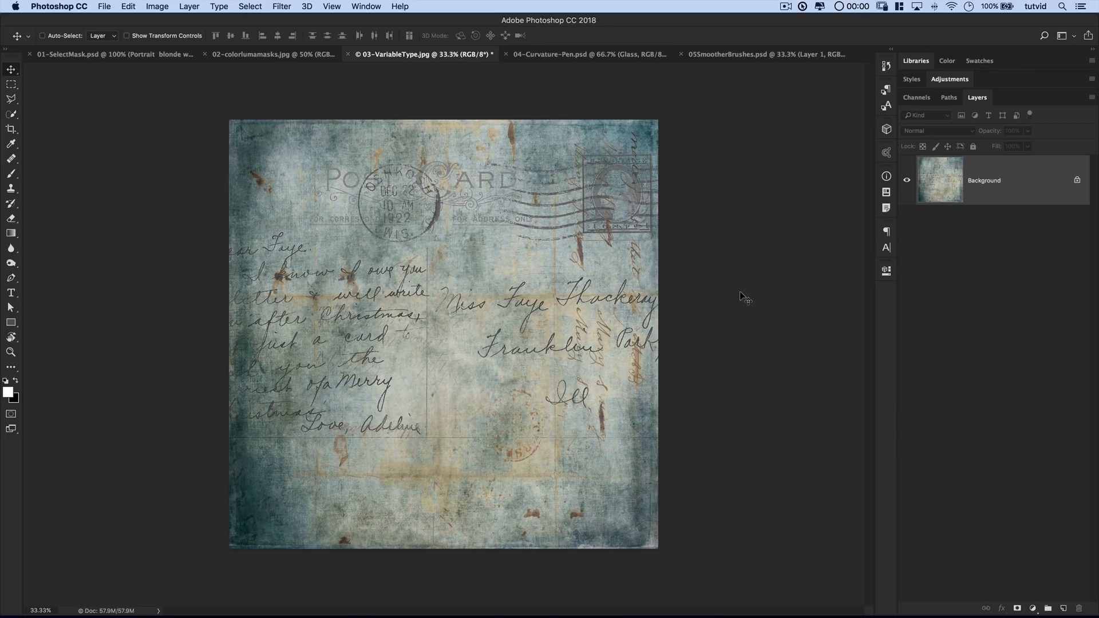
mouse_move(743, 280)
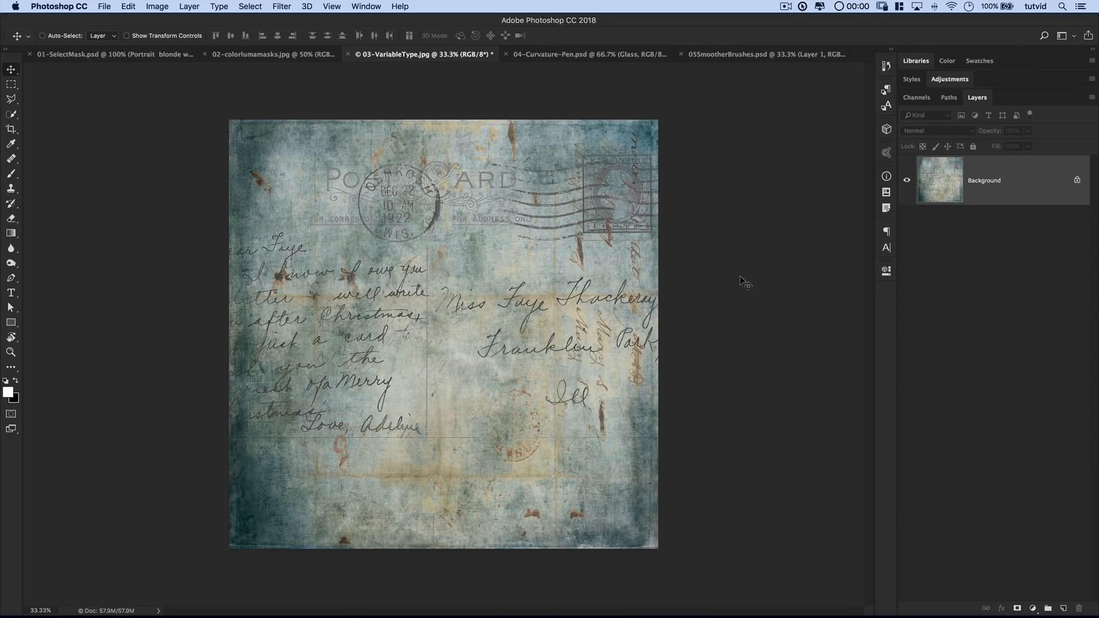
mouse_move(721, 358)
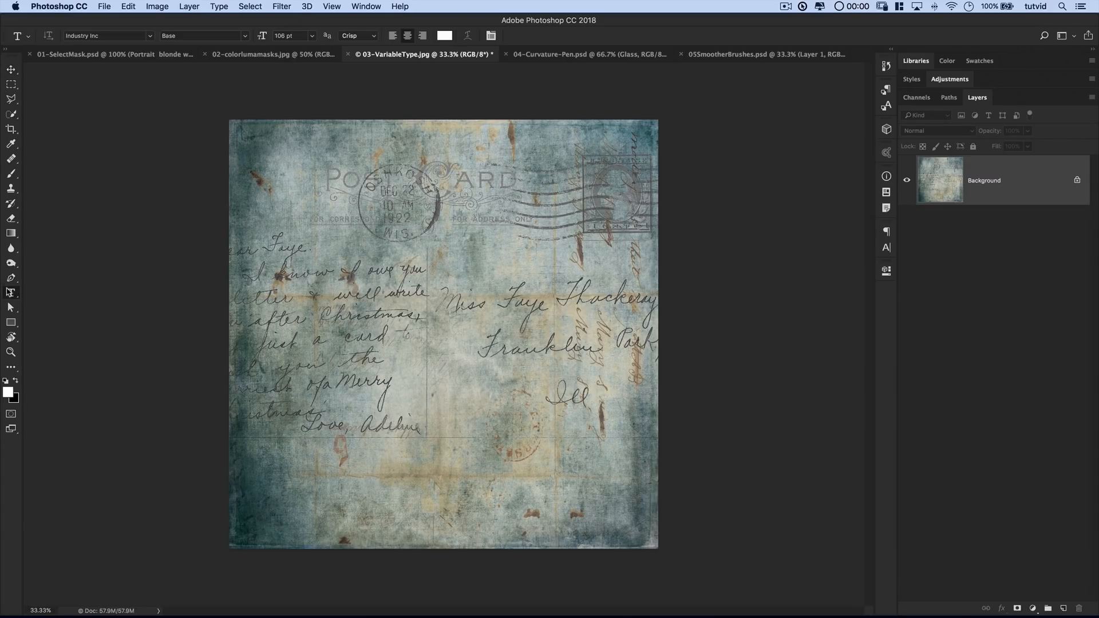
text(POSTCARD)
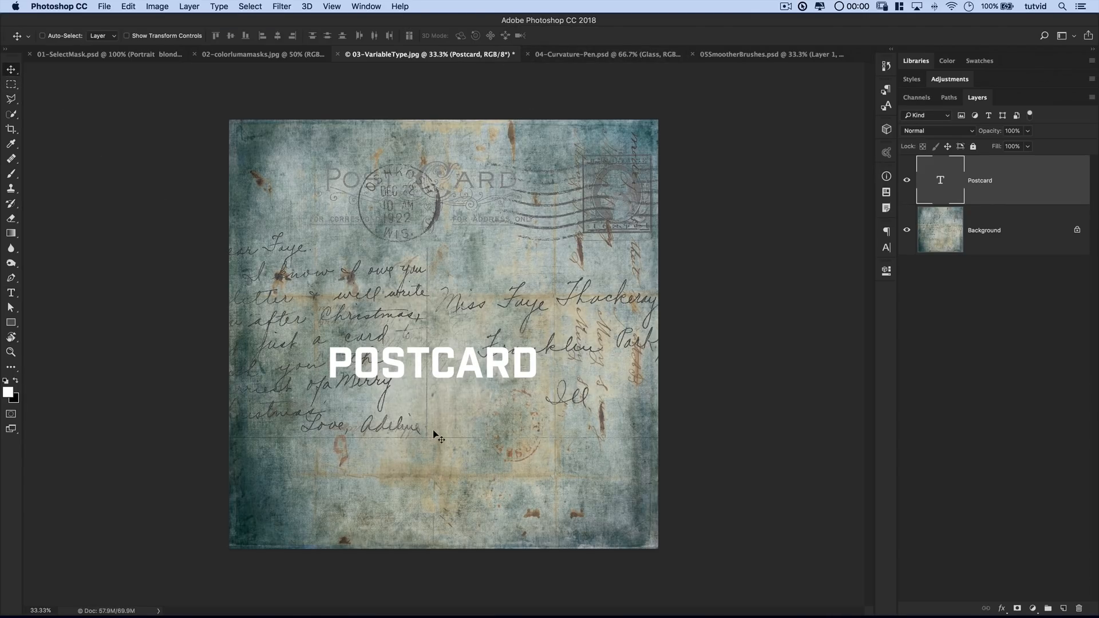
drag(433, 362, 433, 455)
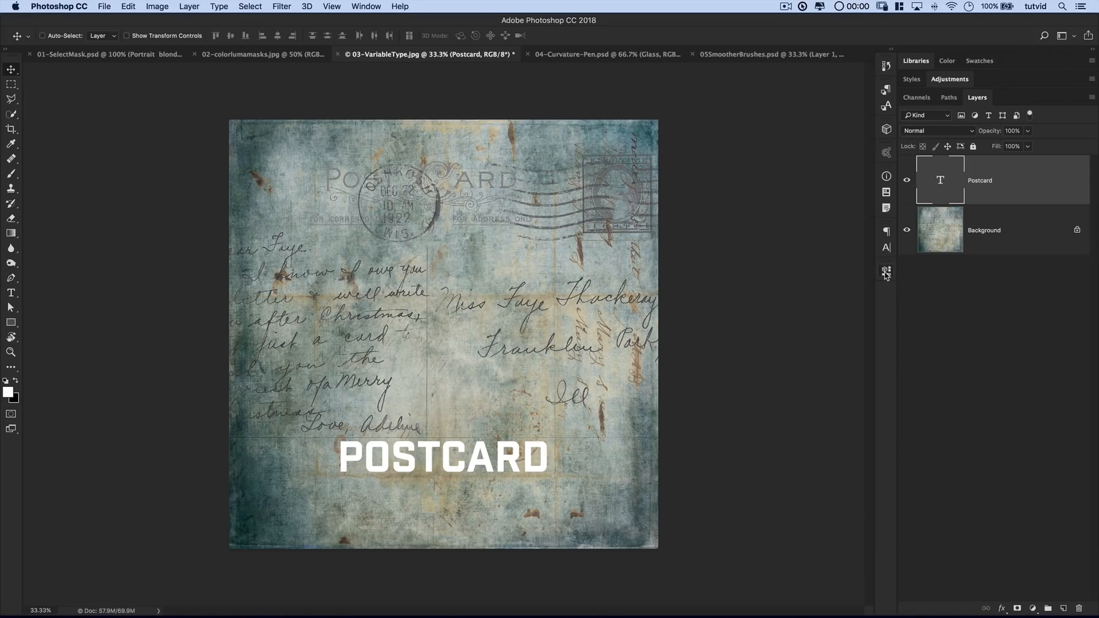
Set the POSTCARD variable font to Weight +753, Width +78 and Slant +12.
click(886, 272)
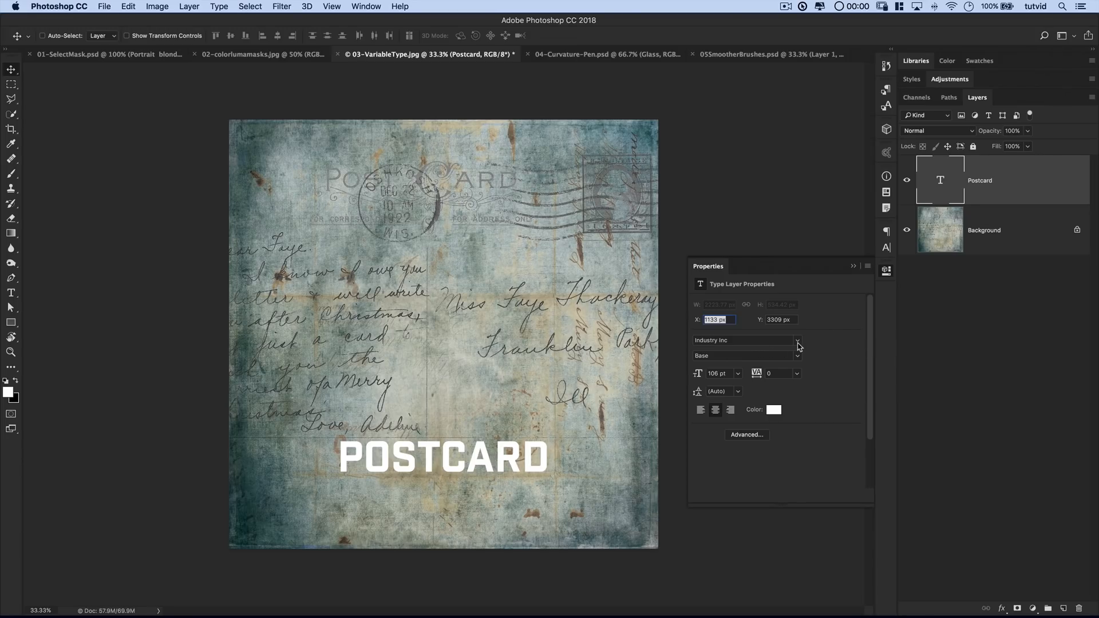
click(743, 340)
text(Acumin Variable Concept)
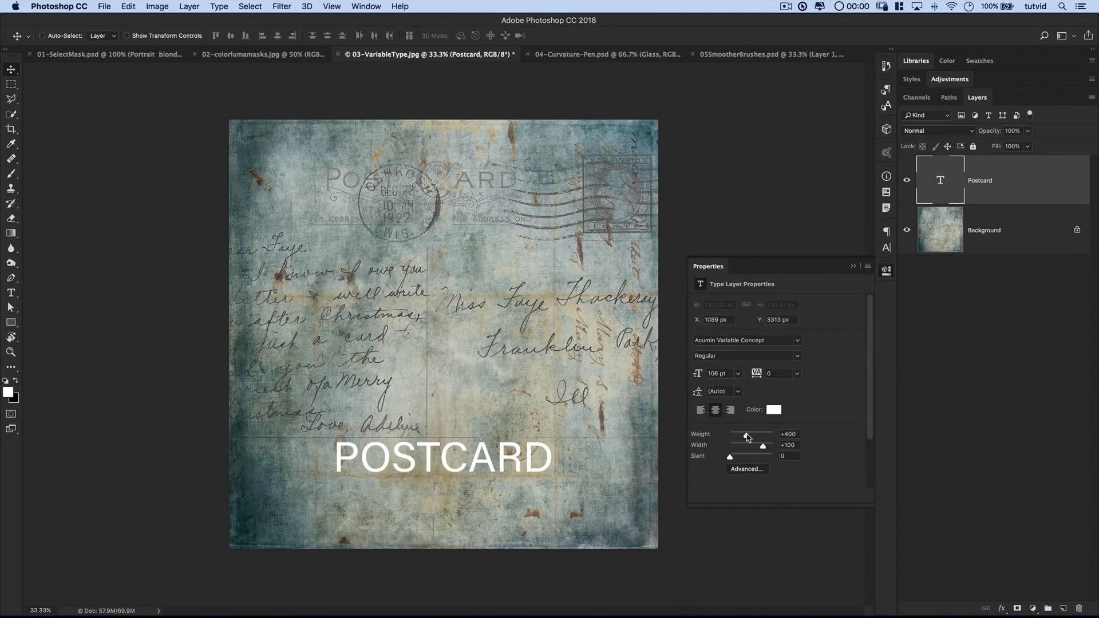
drag(745, 437, 762, 437)
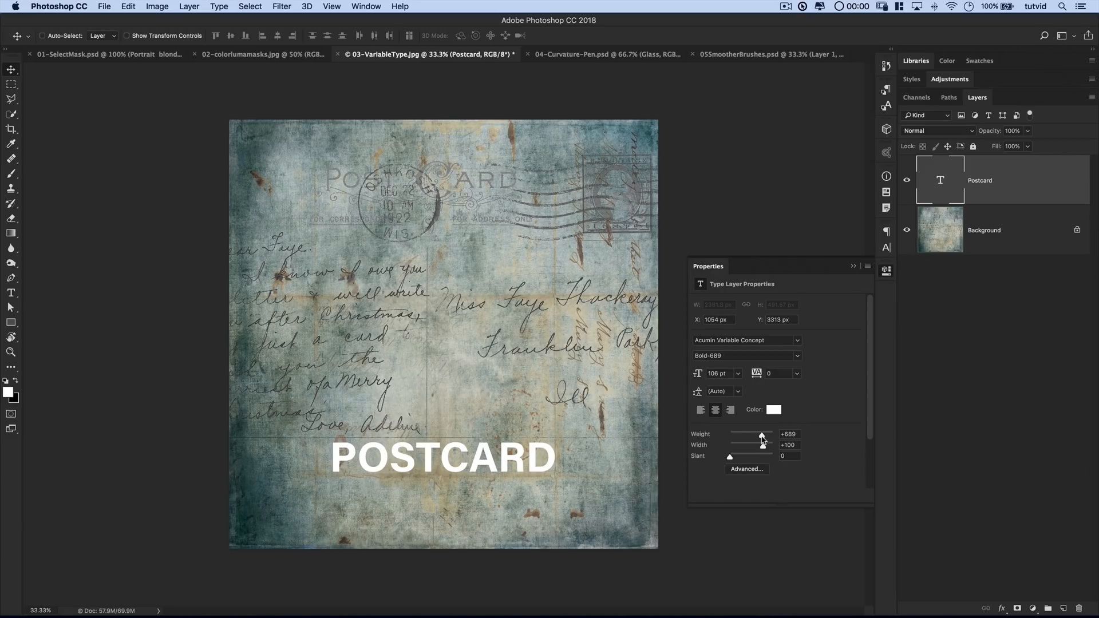
drag(761, 434, 765, 434)
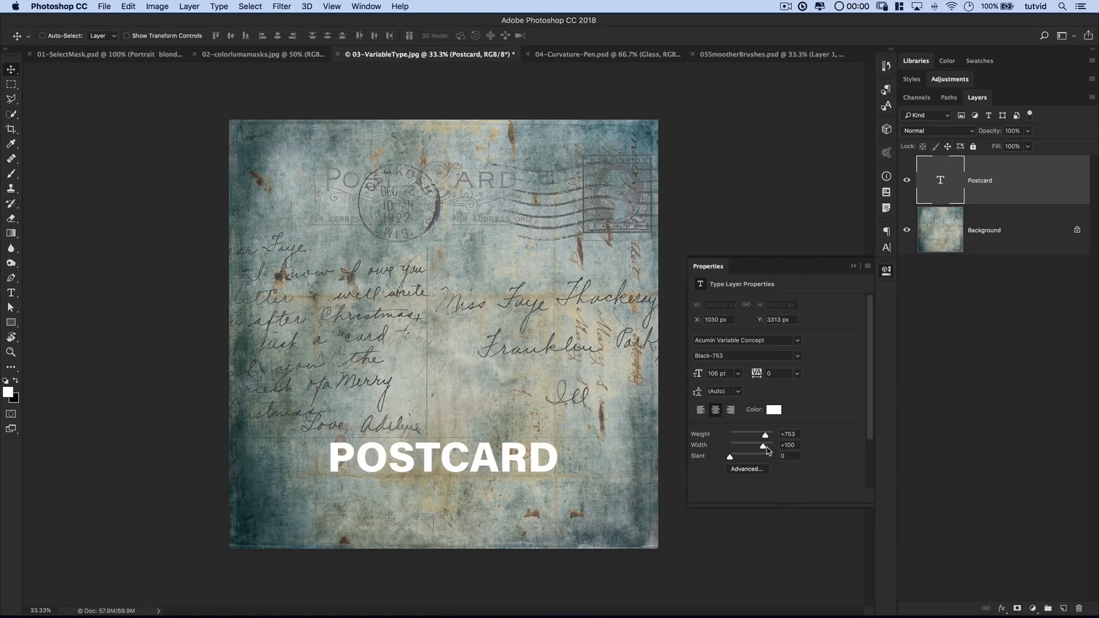
drag(763, 446, 748, 445)
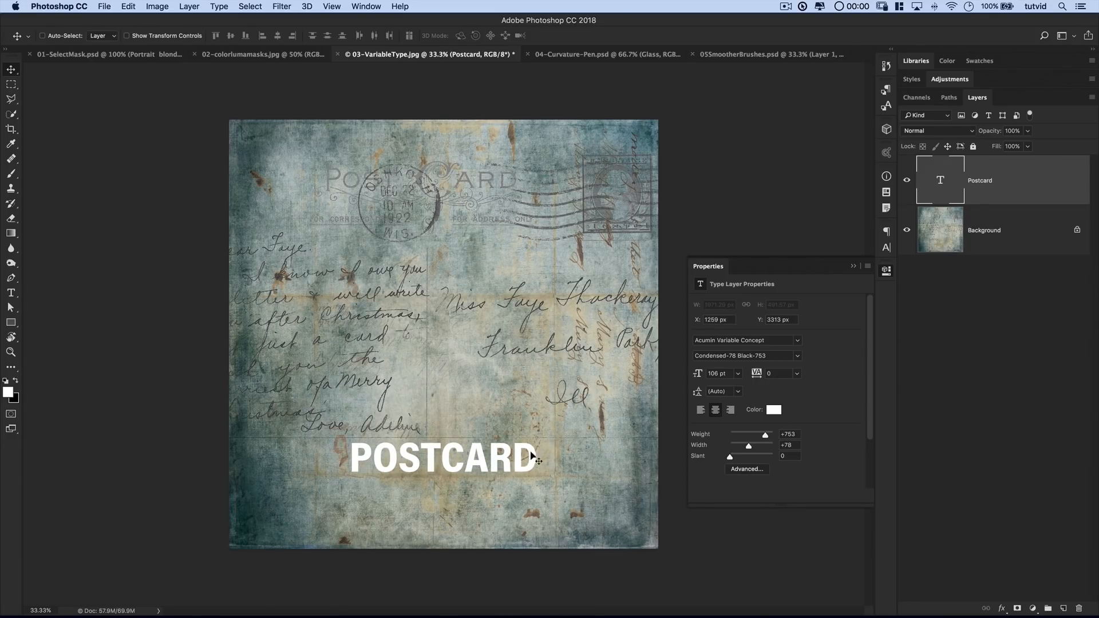
drag(728, 456, 773, 456)
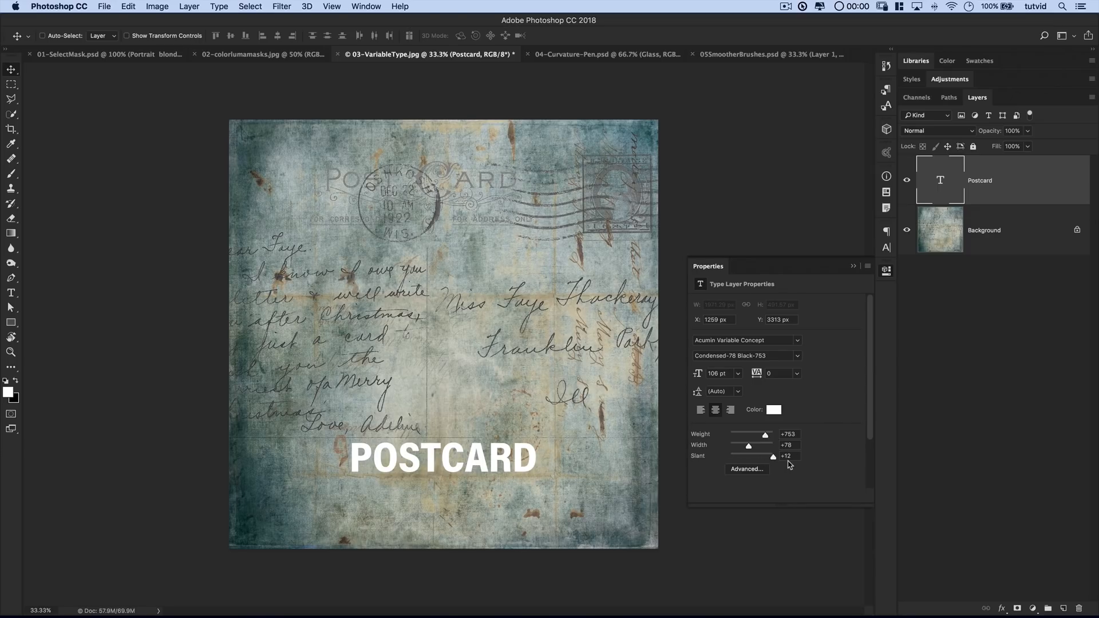
click(745, 356)
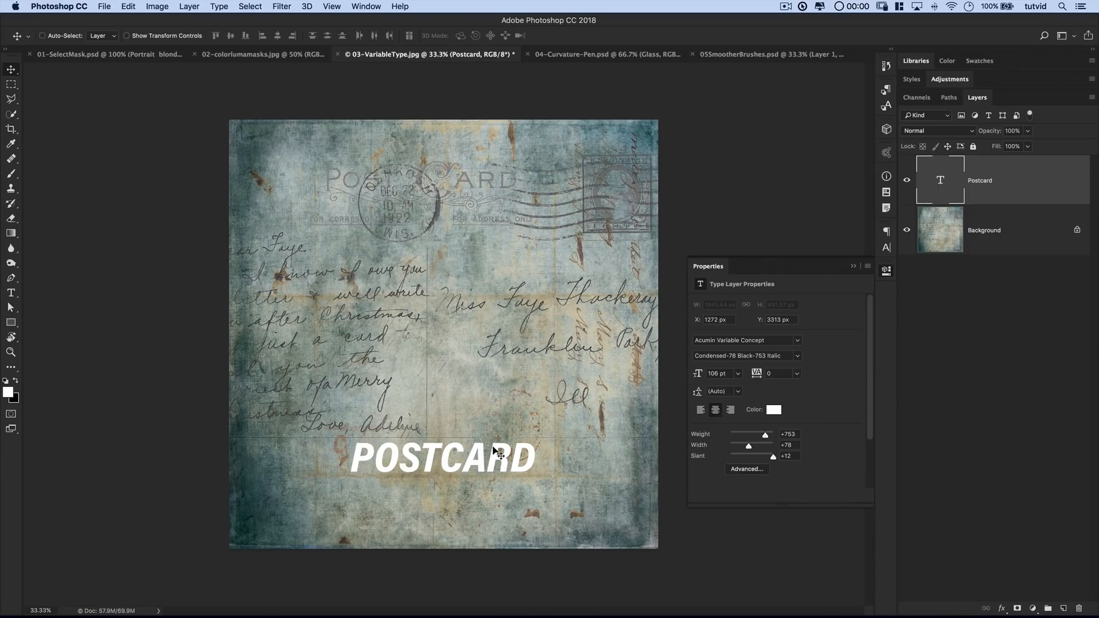
mouse_move(790, 423)
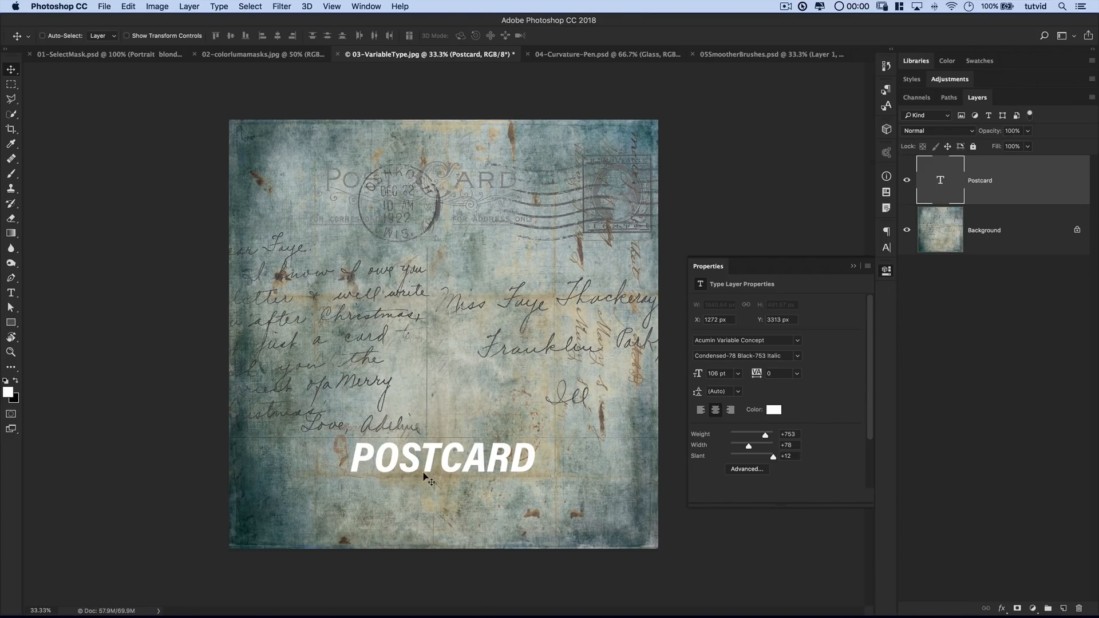
mouse_move(436, 359)
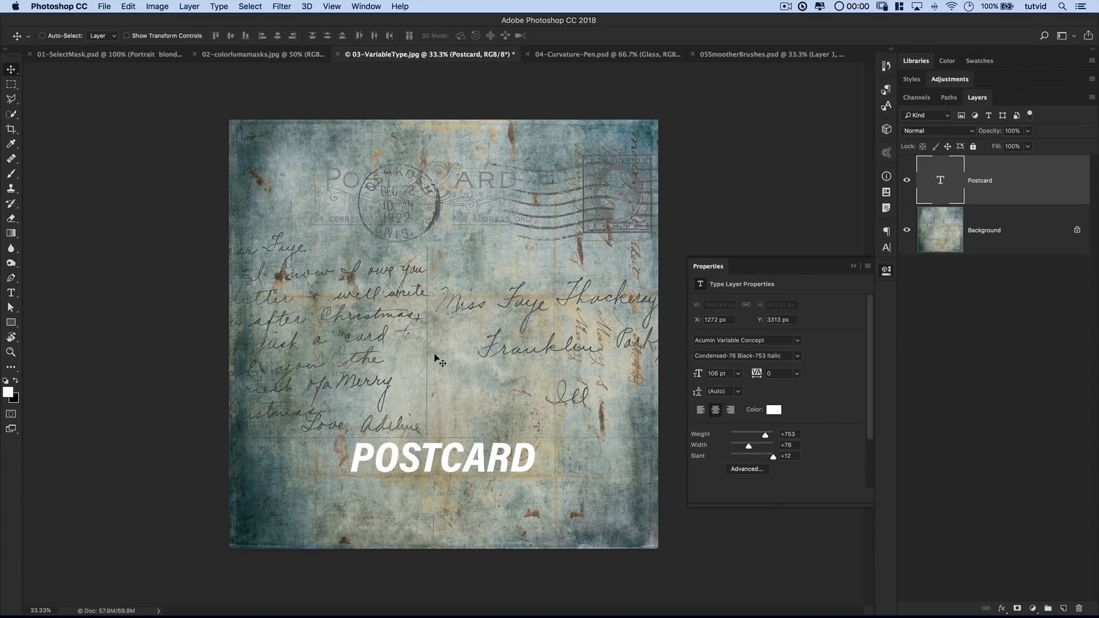
mouse_move(437, 359)
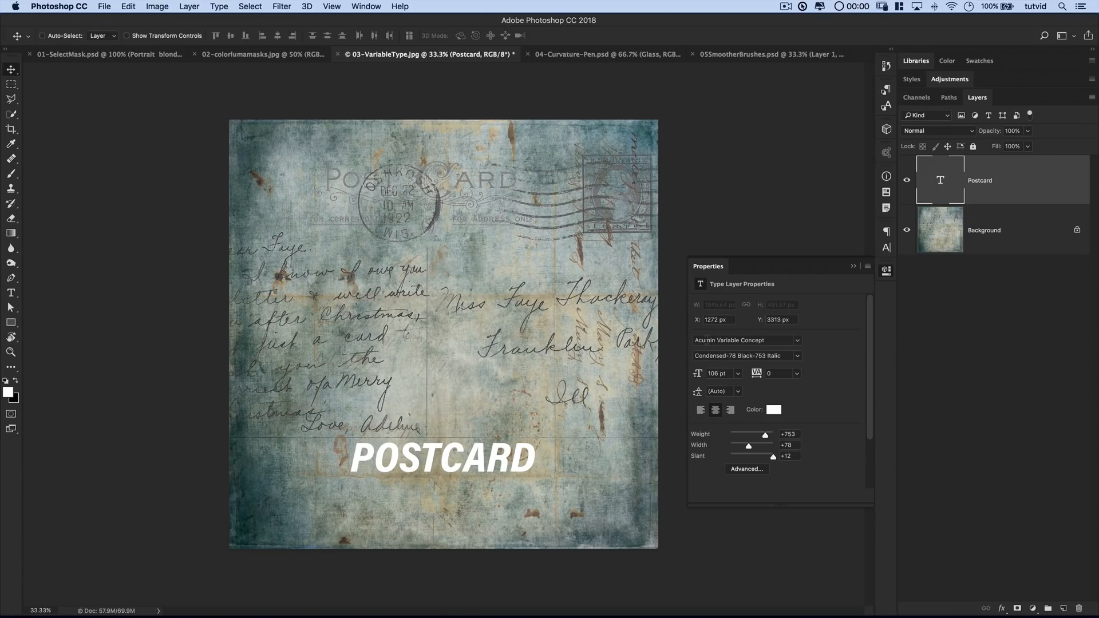
mouse_move(708, 432)
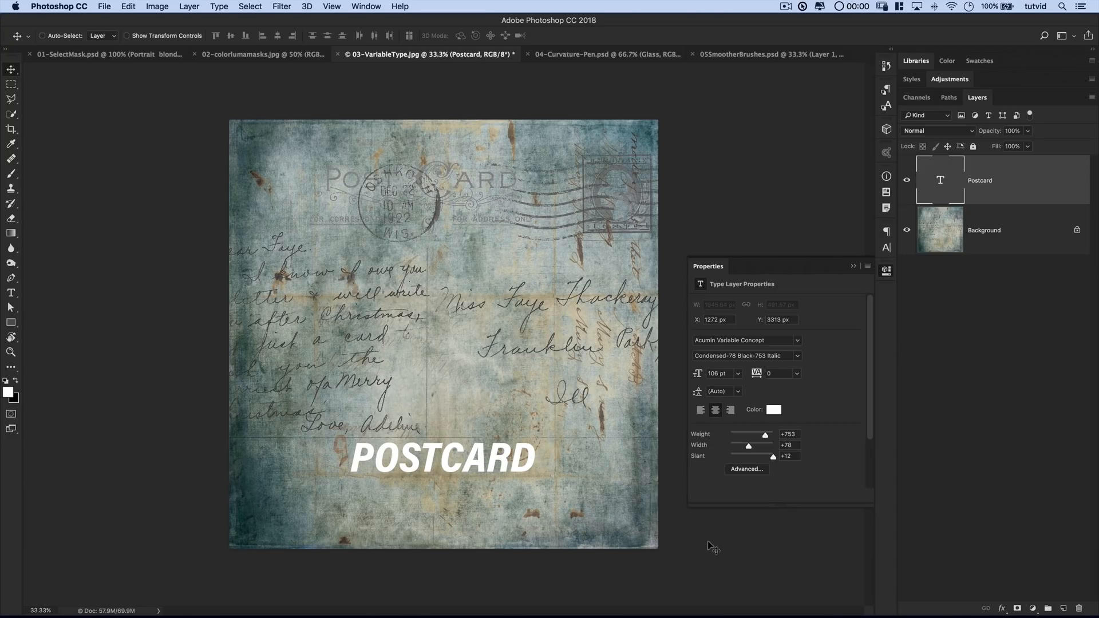
mouse_move(858, 290)
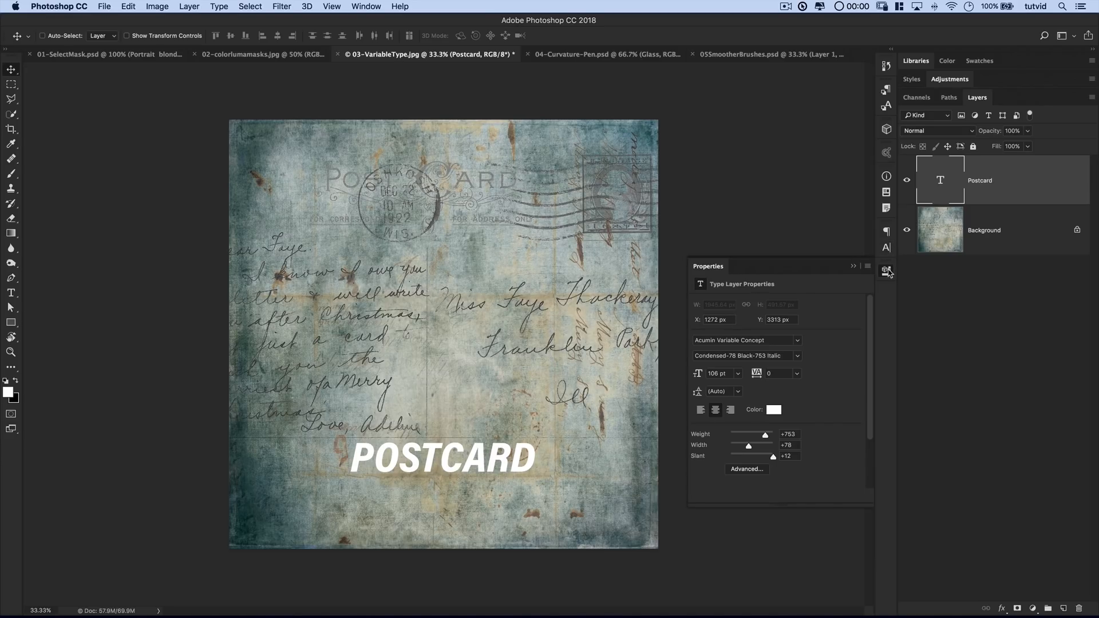
Switch to the 04-Curvature-Pen wine bottle document and select the Curvature Pen Tool.
click(886, 270)
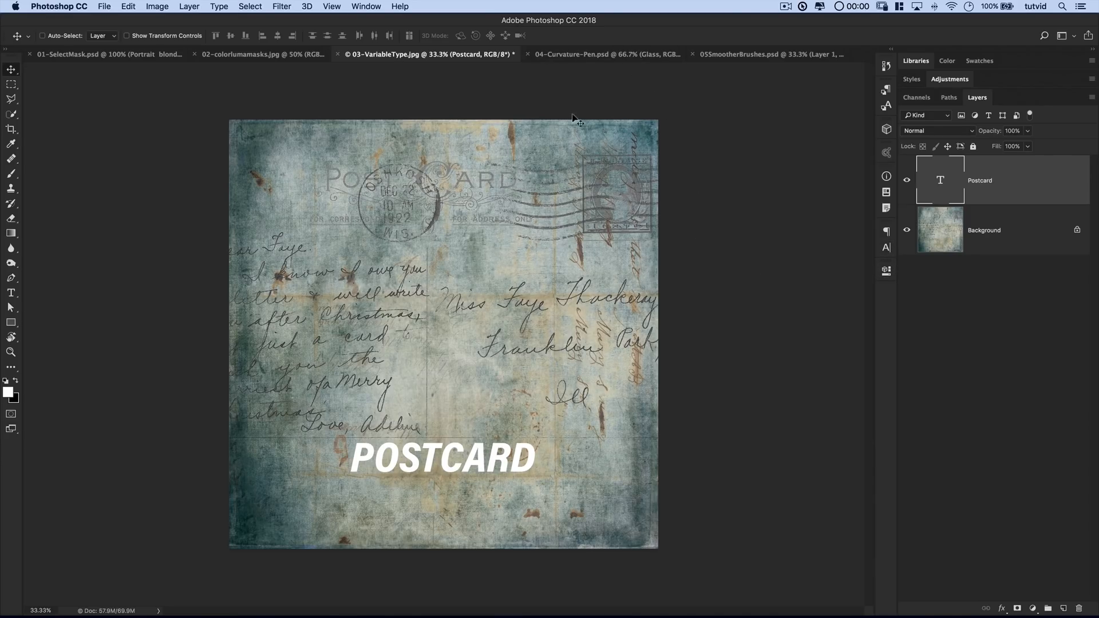
mouse_move(597, 54)
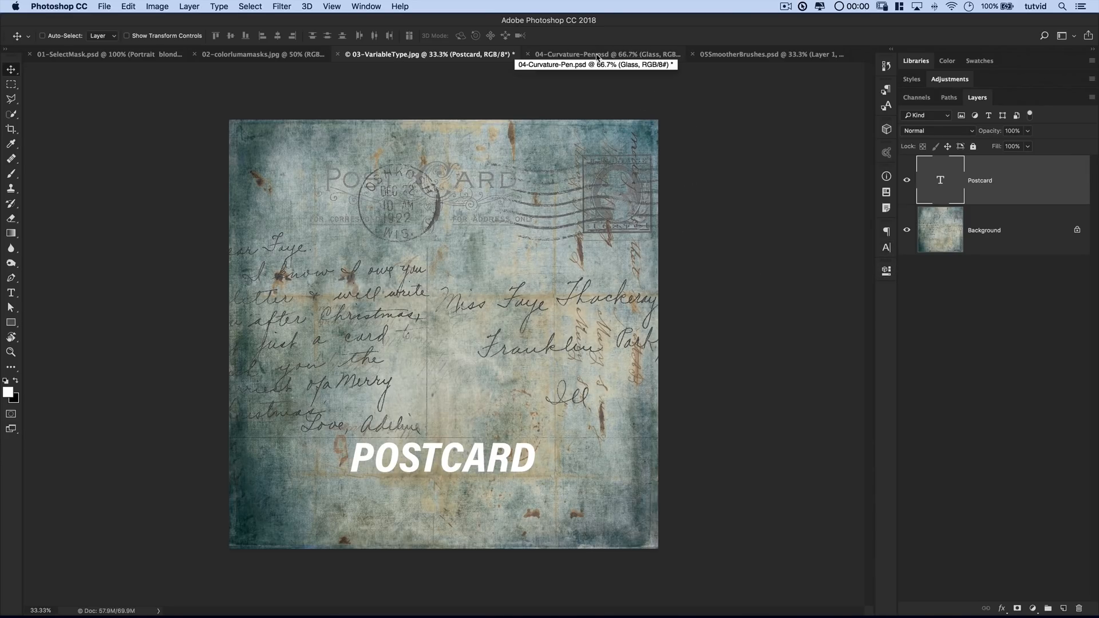
click(595, 54)
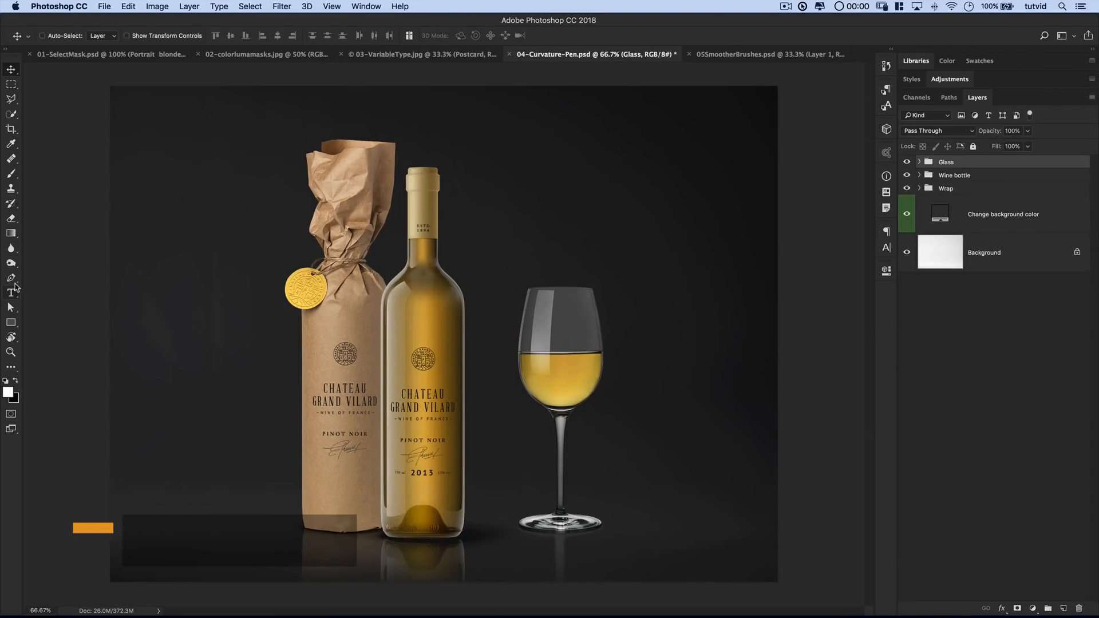
click(12, 277)
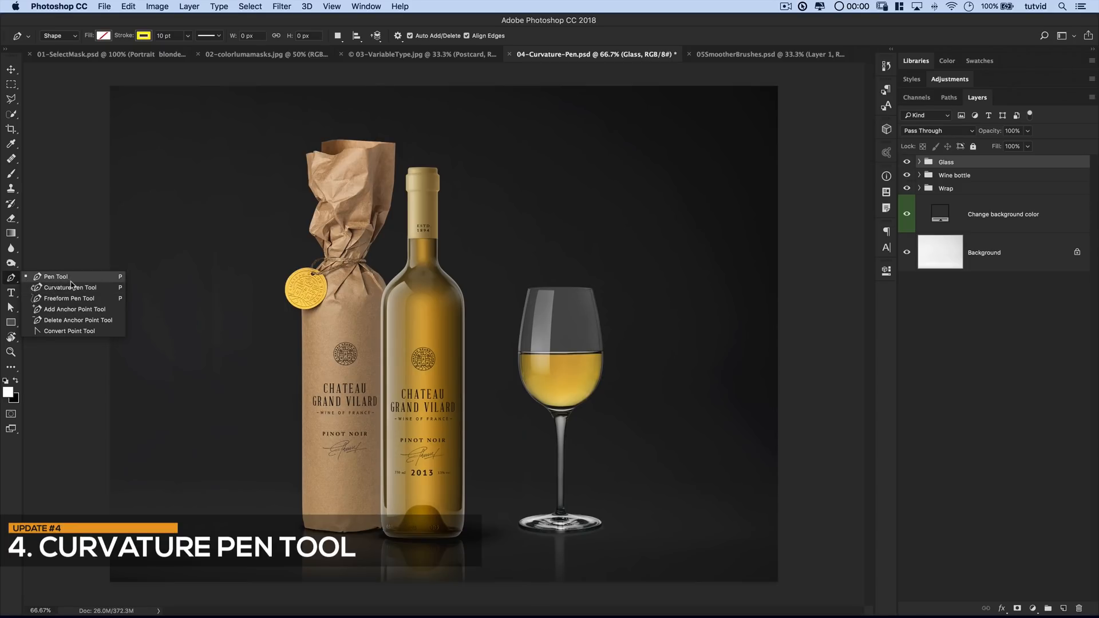
mouse_move(69, 287)
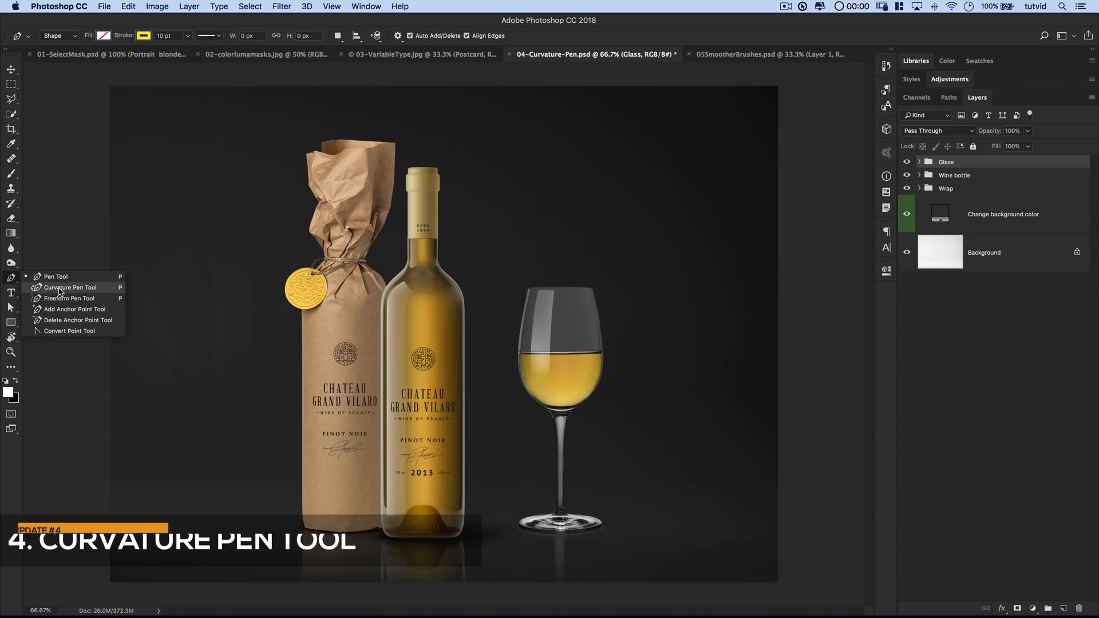
click(69, 287)
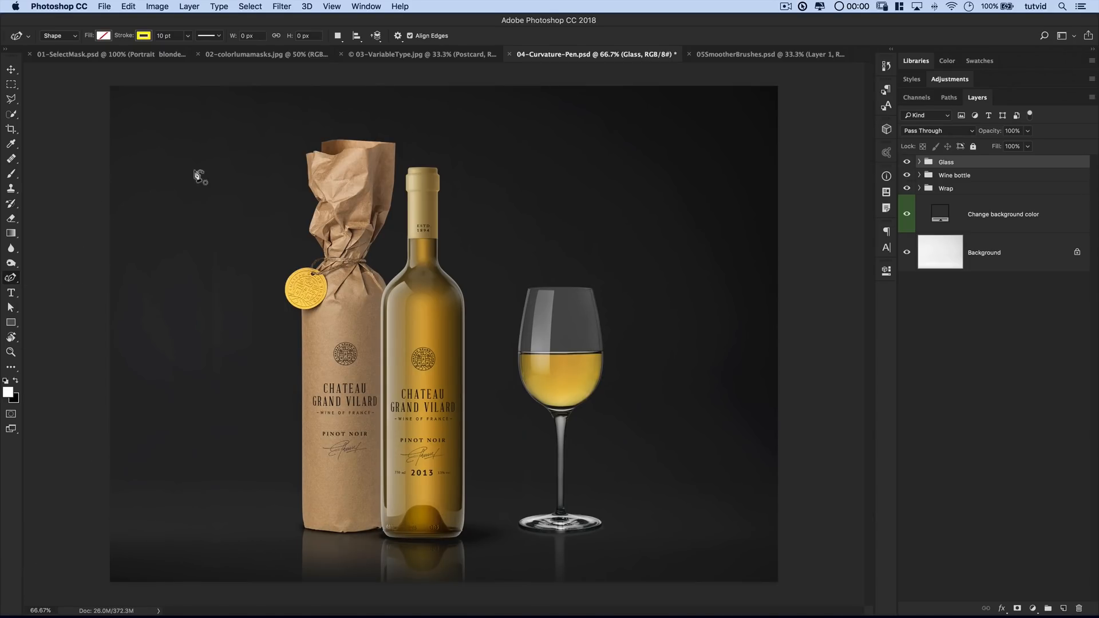
mouse_move(116, 8)
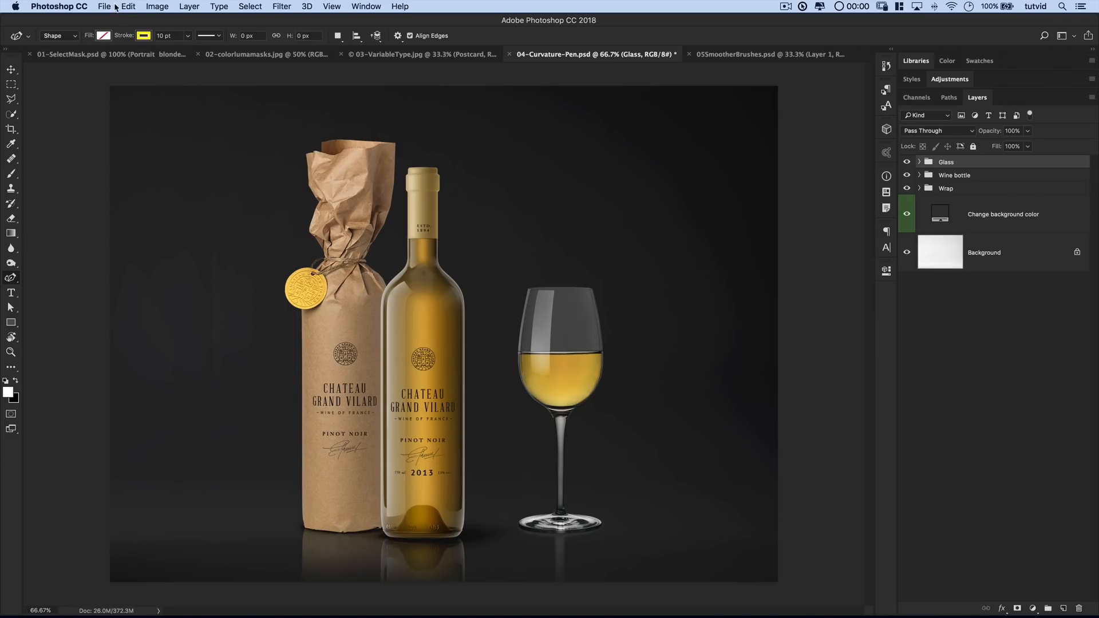
Bring up the Edit > Toolbar customization dialog and scroll through its tool list.
click(128, 7)
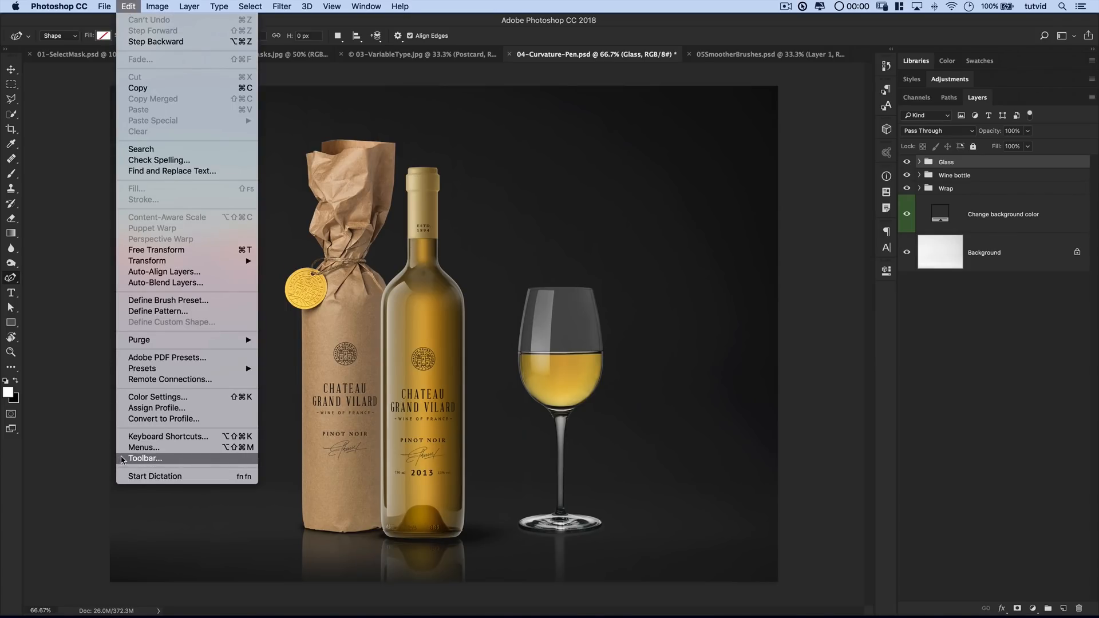
click(145, 459)
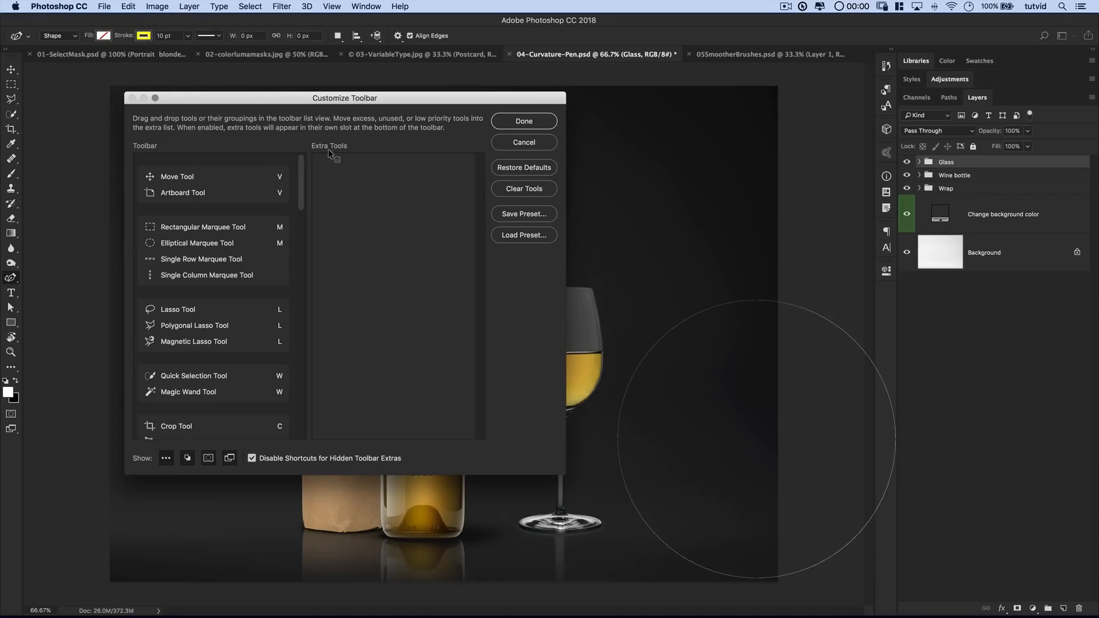
click(177, 309)
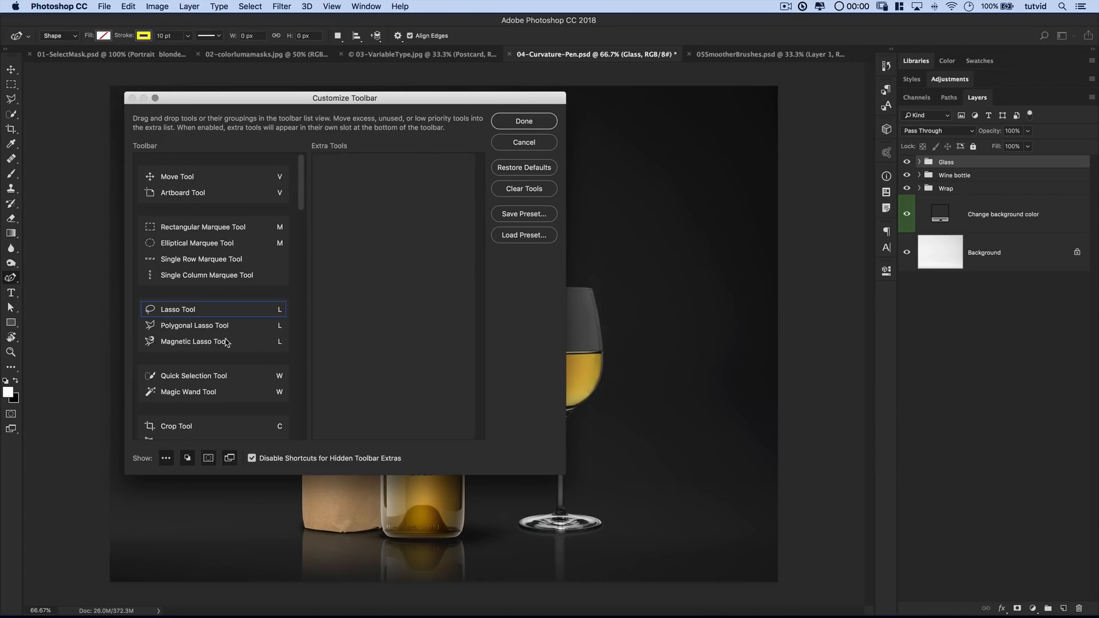
scroll(down, 3)
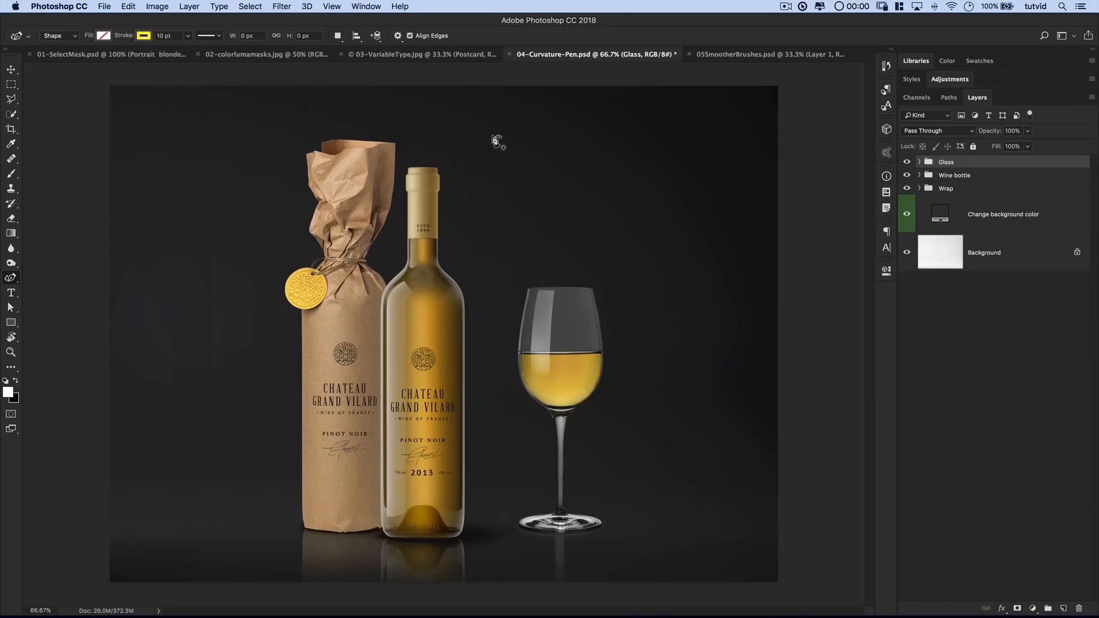
Place Curvature Pen points above the glass to form the teardrop path on Shape 1.
click(482, 152)
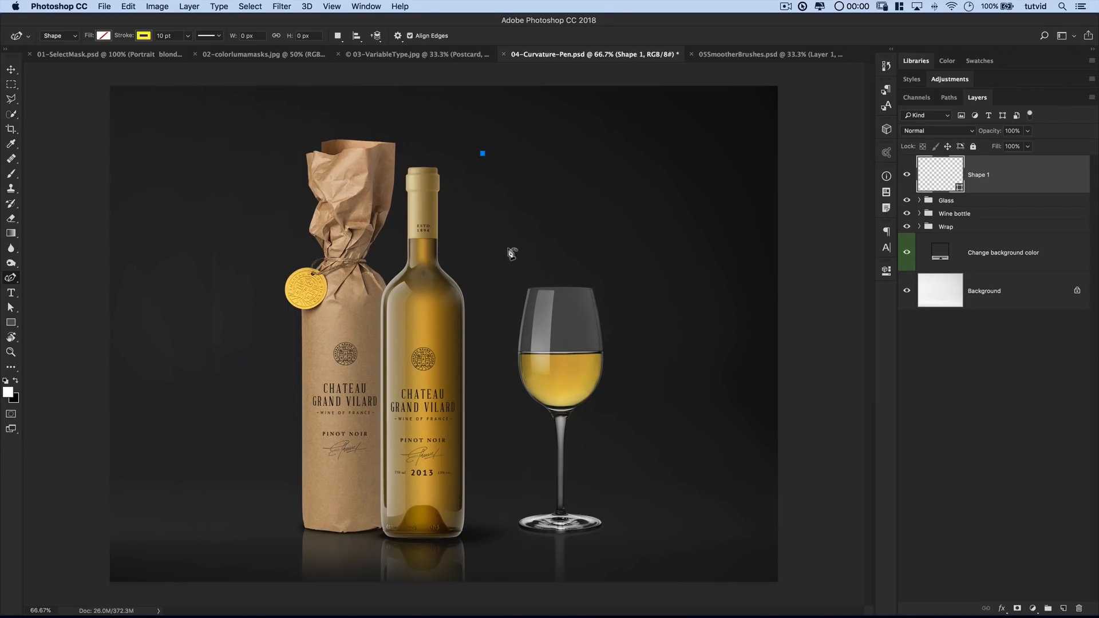
mouse_move(496, 261)
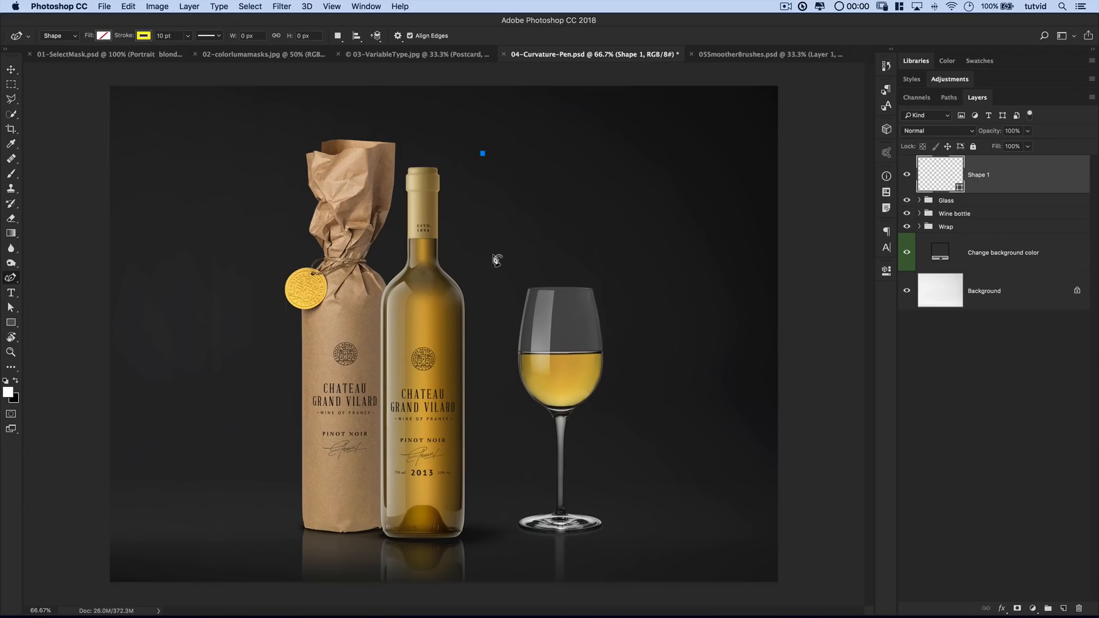
mouse_move(499, 269)
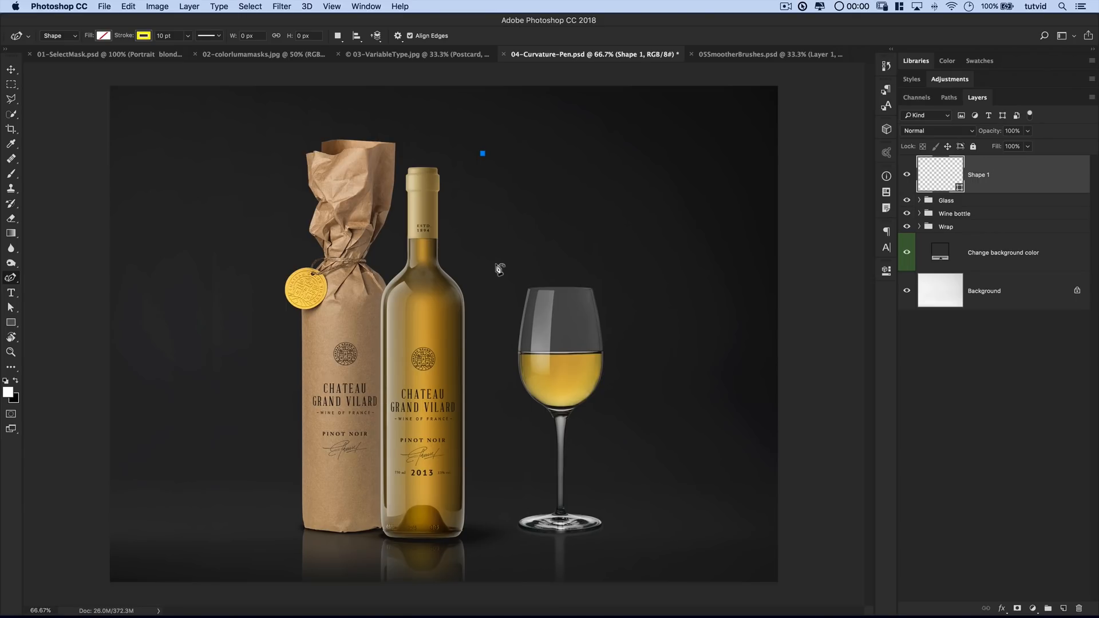
mouse_move(502, 266)
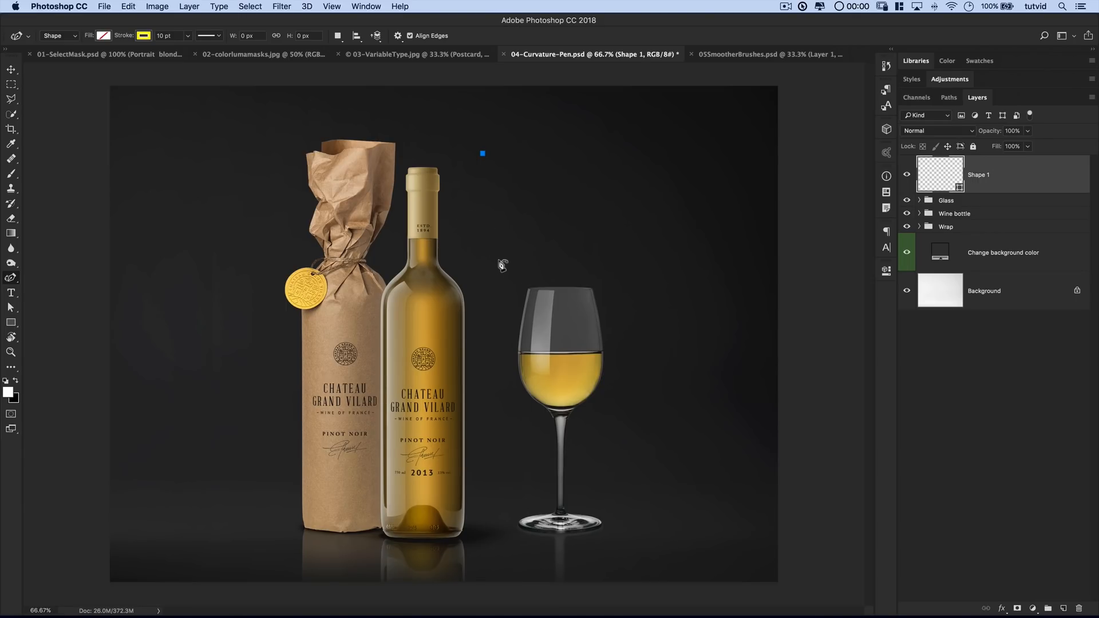
drag(482, 152, 478, 254)
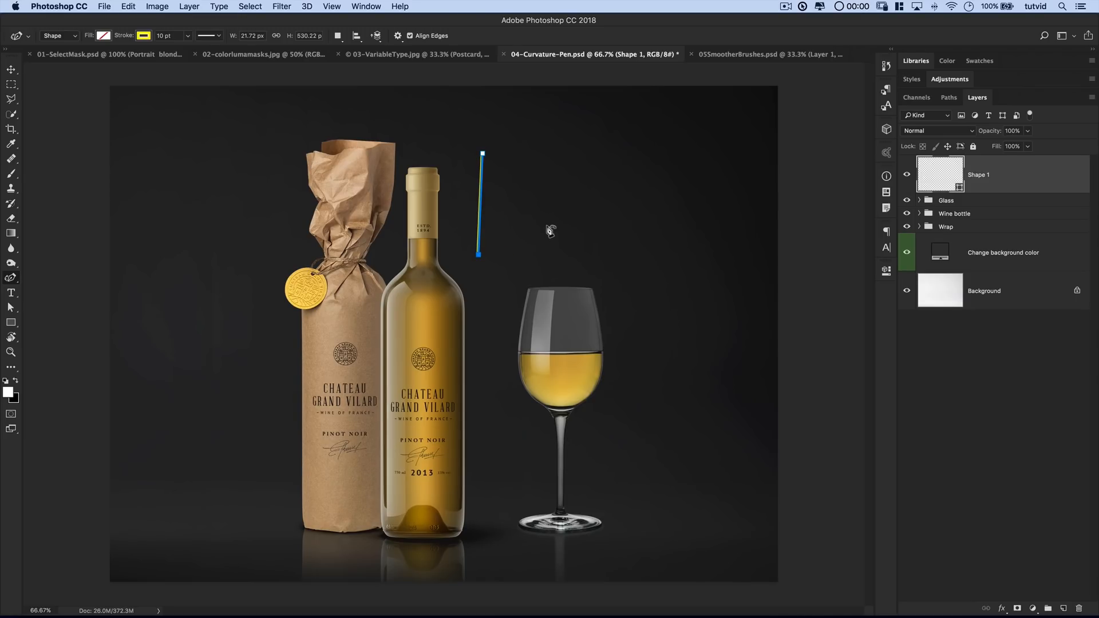
click(550, 259)
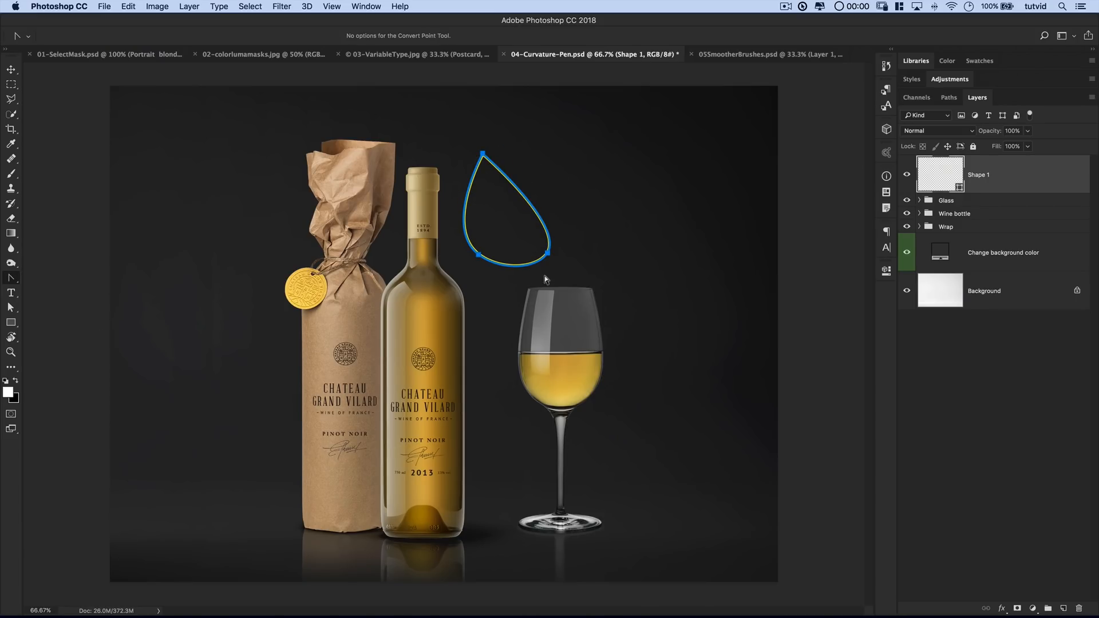
mouse_move(30, 298)
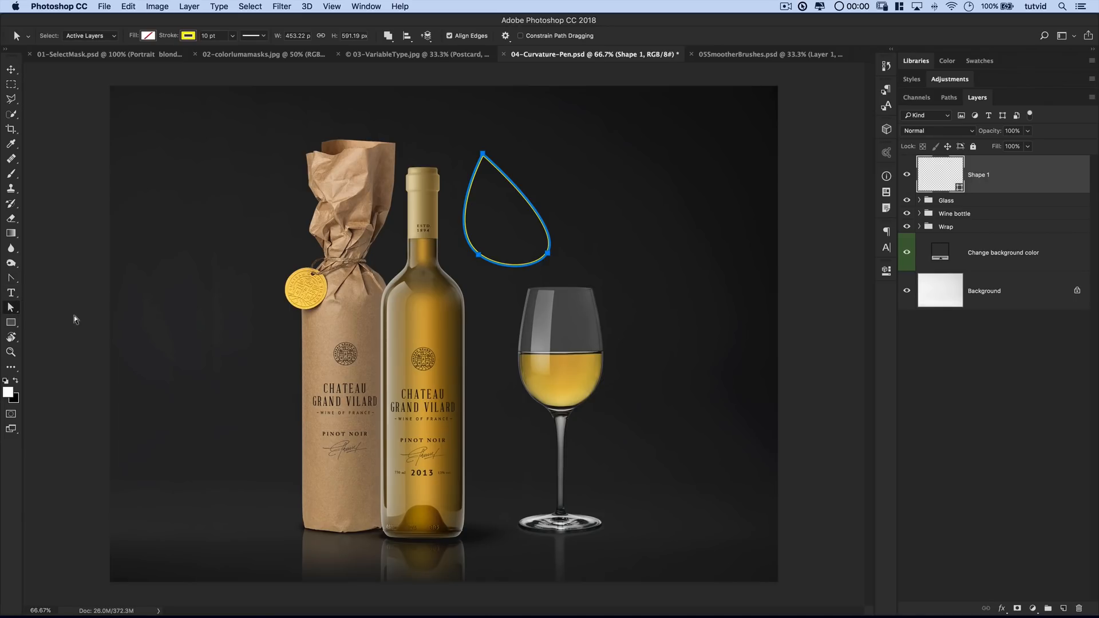
Drag the teardrop's bottom anchor and handles into a smooth rounded curve.
drag(543, 252, 565, 225)
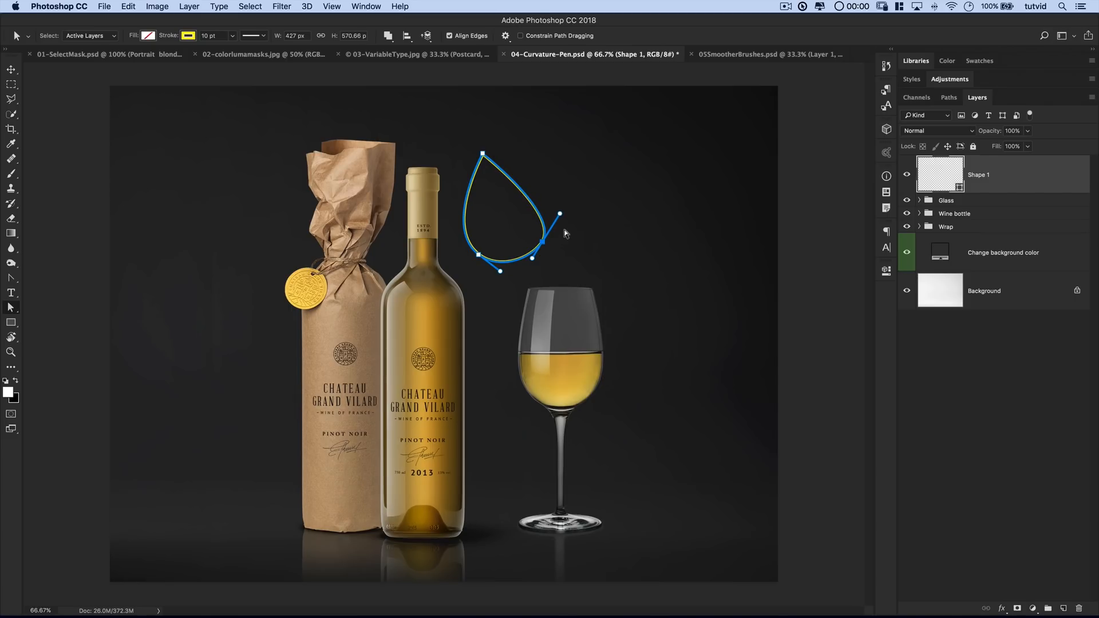
drag(559, 214, 548, 215)
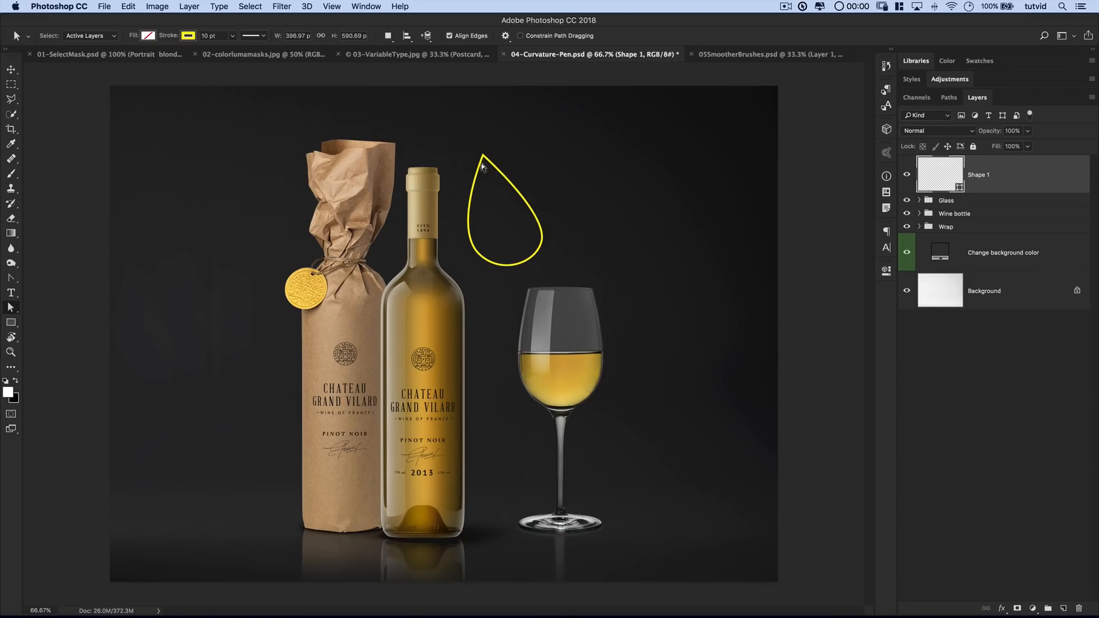
mouse_move(582, 279)
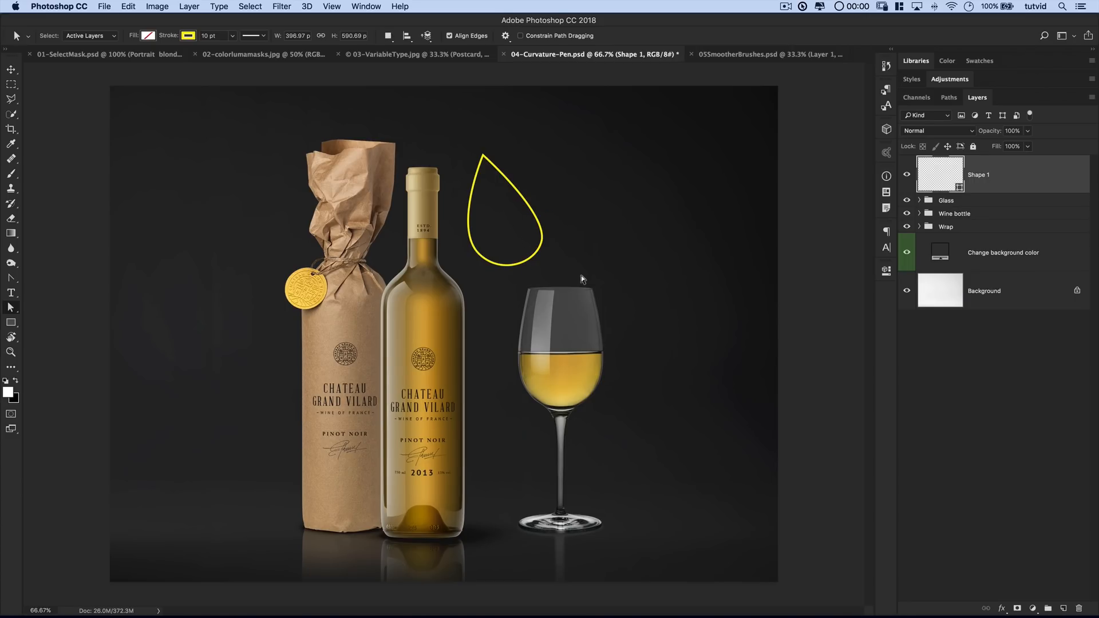
mouse_move(612, 339)
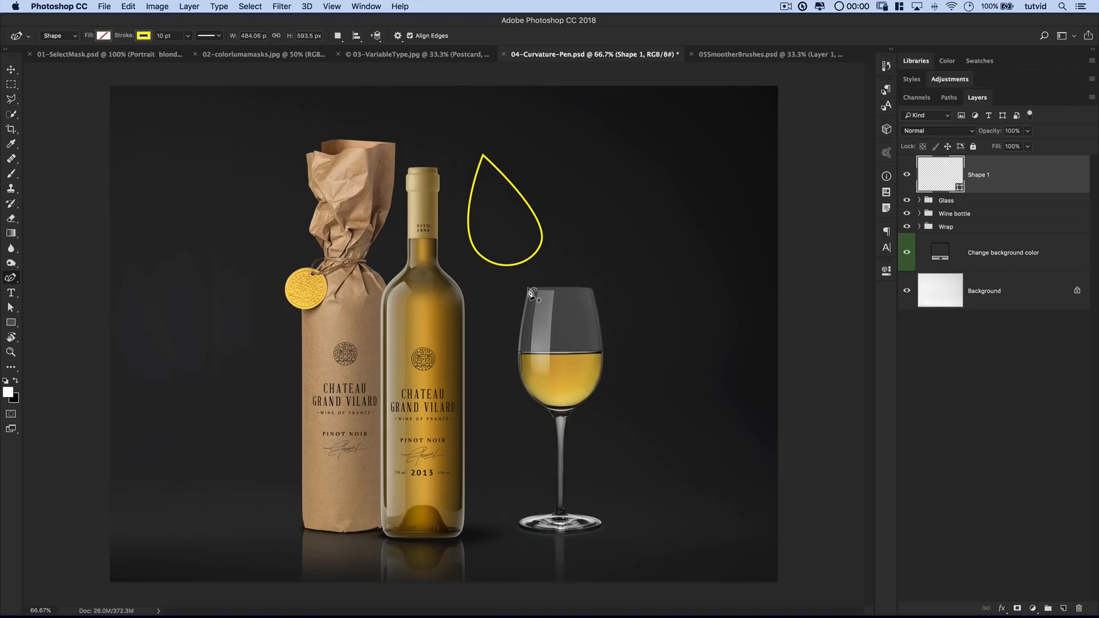
Trace and close a Curvature Pen outline around the glass bowl, then pick Convert Point Tool.
click(527, 288)
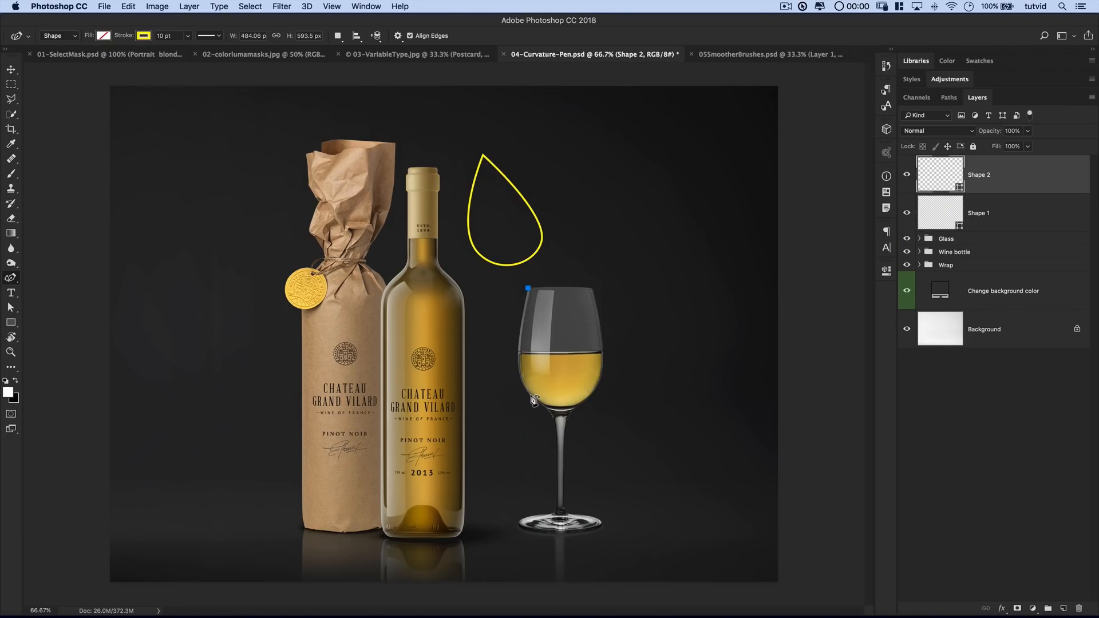
drag(527, 289, 527, 396)
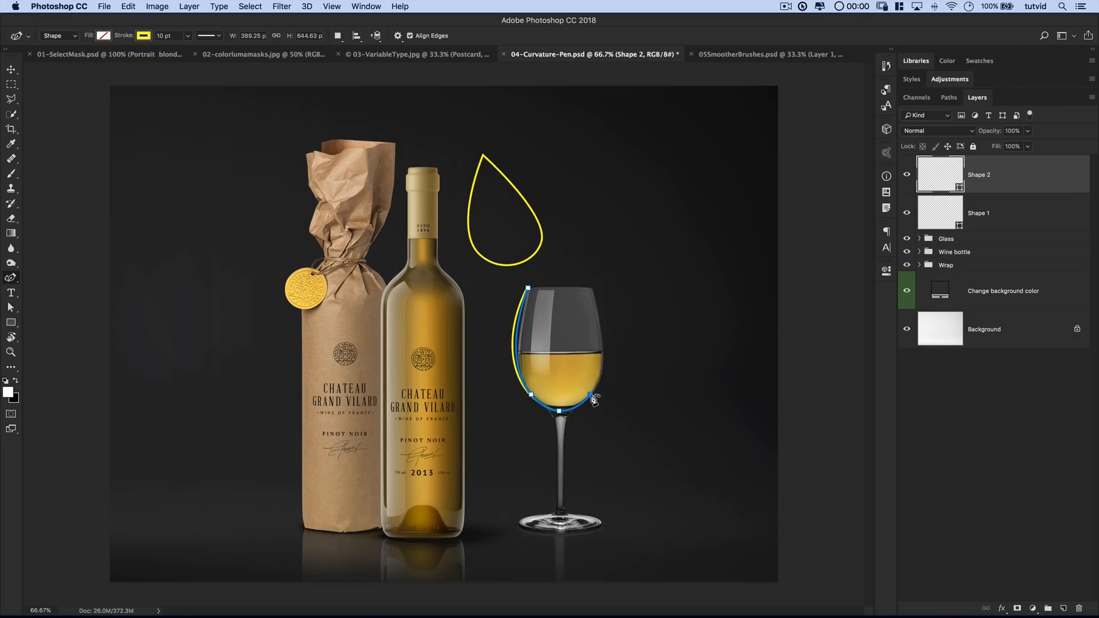
drag(594, 399, 594, 293)
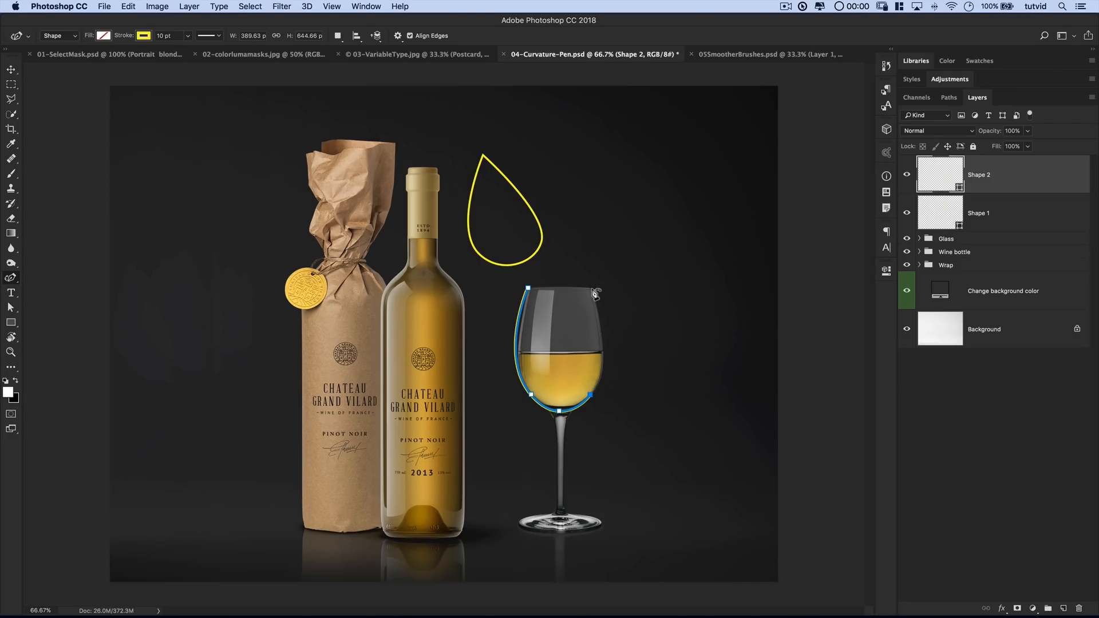
drag(593, 293, 600, 276)
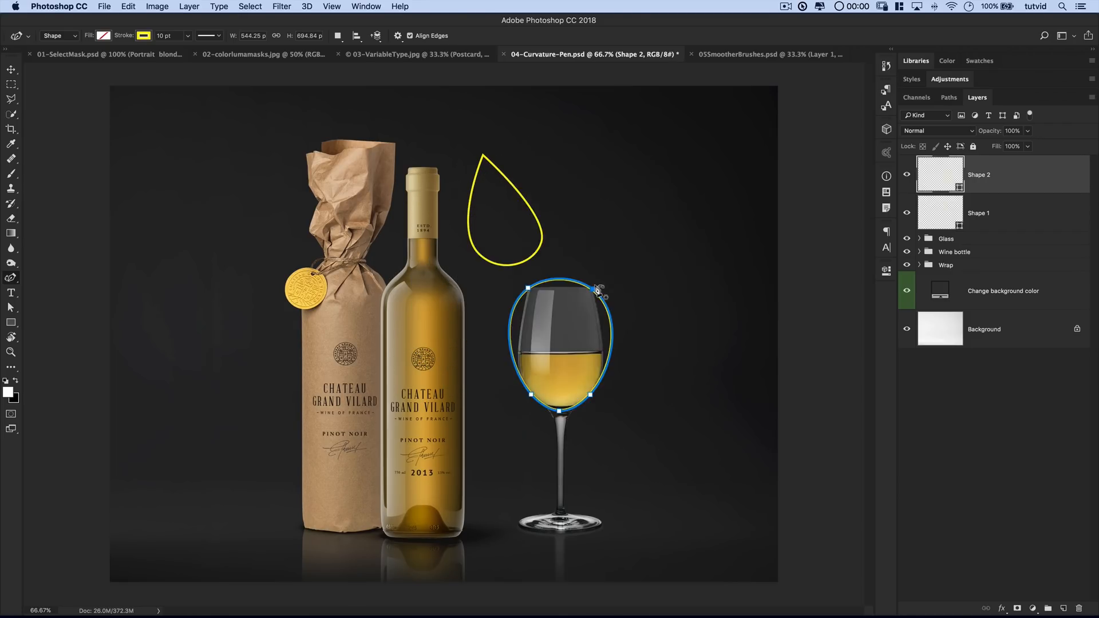
click(11, 276)
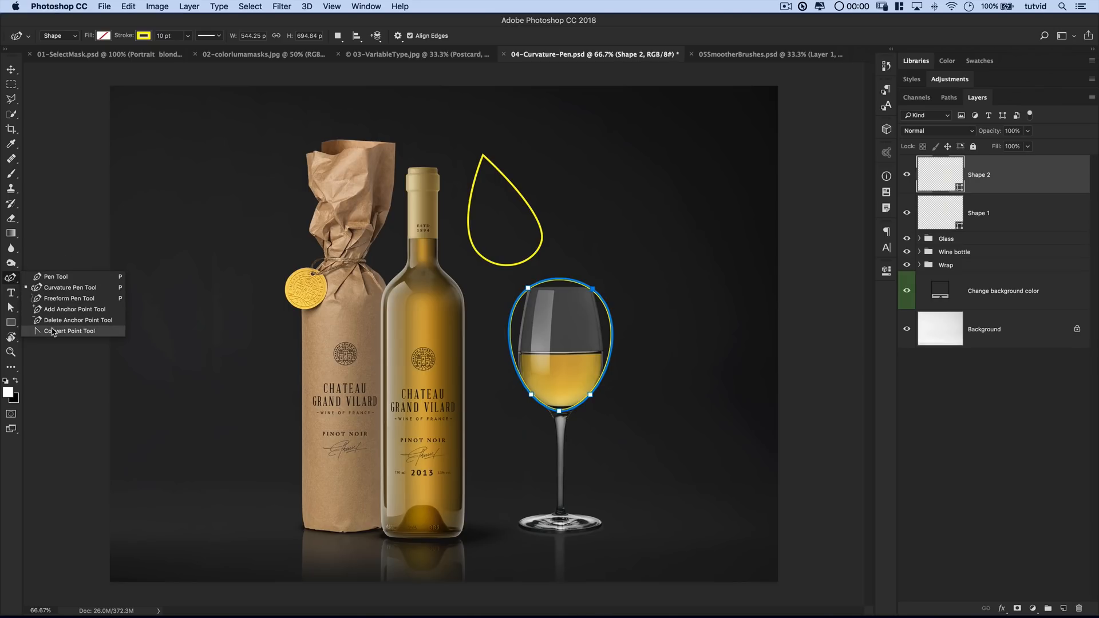
click(69, 330)
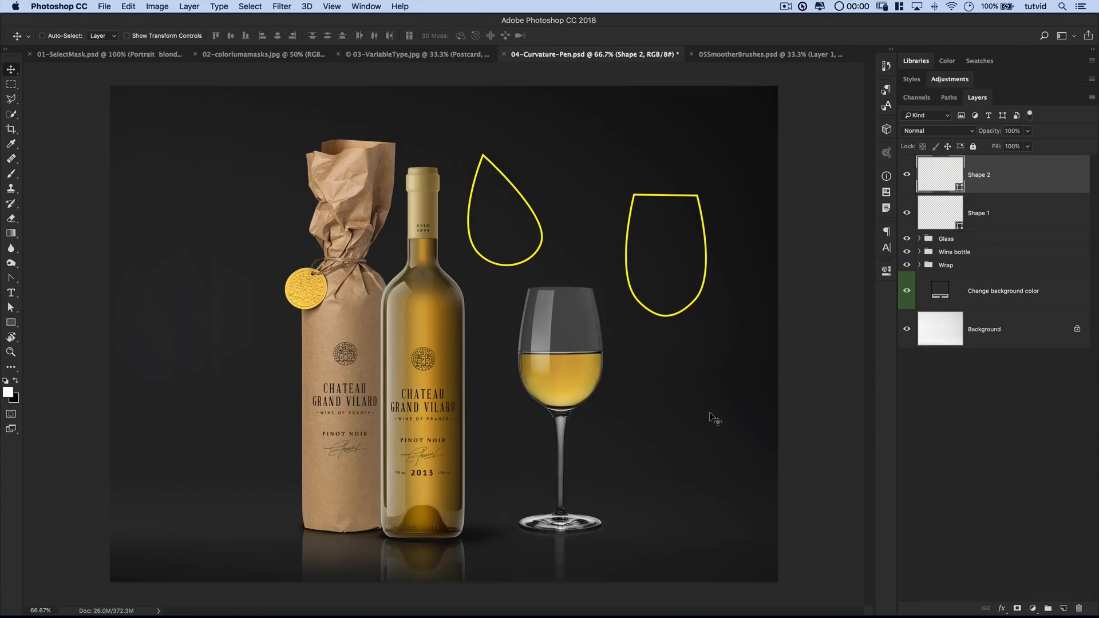
mouse_move(621, 372)
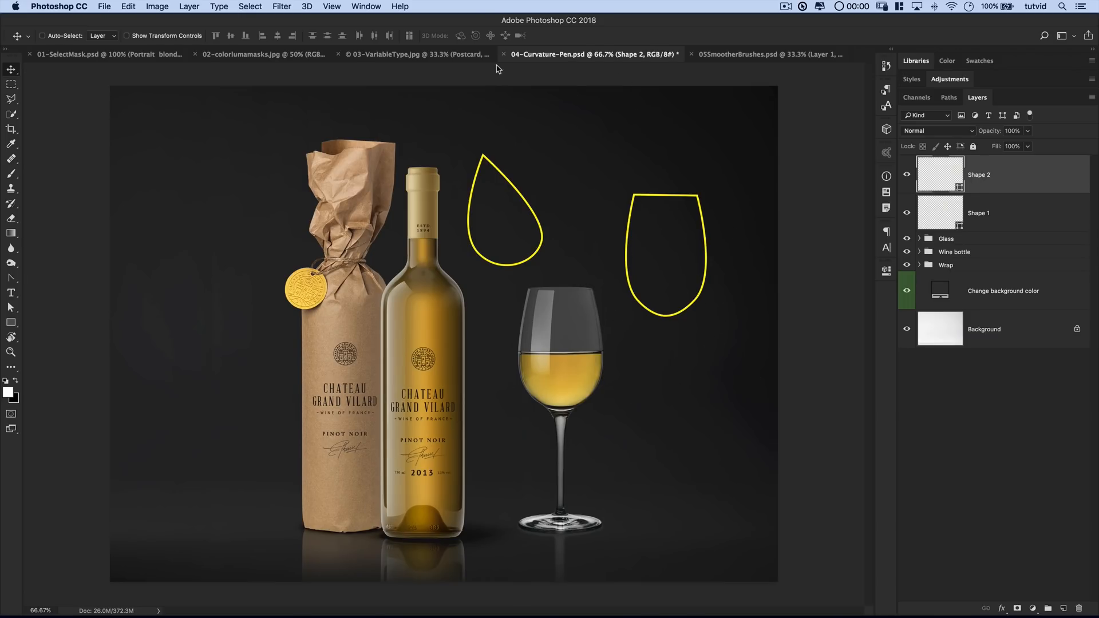
click(11, 277)
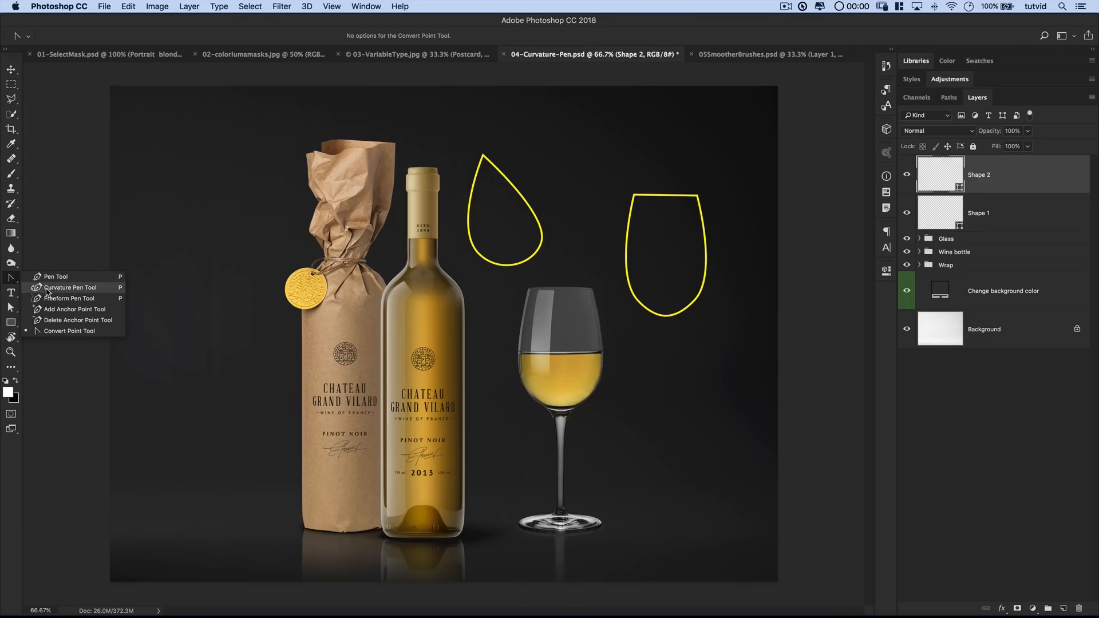
mouse_move(59, 297)
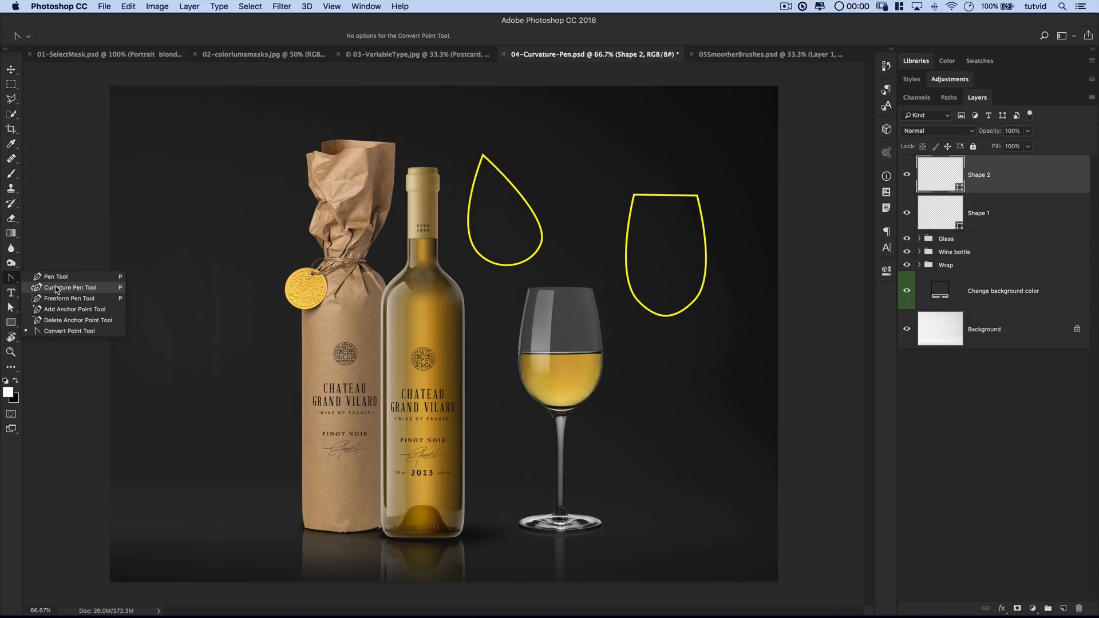
mouse_move(56, 275)
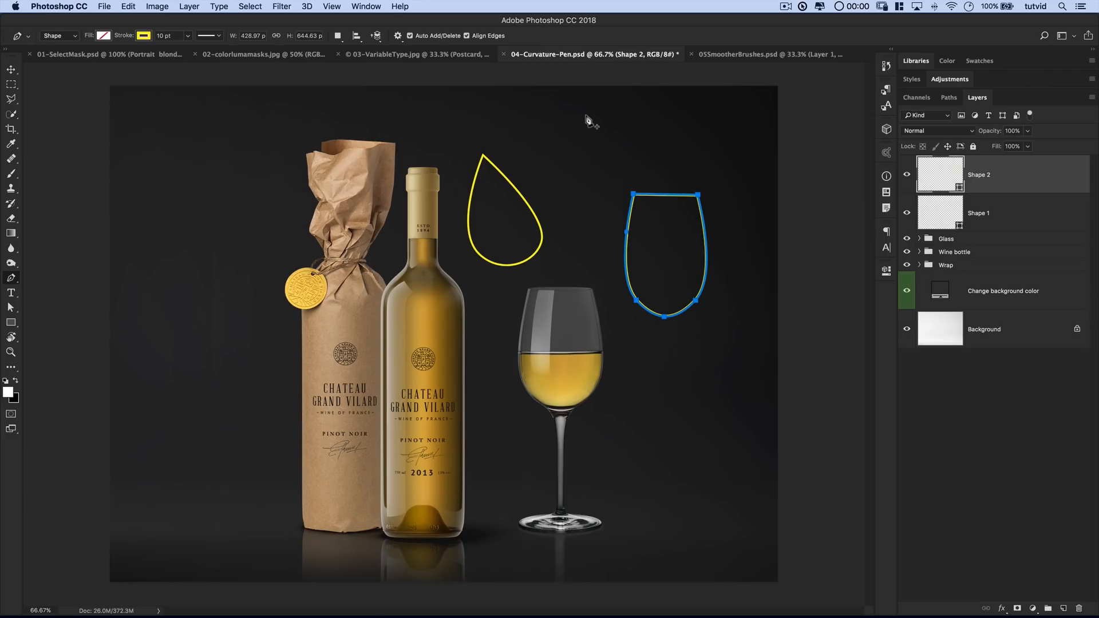
mouse_move(812, 96)
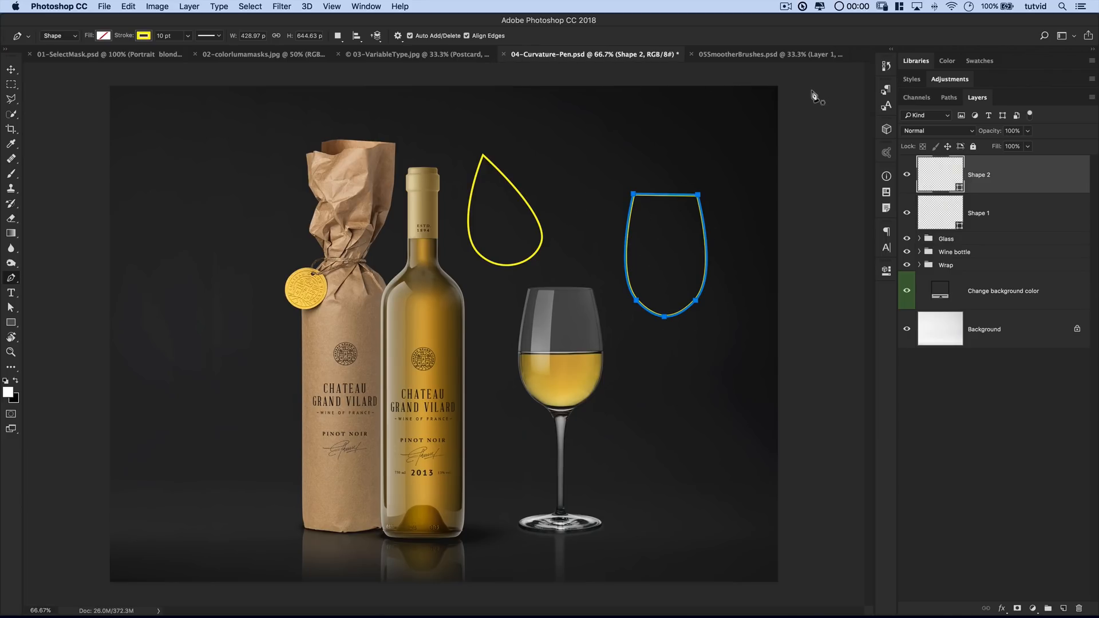
click(753, 54)
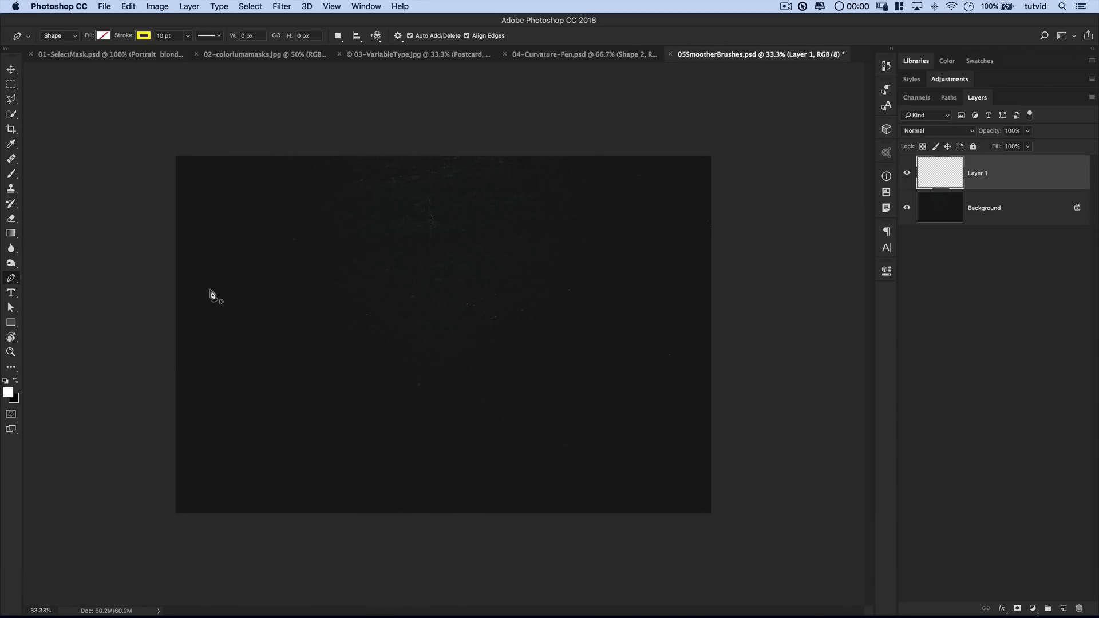
mouse_move(253, 209)
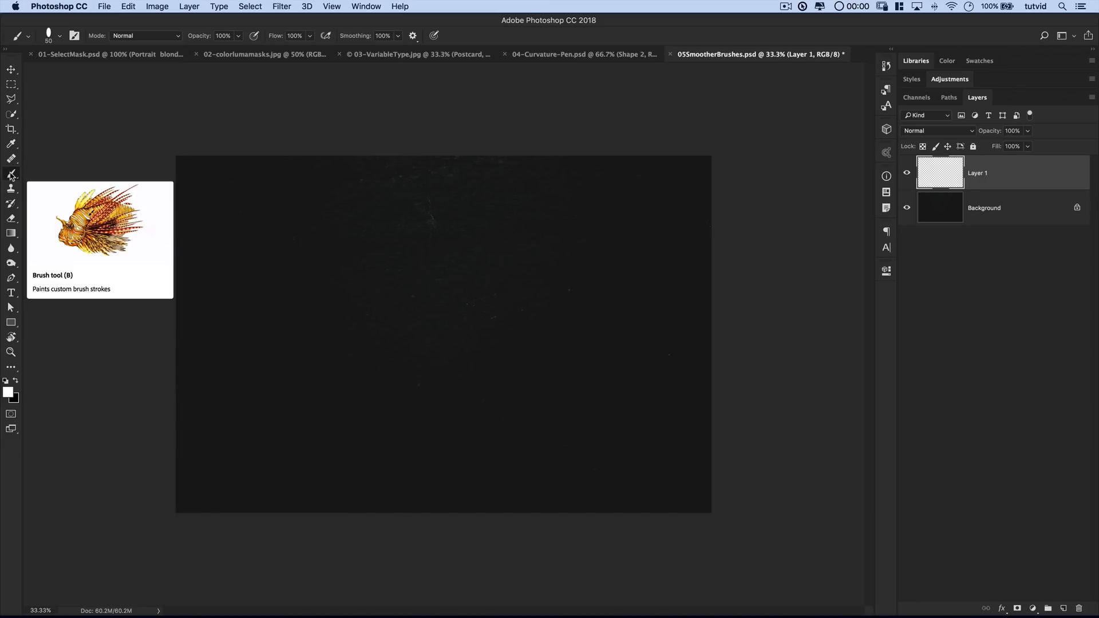
mouse_move(61, 156)
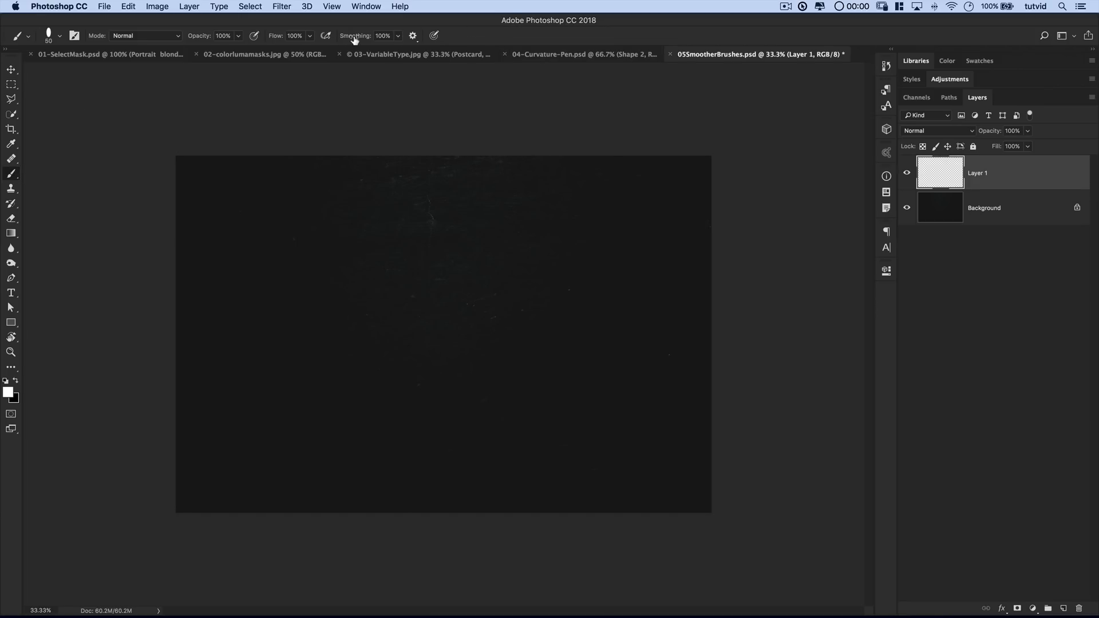
mouse_move(396, 37)
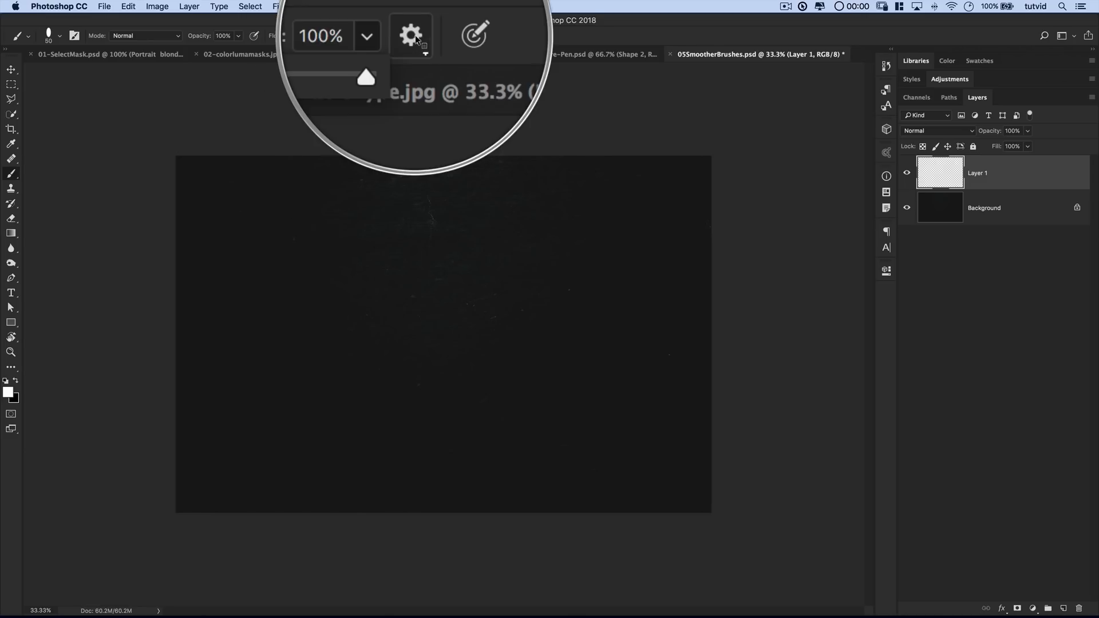
Open the Brush options bar's Smoothing settings for 100% stroke smoothing.
click(412, 36)
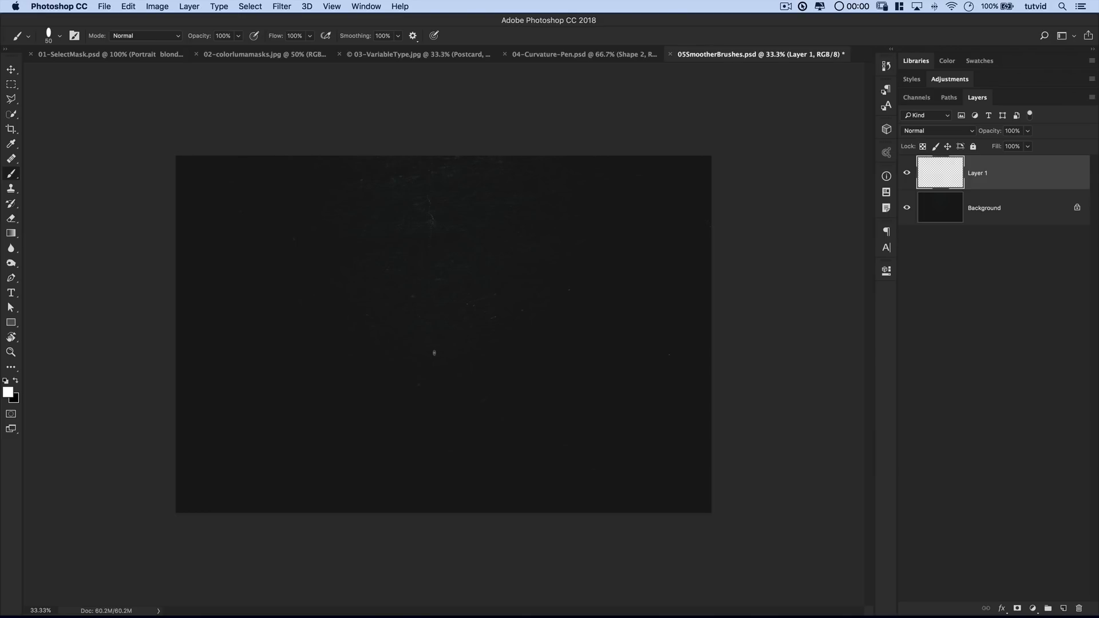
mouse_move(371, 282)
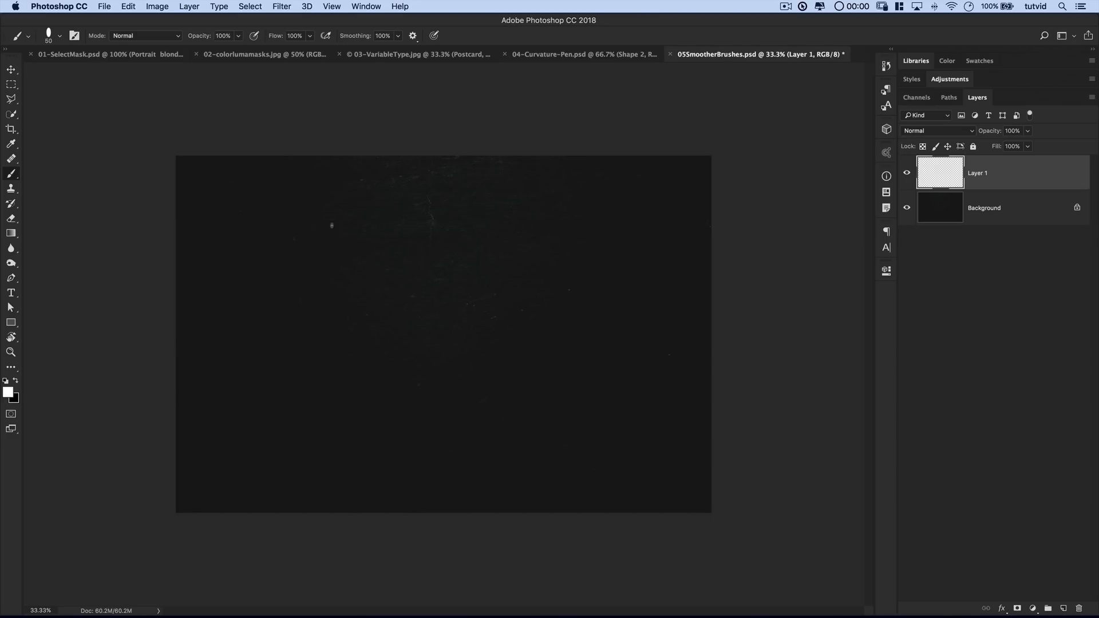
mouse_move(297, 254)
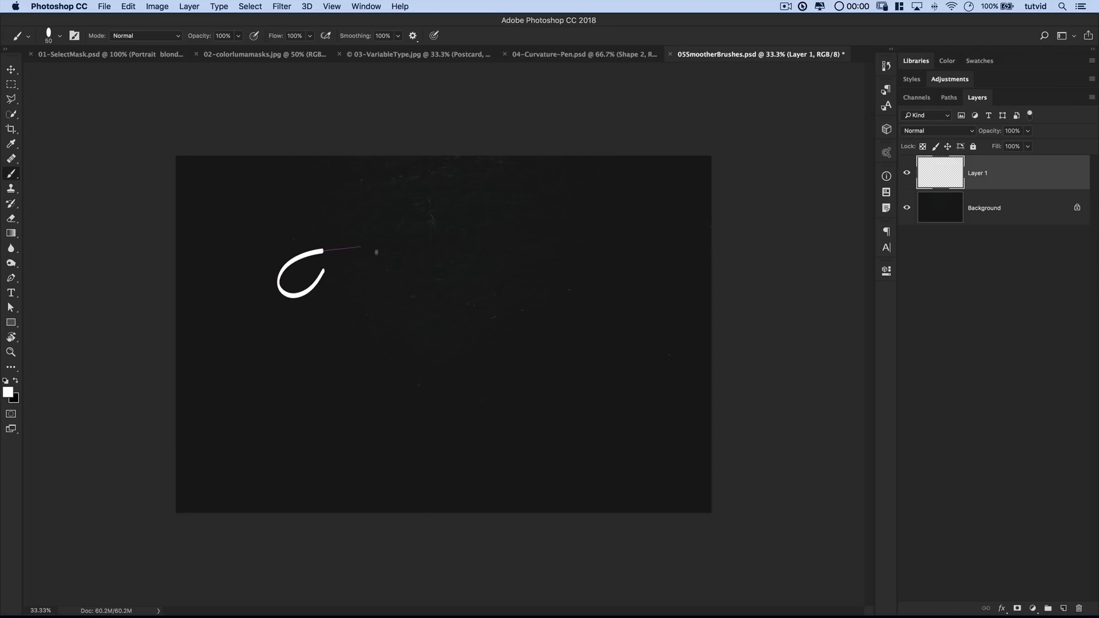
Paint a white cursive 'Fire', a crossed underline swash, and loops at the upper right.
drag(350, 249, 301, 323)
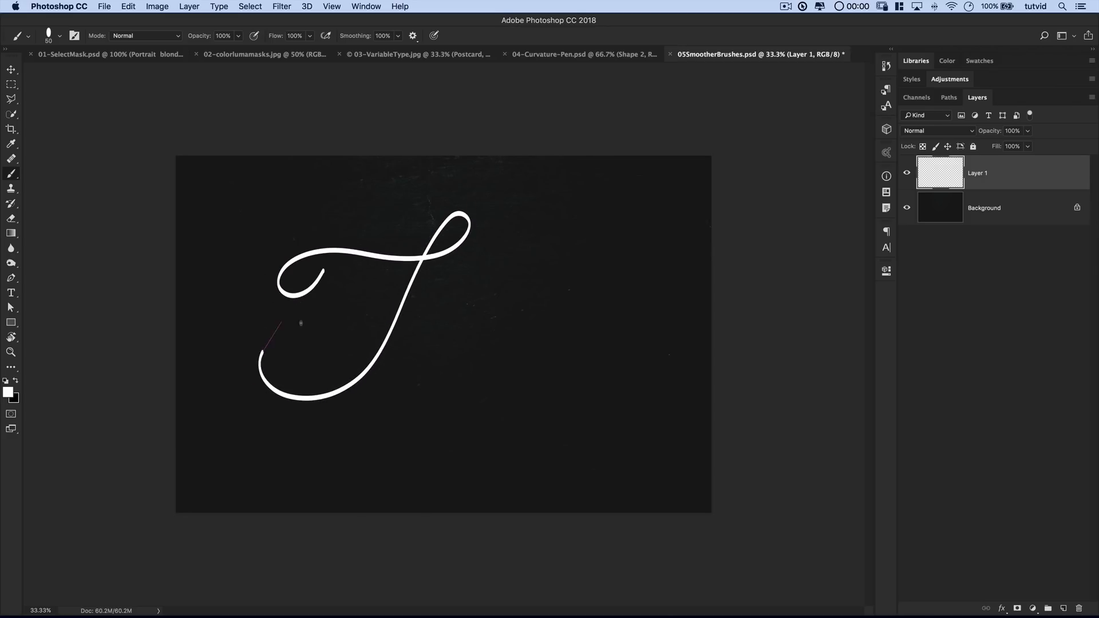
drag(280, 337, 491, 305)
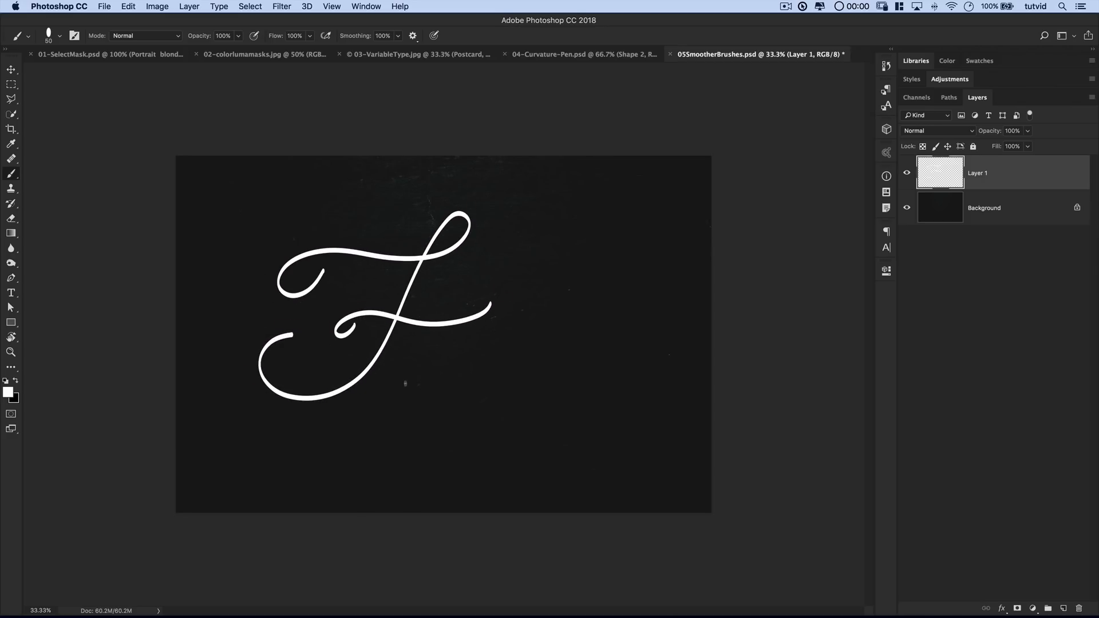
drag(405, 383, 413, 371)
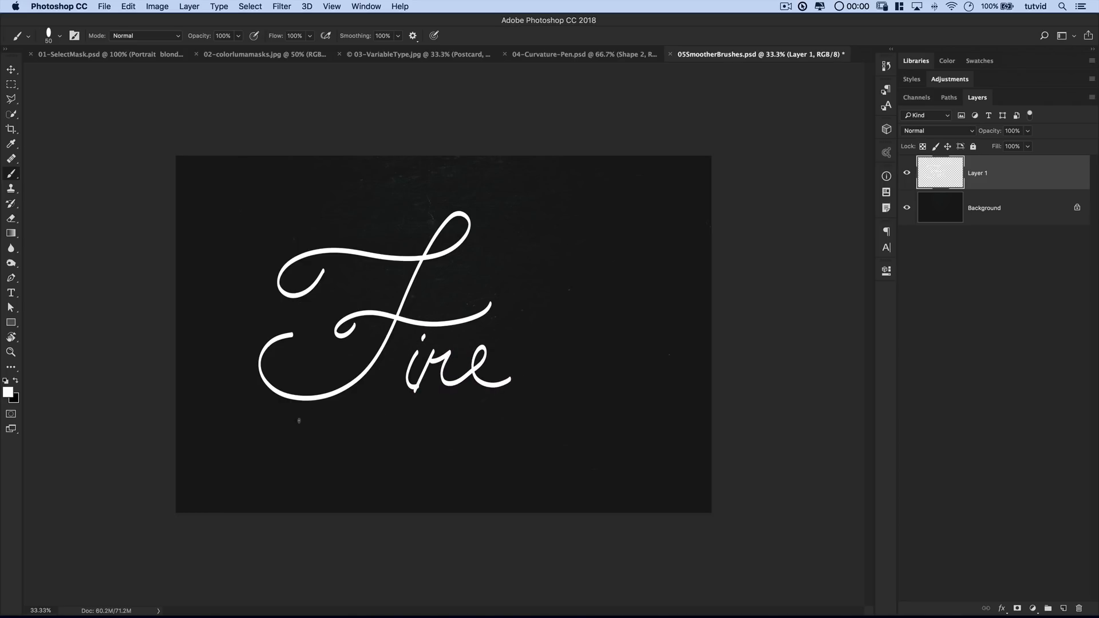
drag(266, 424, 609, 434)
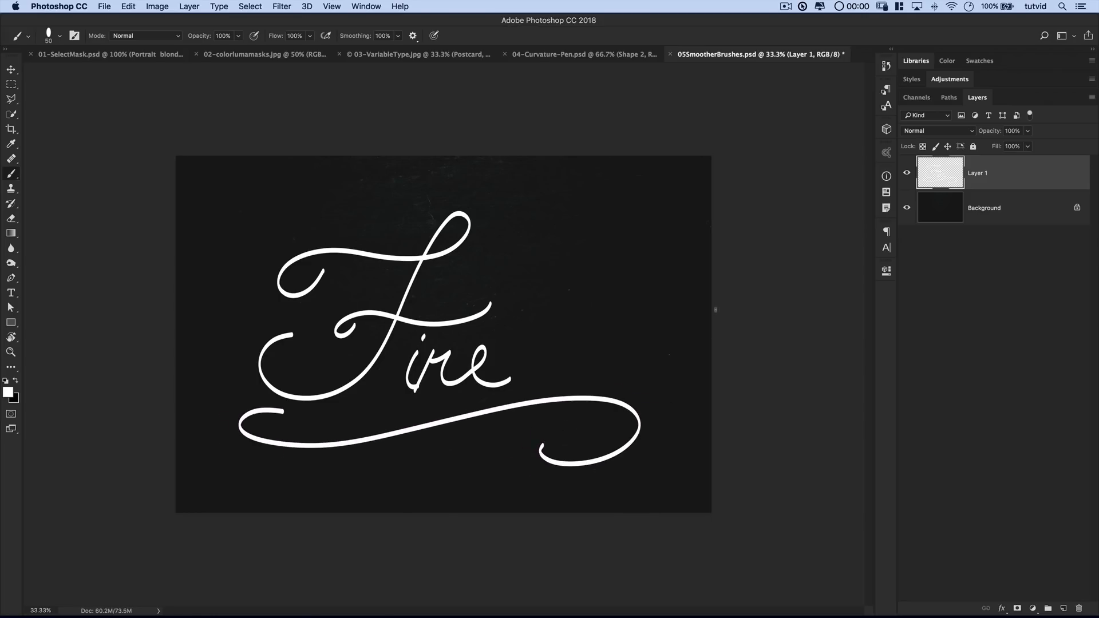
drag(392, 409, 462, 435)
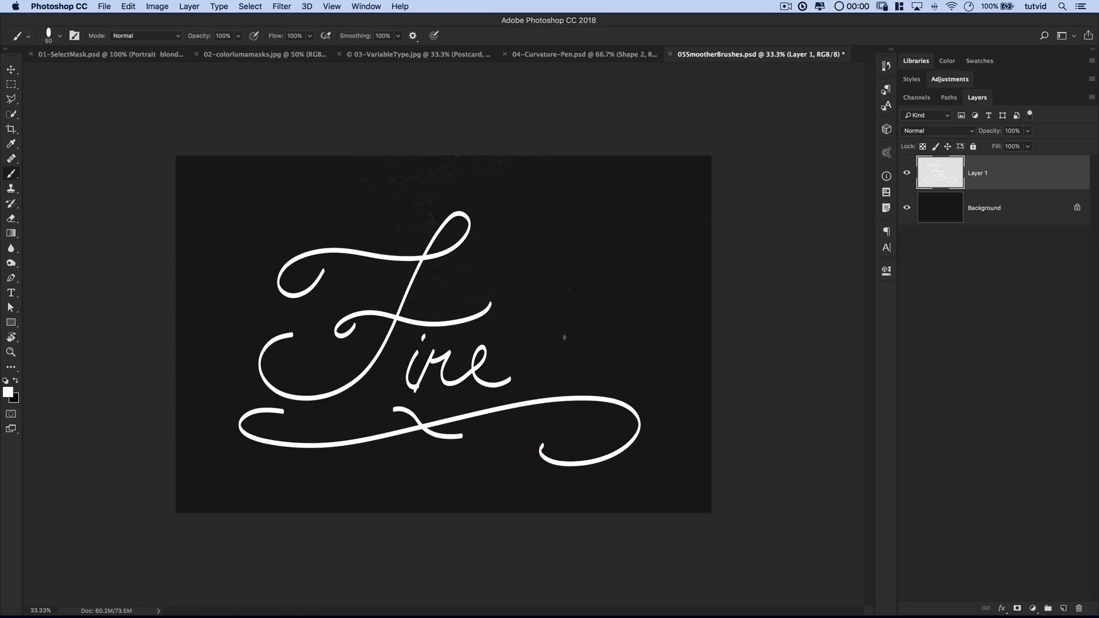
drag(564, 337, 540, 189)
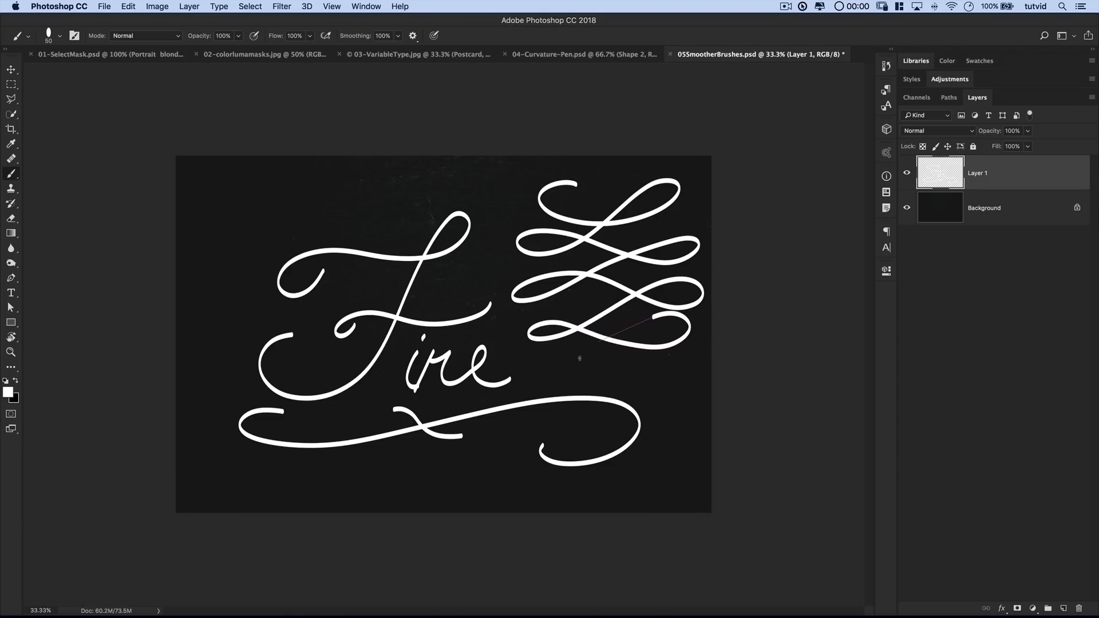
Undo the upper-right loops and try a couple of test strokes at the top right.
click(60, 36)
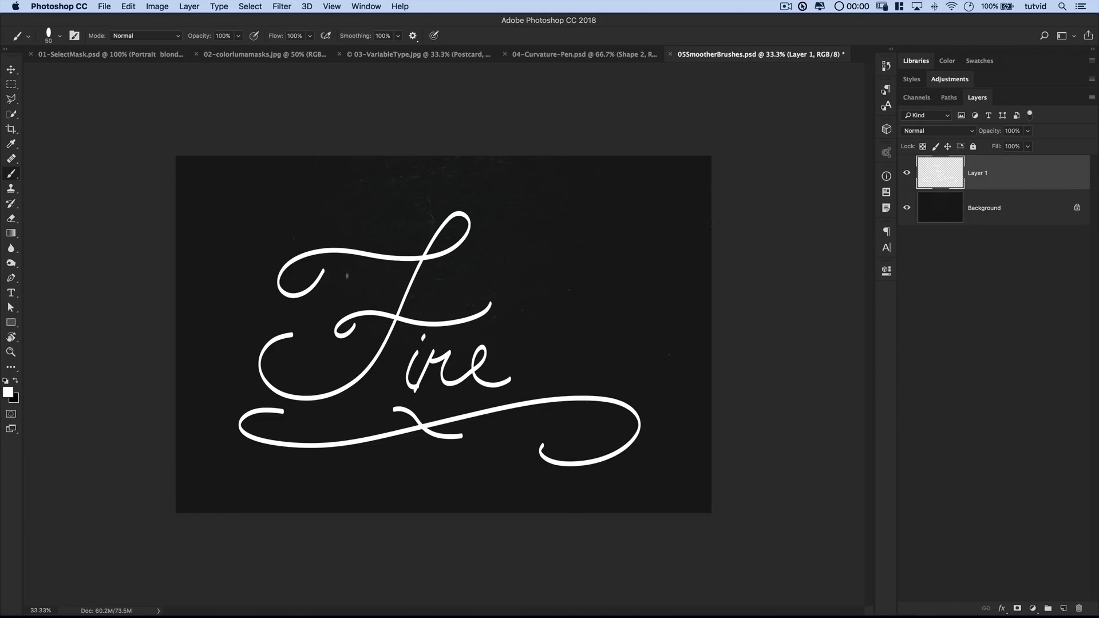
mouse_move(559, 147)
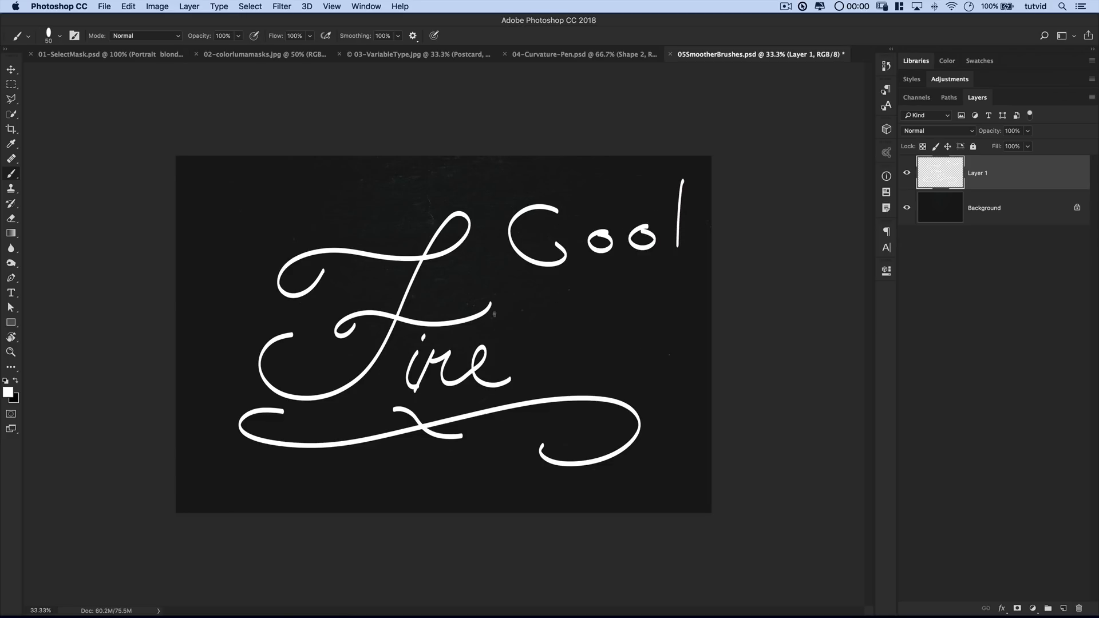
drag(495, 314, 689, 268)
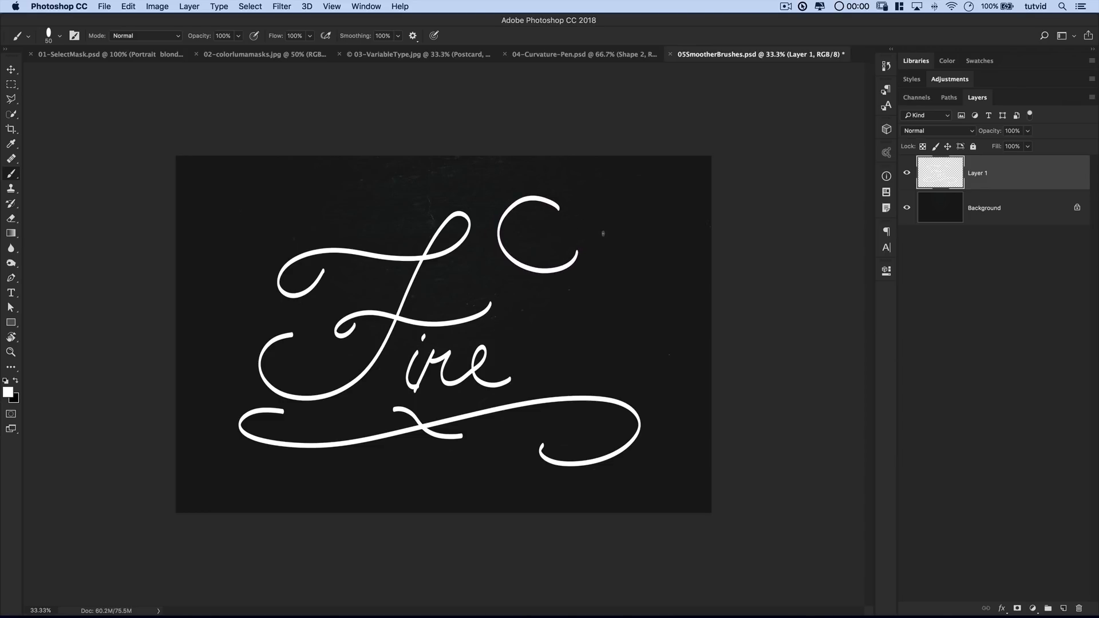
drag(575, 218, 662, 241)
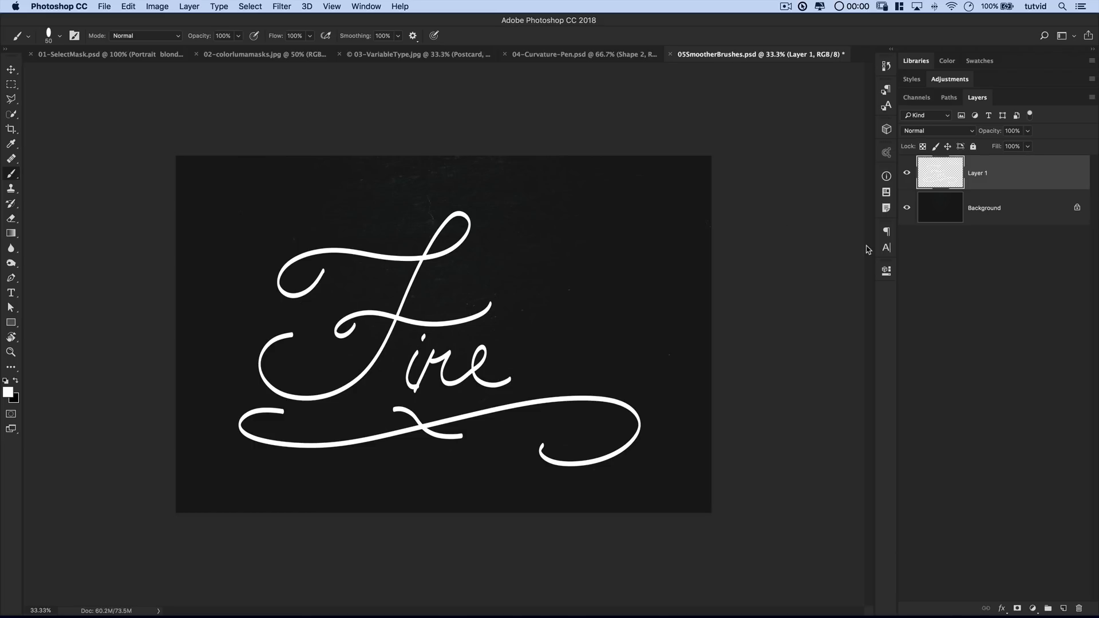
mouse_move(1007, 161)
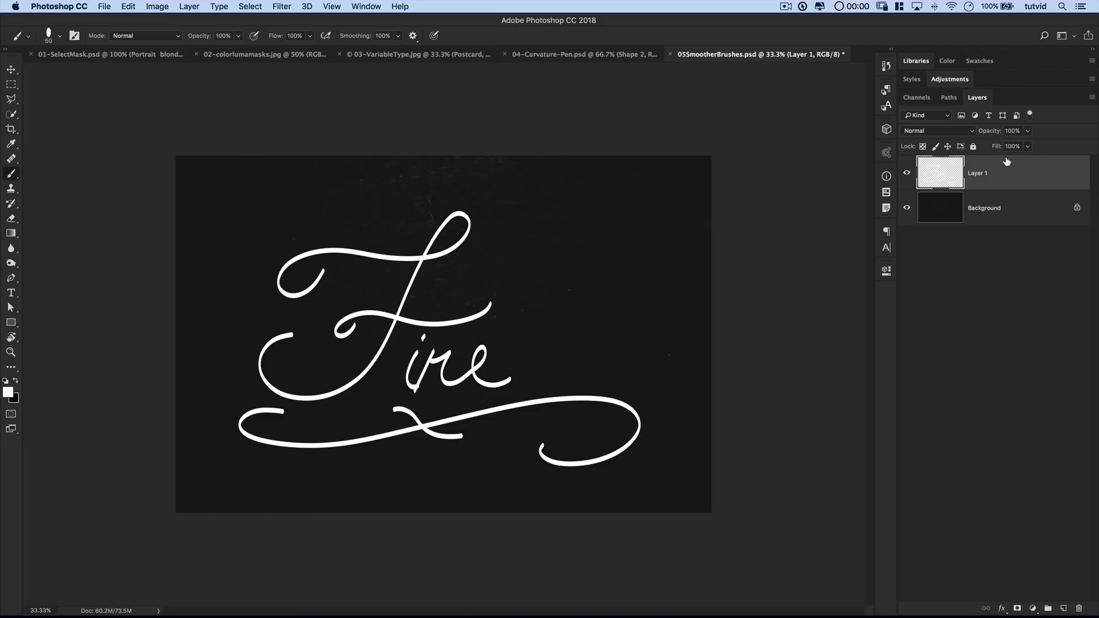